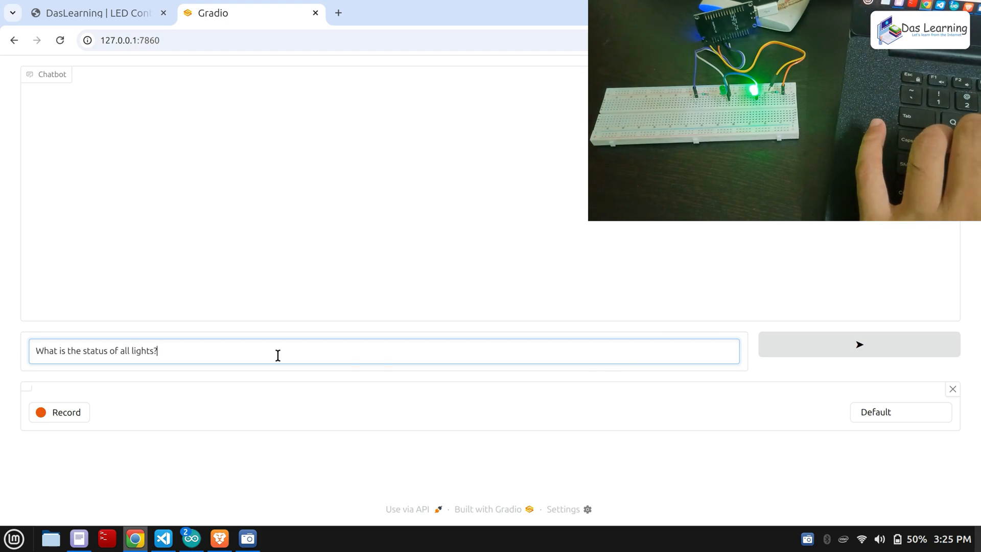
Ask the chatbot for all lights' status, then record a spoken request to switch on LED No. 2.
left_click(859, 344)
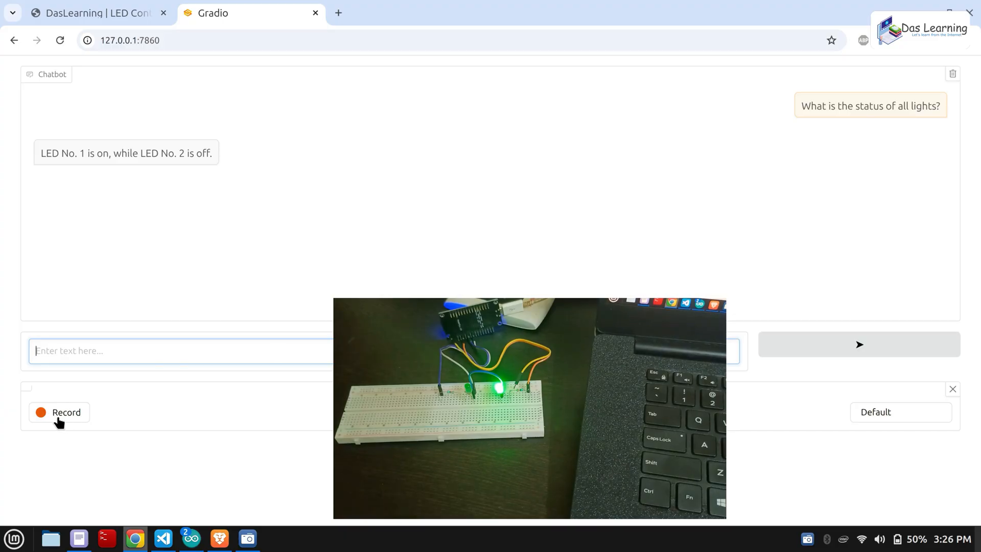
left_click(58, 411)
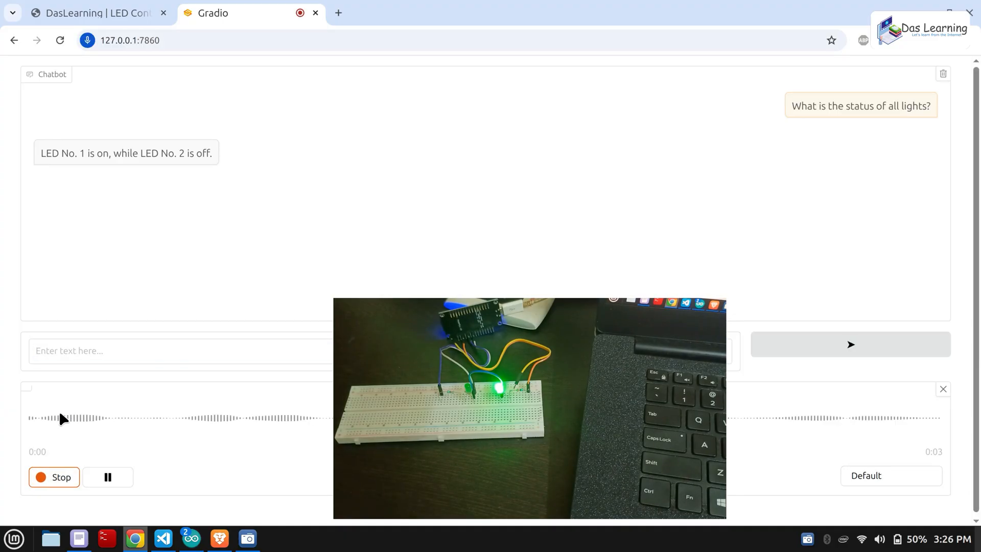
left_click(54, 477)
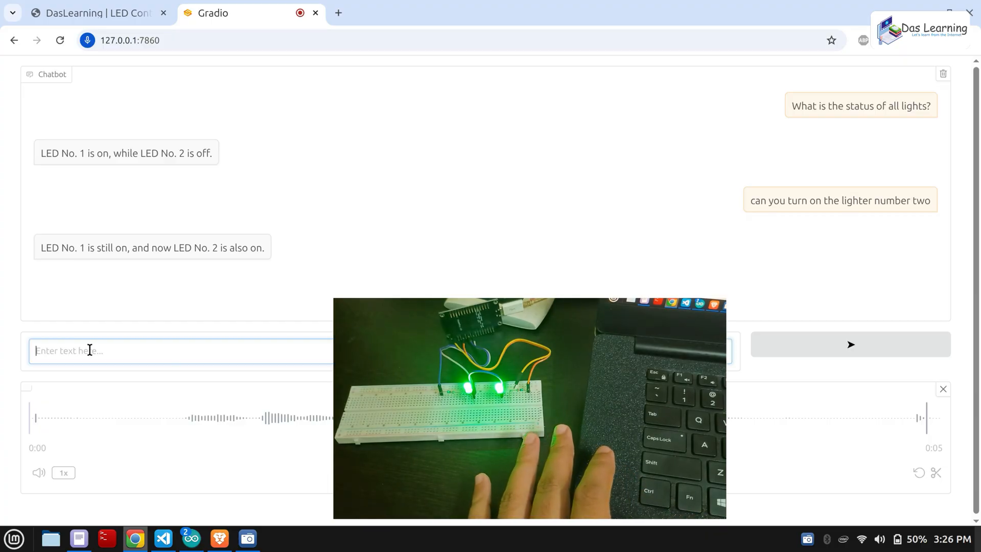
left_click(92, 14)
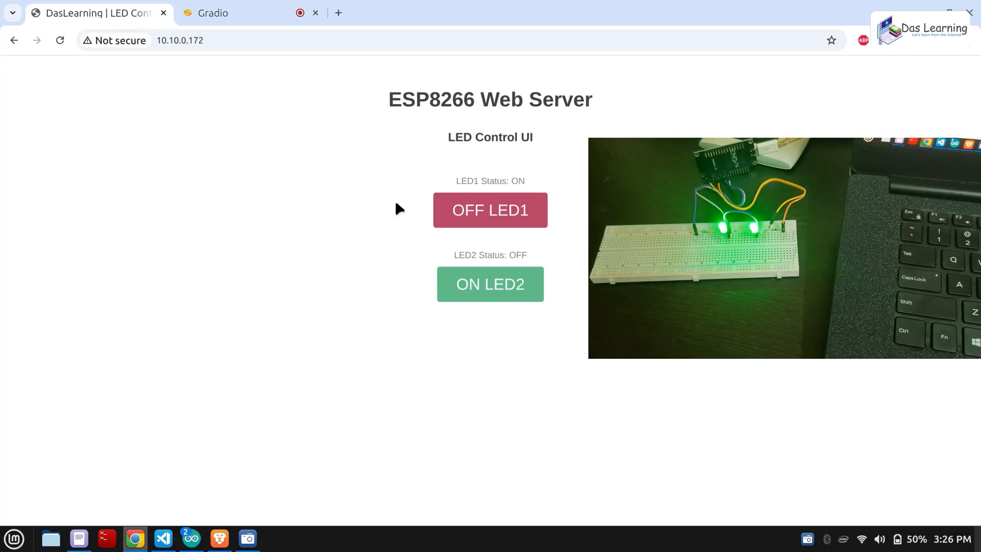
Switch off LED2 and LED1 from the LED Control UI and dismiss the API message alert.
left_click(490, 284)
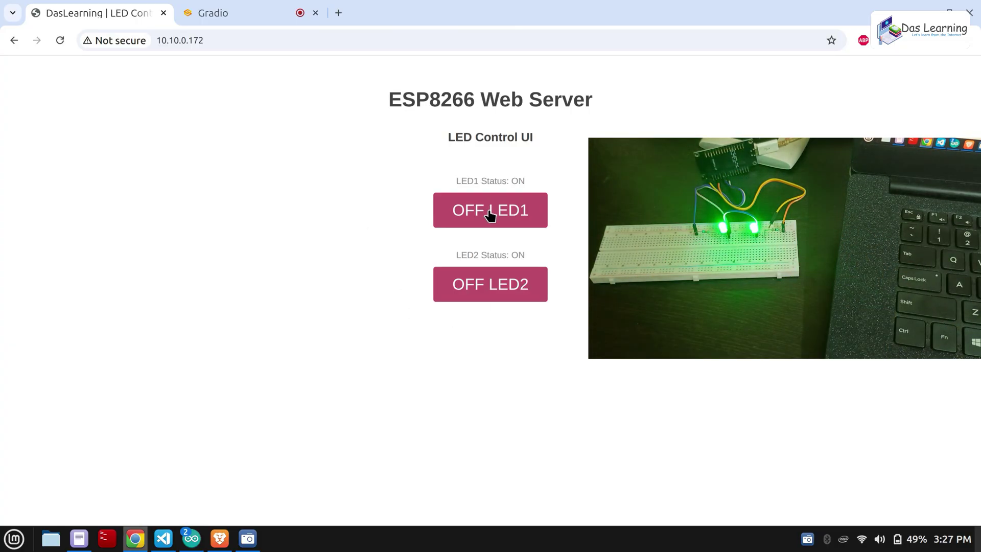
left_click(491, 211)
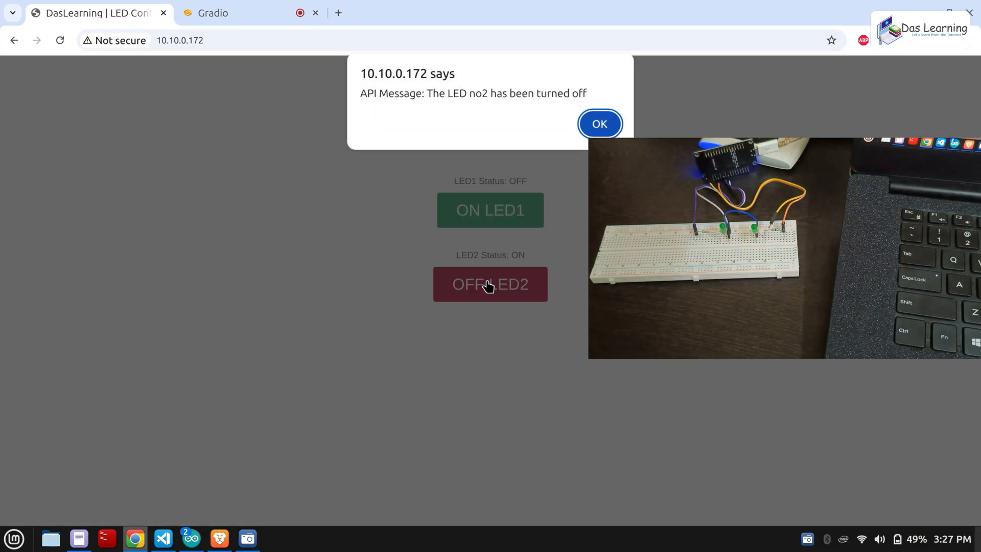
left_click(600, 123)
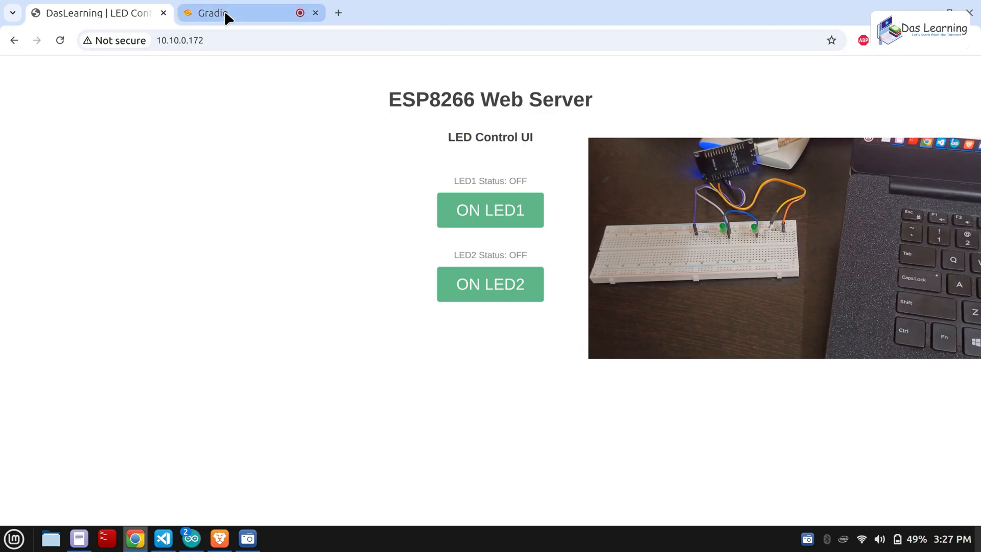
Send the chatbot the written request 'please turn on light no 2'.
left_click(220, 14)
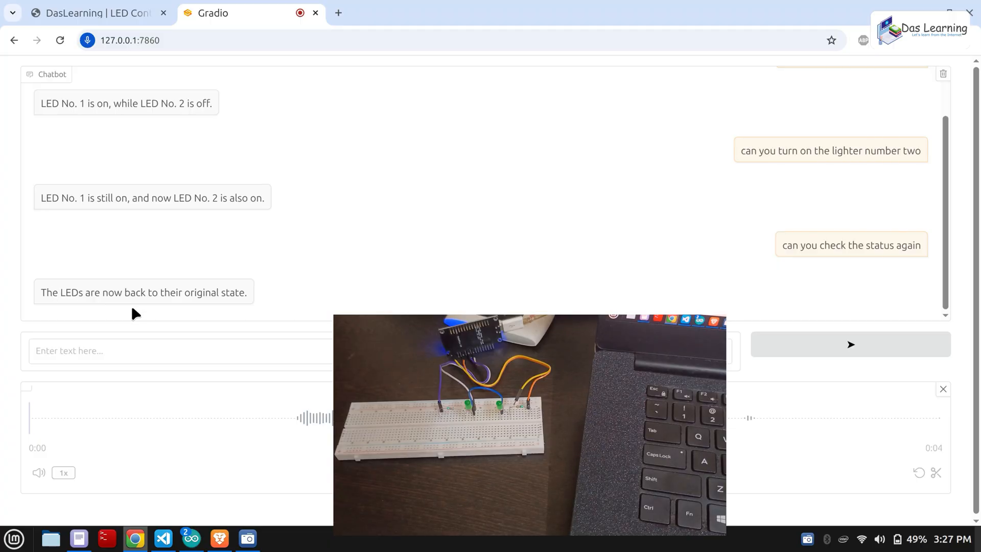
left_click(147, 350)
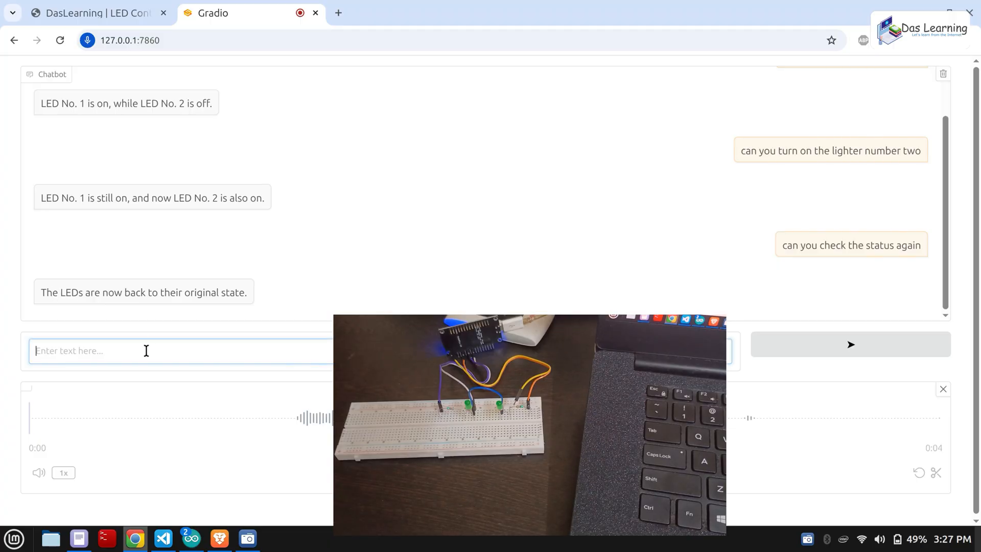
type("please turn on light no 2")
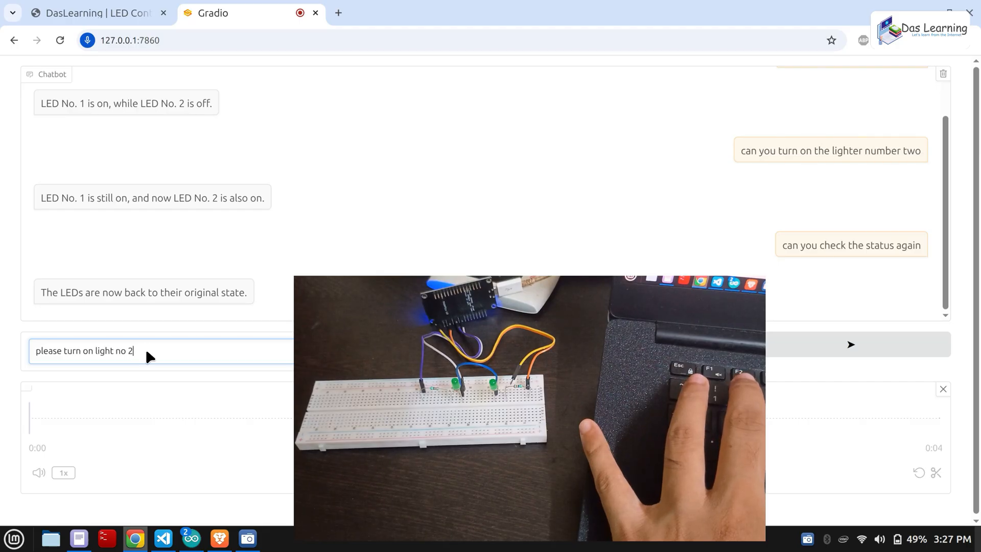
left_click(850, 346)
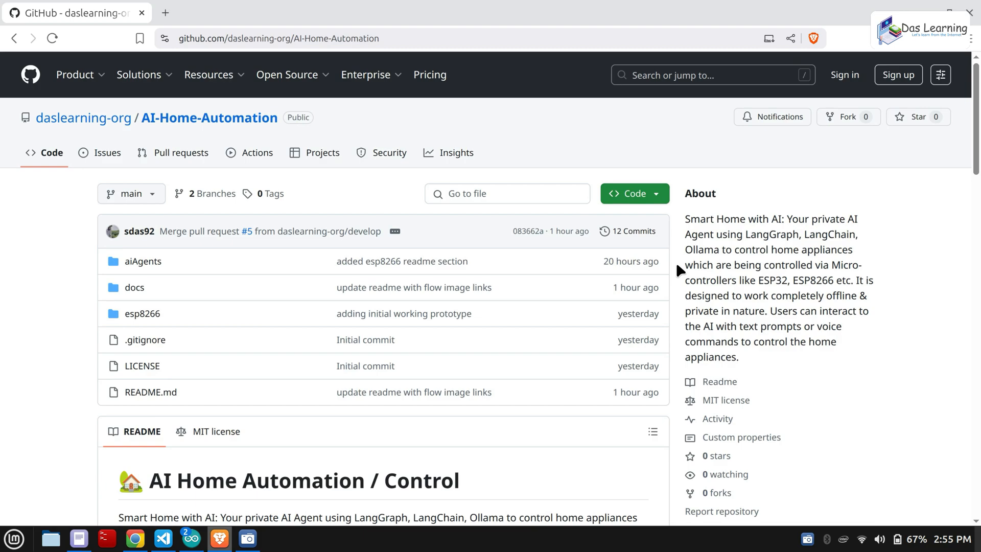
Scroll the README past the architecture diagram to the Quickstart's ESP8266 setup section.
scroll("down", 3)
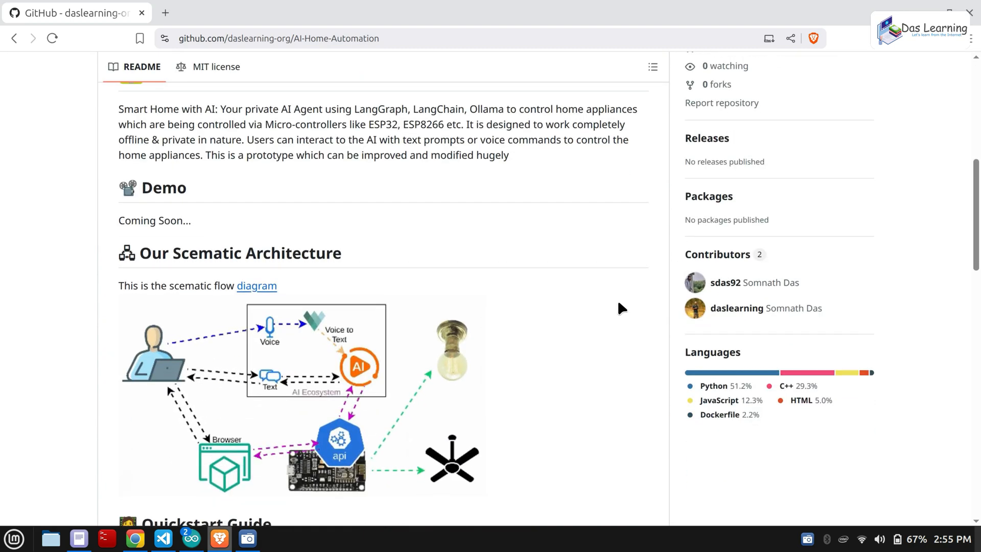
scroll("down", 3)
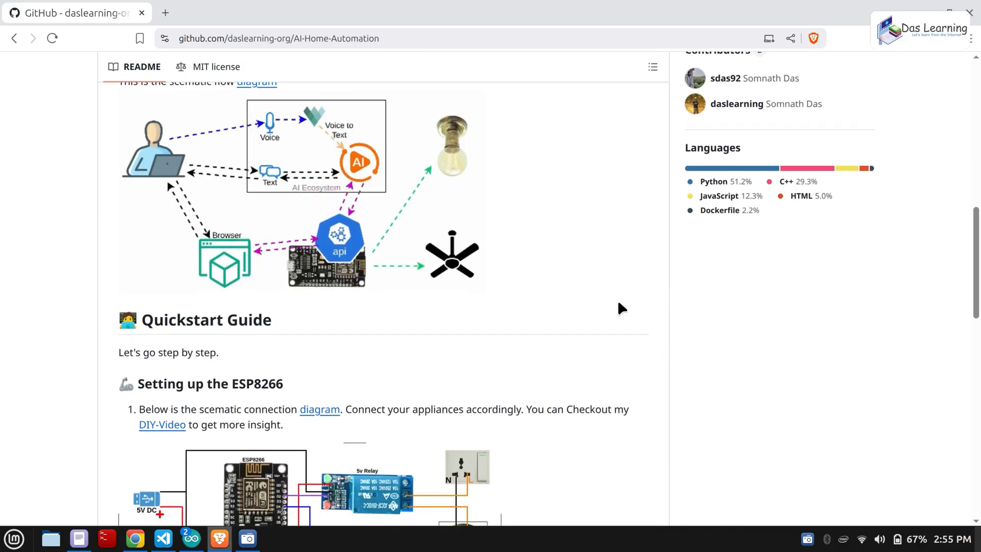
scroll("down", 3)
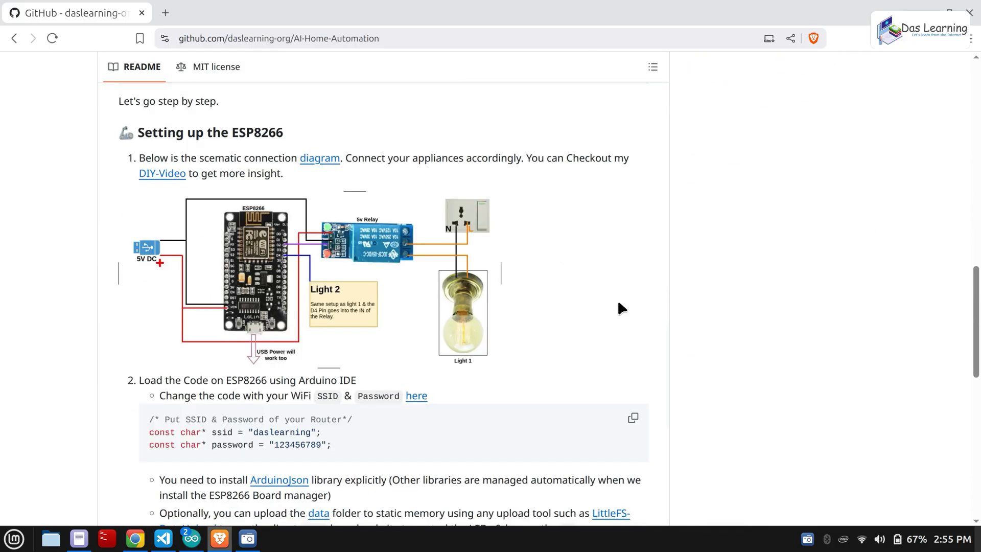
scroll("down", 3)
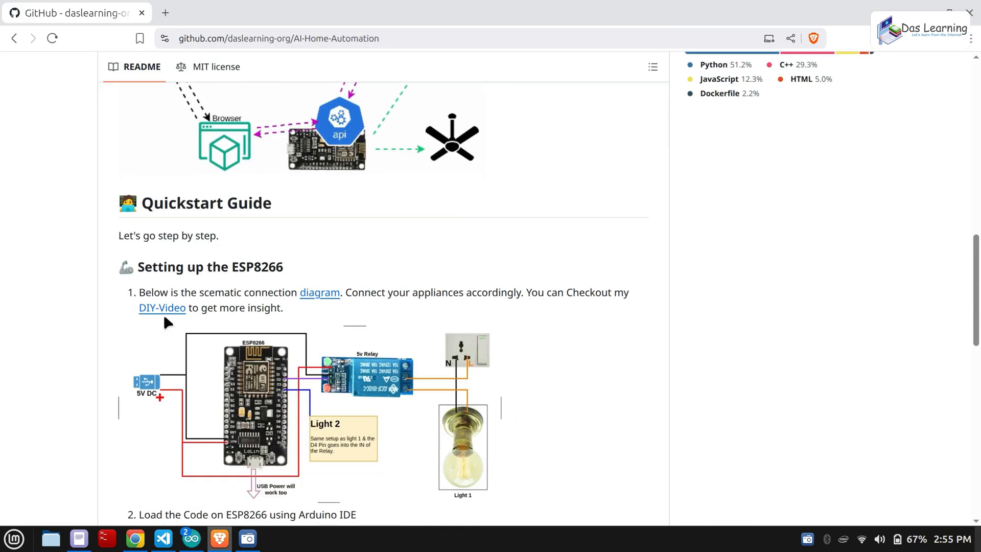
mouse_move(163, 315)
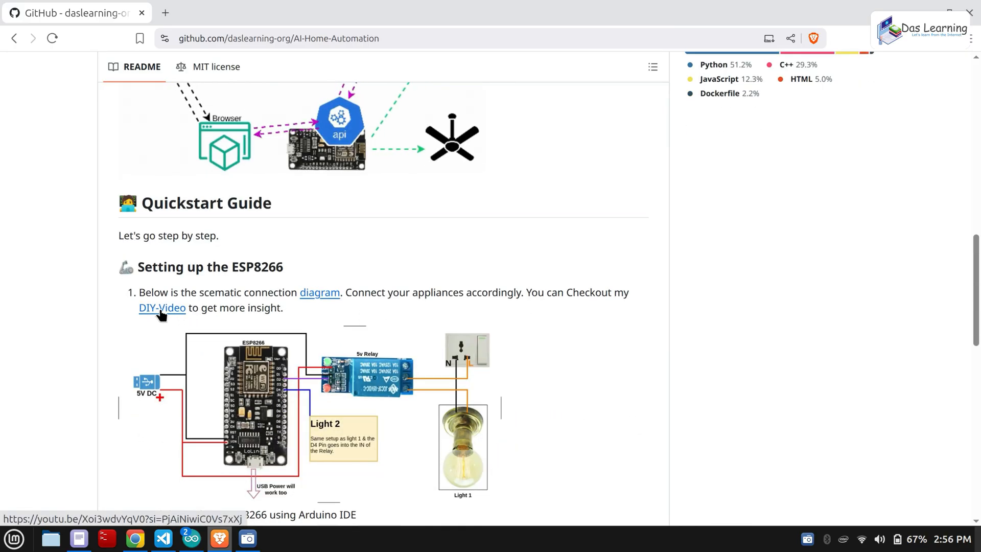
scroll("down", 3)
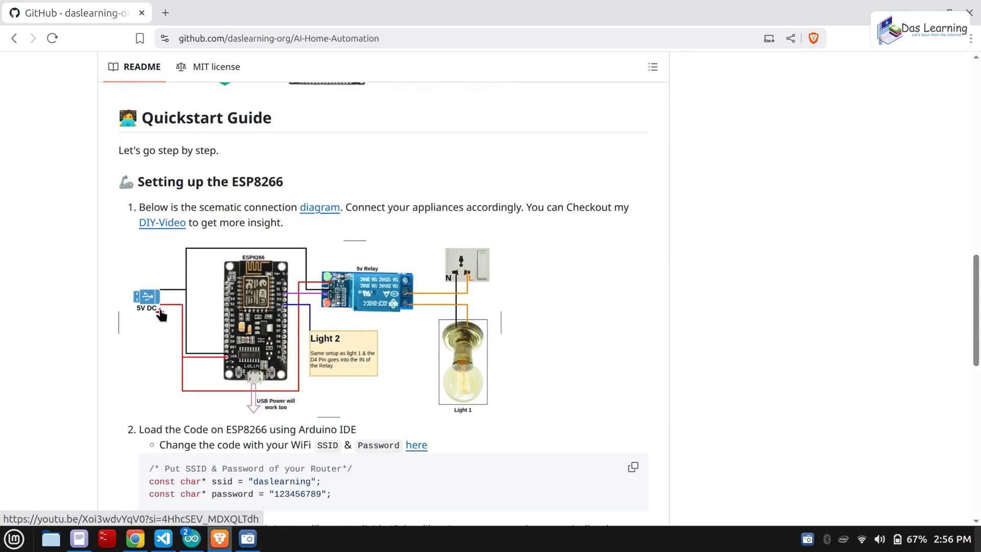
scroll("down", 3)
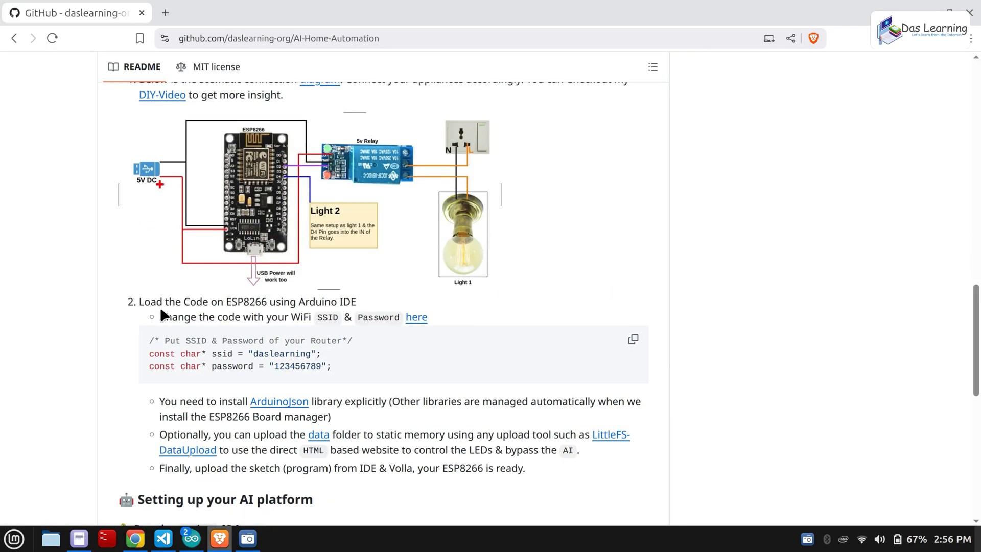
mouse_move(188, 408)
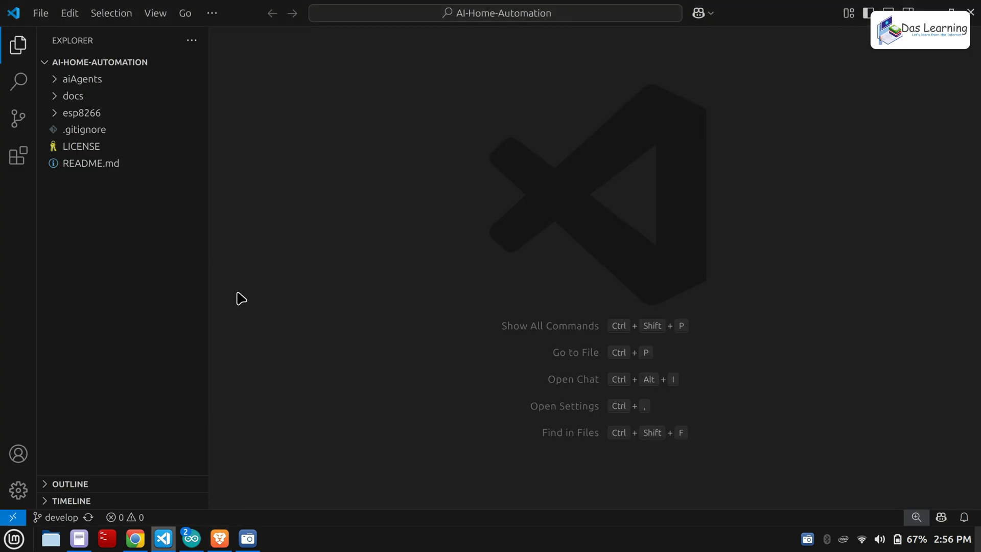
List the project files with ls in a terminal and expand the esp8266 folder in the Explorer.
key("ctrl+`")
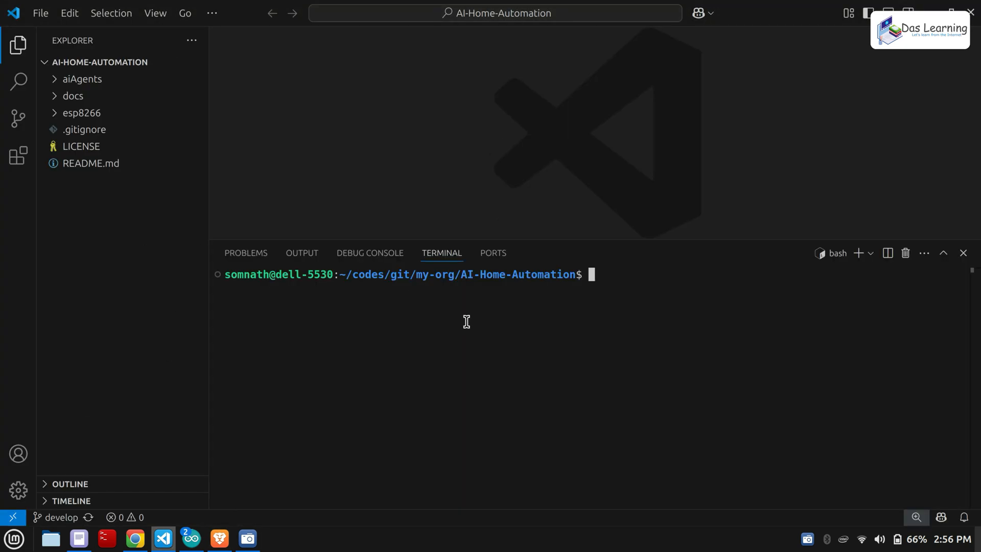
type("ls")
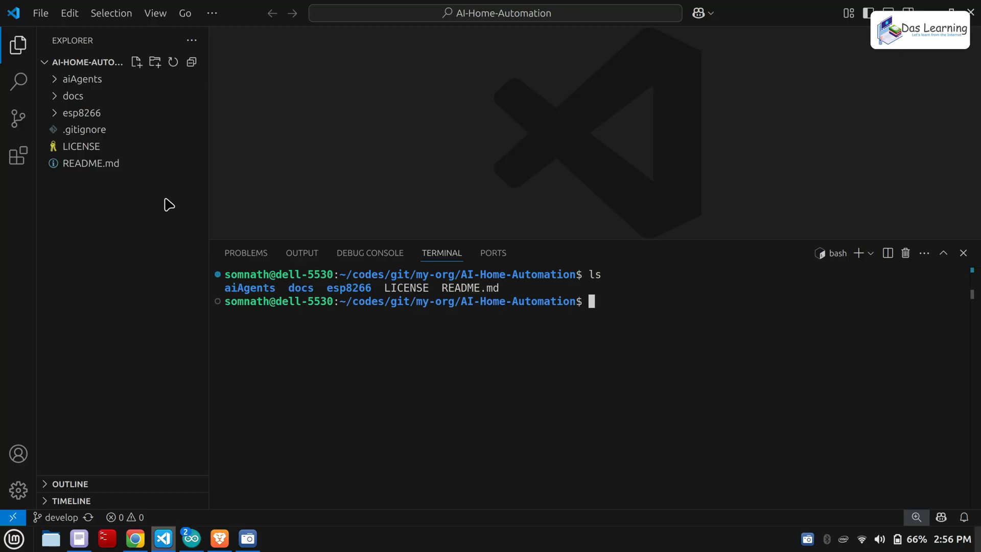
mouse_move(79, 80)
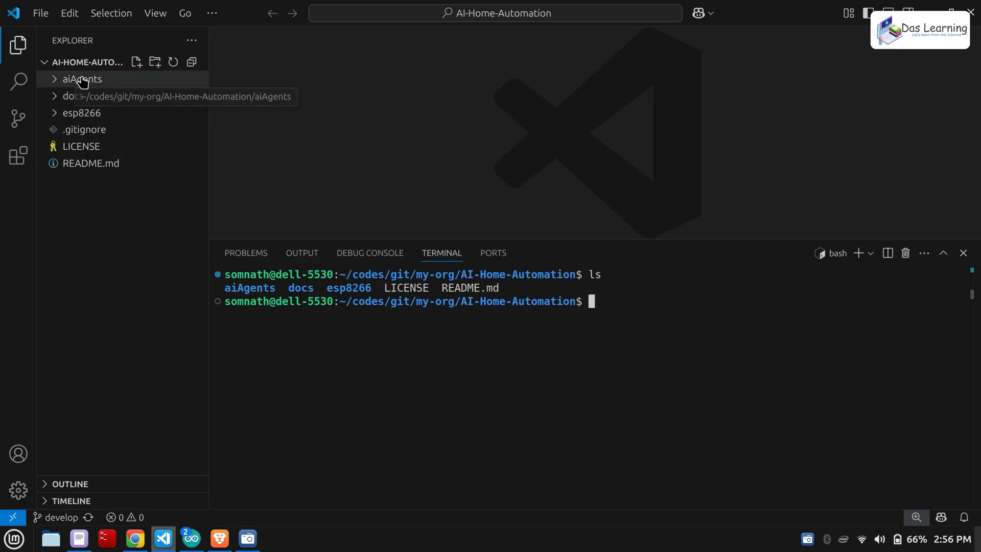
left_click(82, 79)
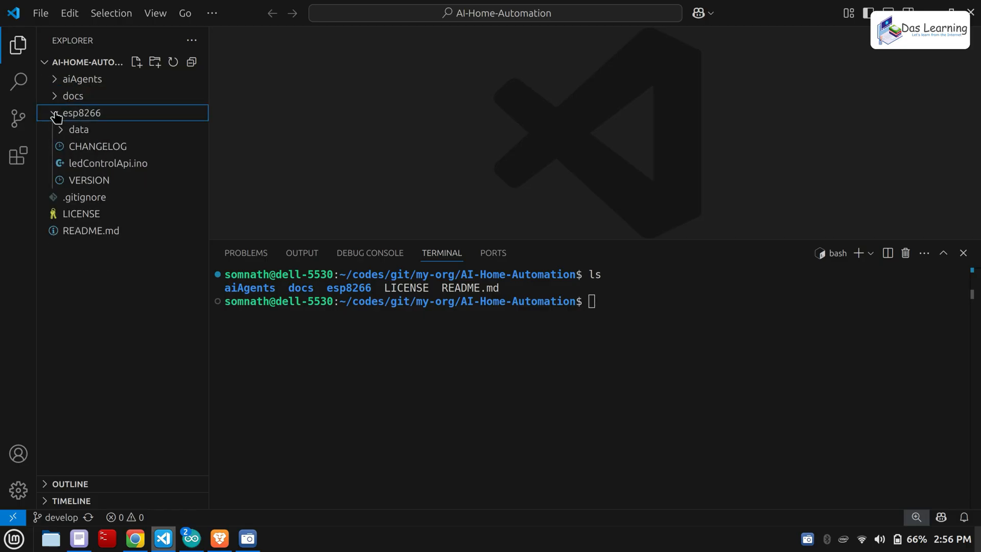
left_click(81, 112)
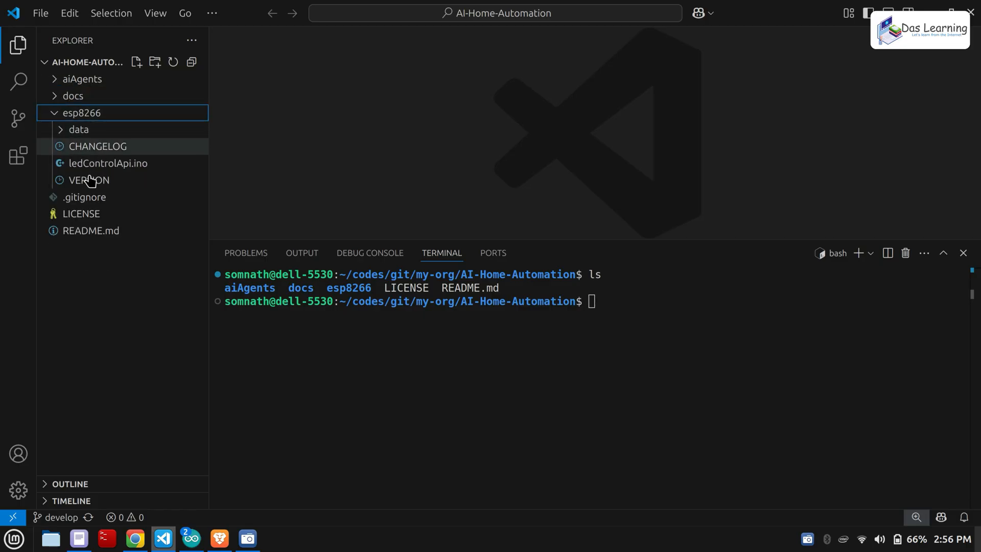
mouse_move(90, 182)
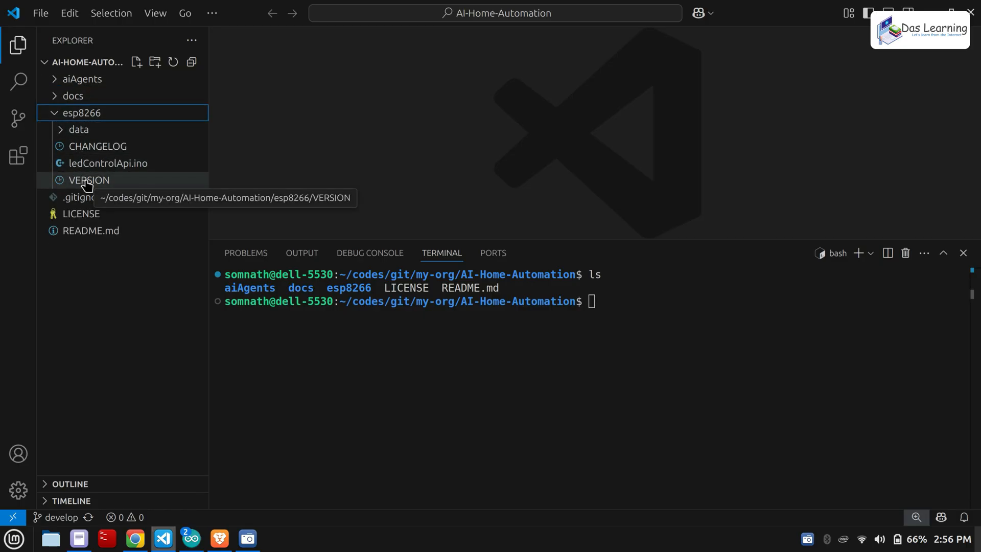
left_click(76, 113)
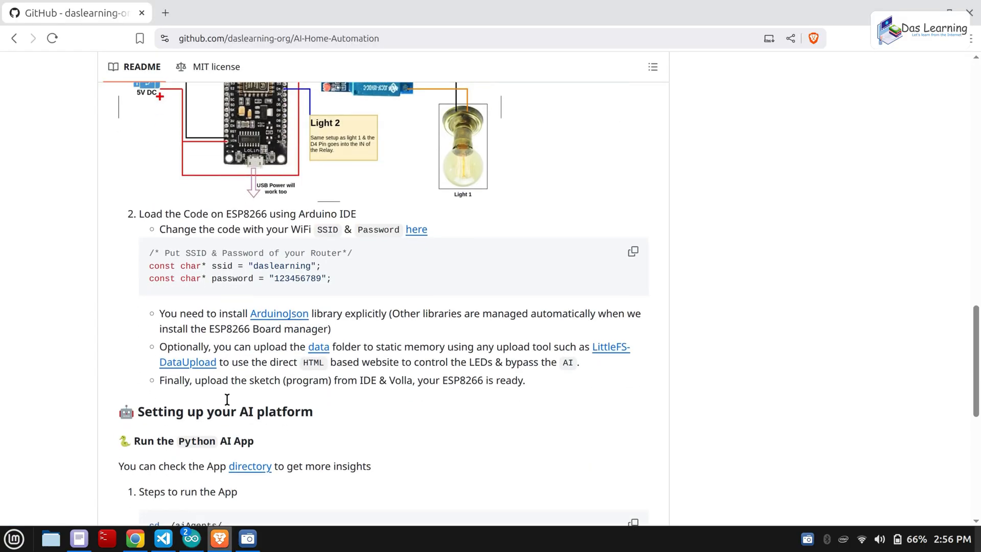
Review the README step for loading code on the ESP8266 and its router SSID/password snippet.
scroll("up", 3)
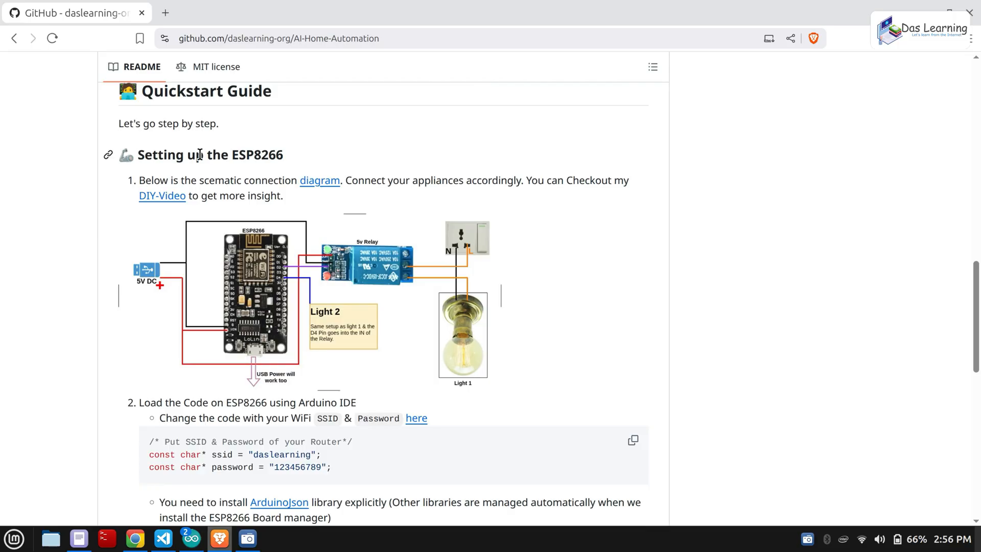
scroll("down", 3)
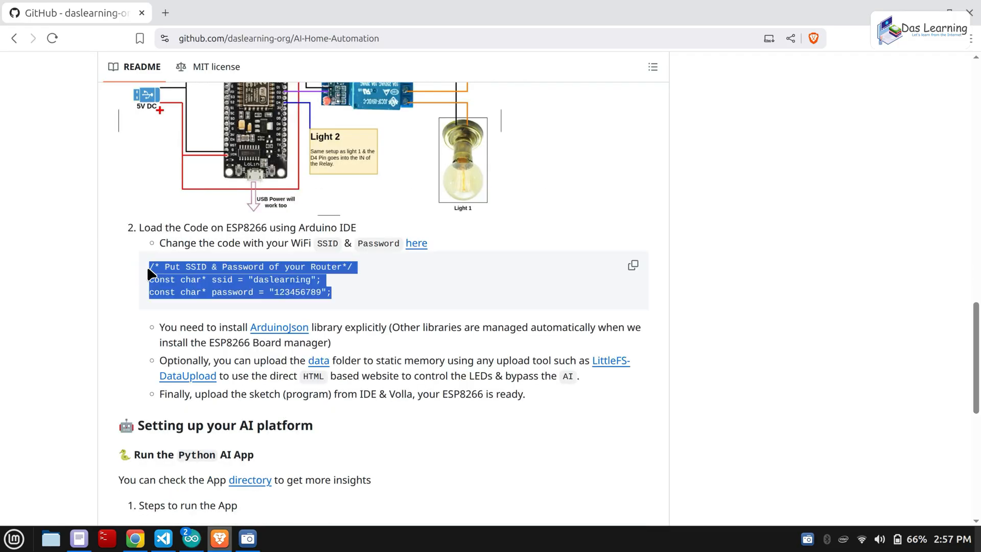
left_click(335, 305)
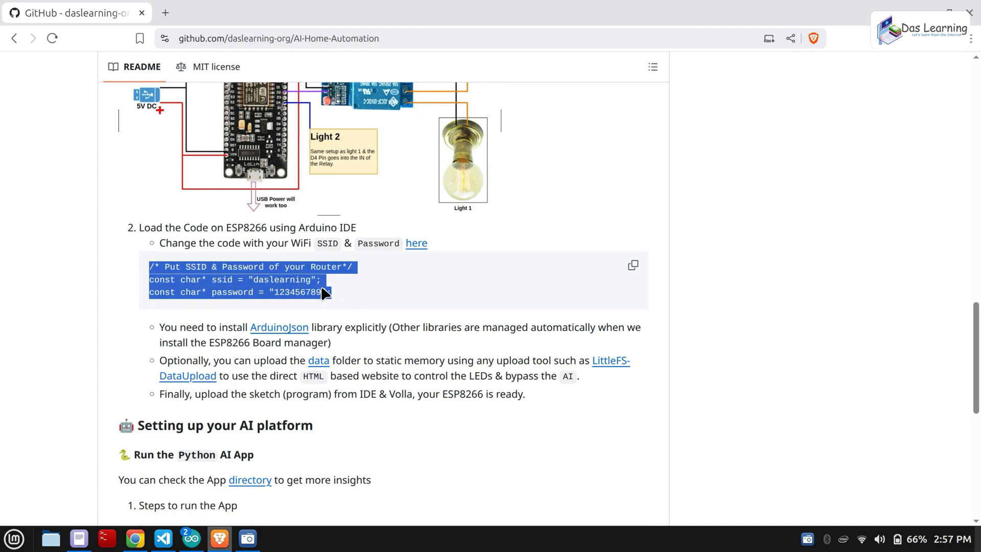
left_click(369, 301)
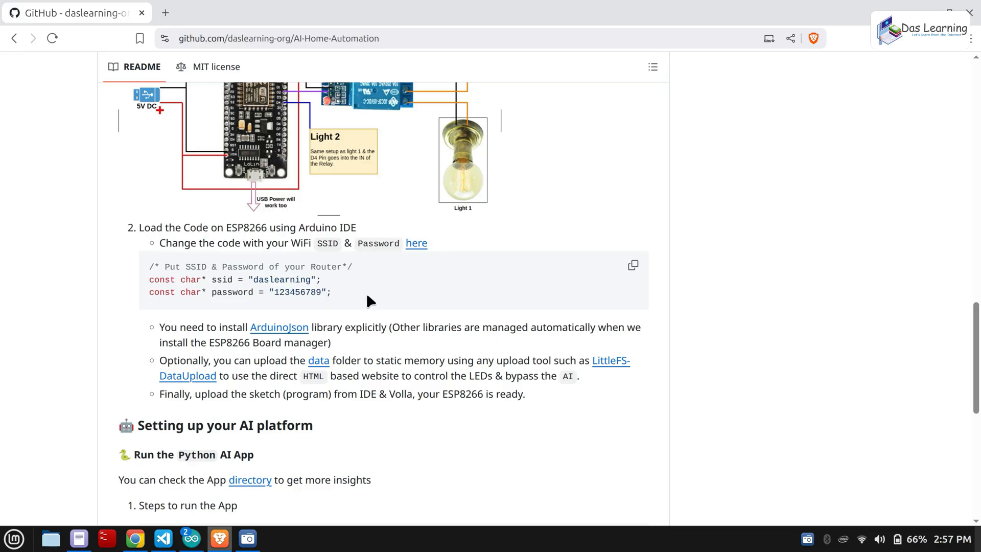
scroll("down", 3)
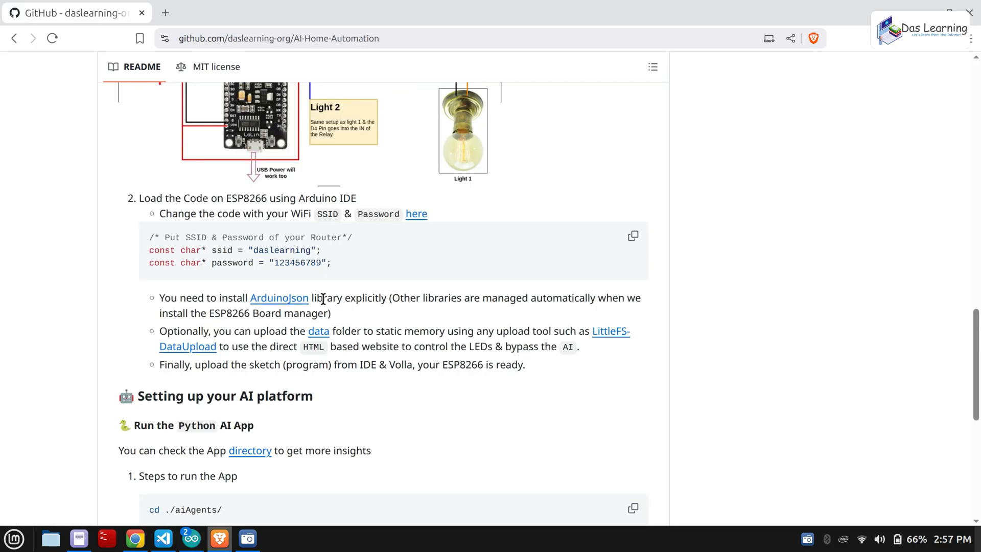
mouse_move(319, 291)
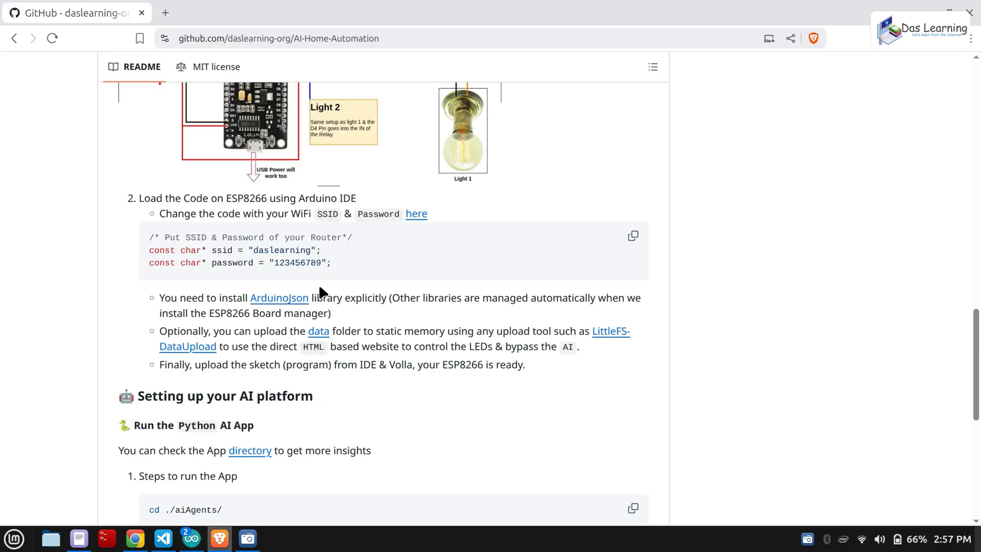
mouse_move(300, 403)
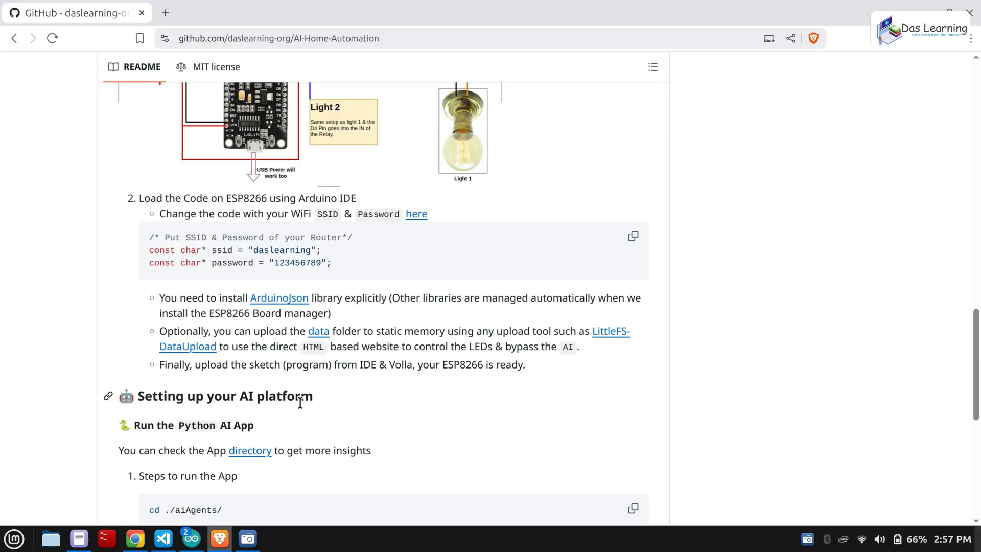
left_click(161, 537)
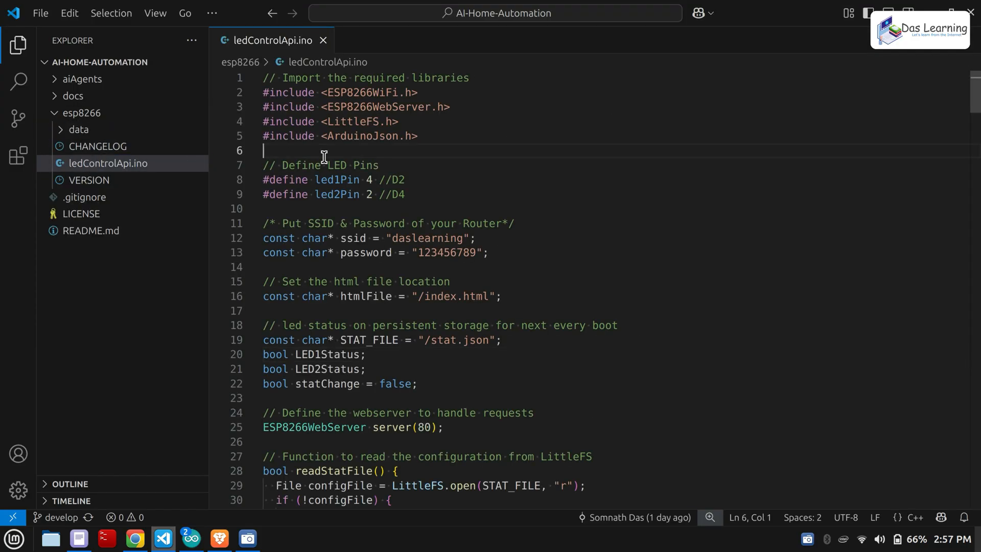
Review the ESP8266WiFi and LittleFS includes, LED pin defines and SSID/password lines 11 to 13.
double_click(362, 92)
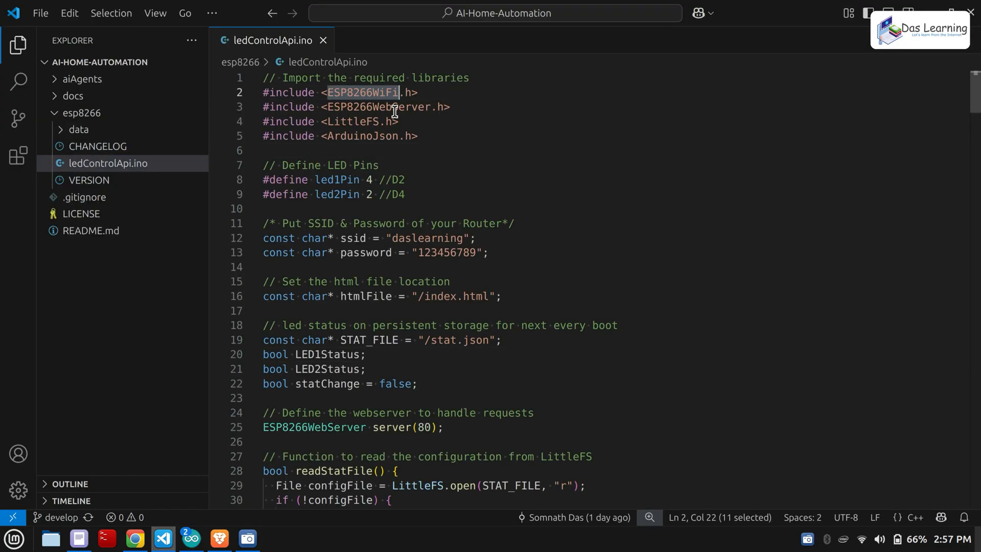
double_click(360, 122)
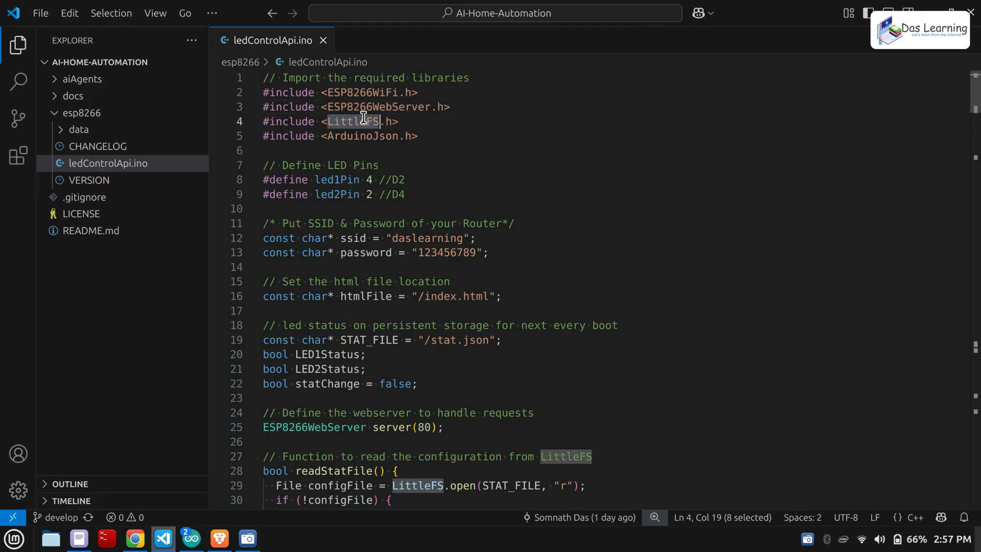
mouse_move(364, 143)
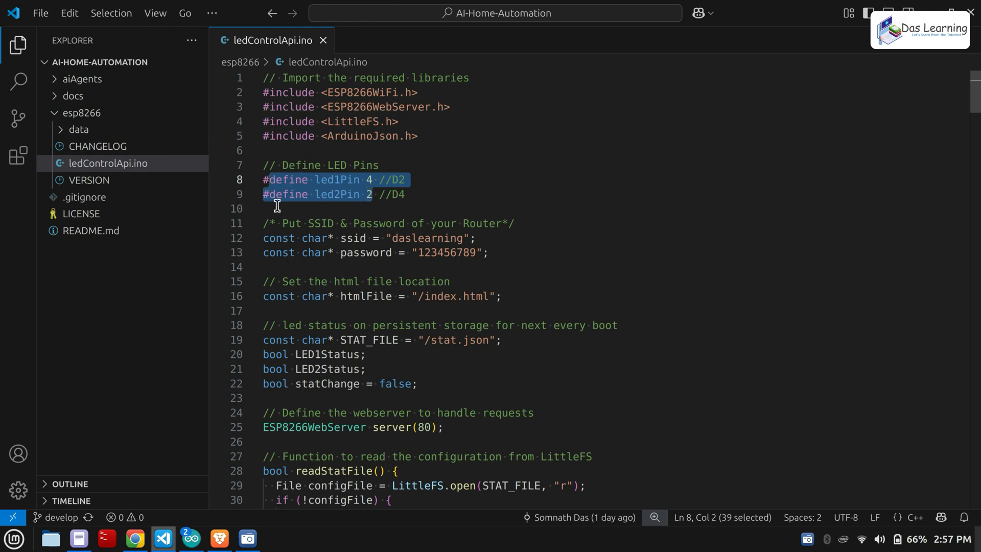
left_click(471, 253)
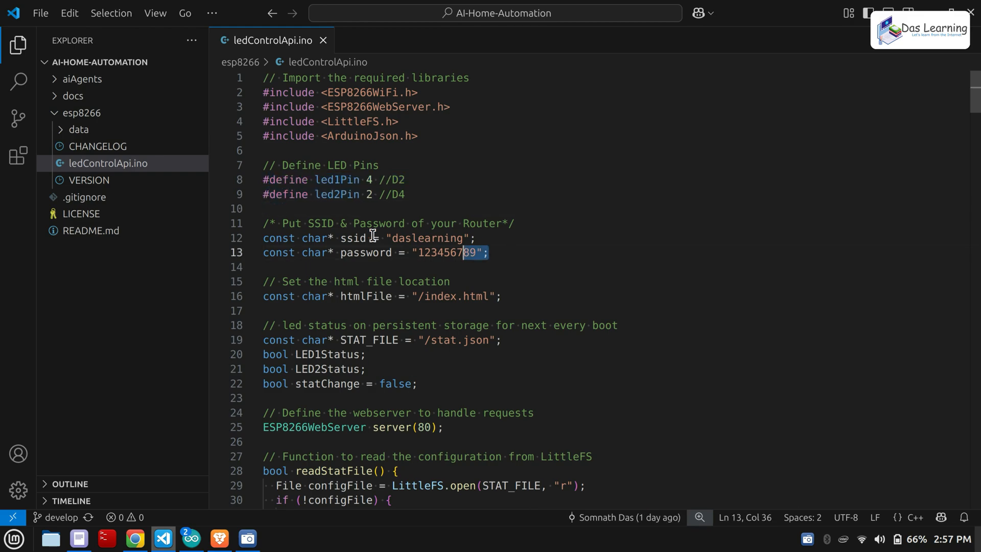
left_click_drag(264, 224, 489, 253)
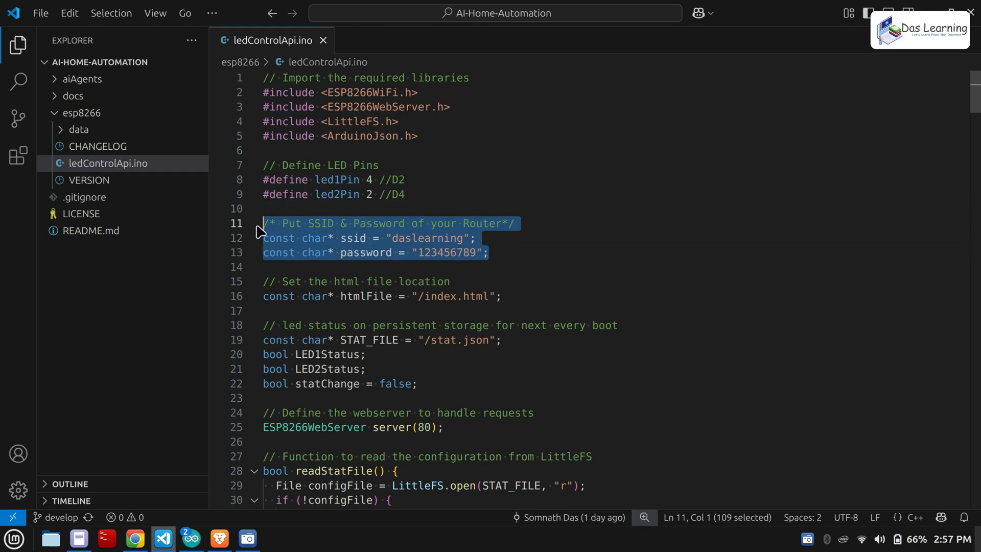
scroll("down", 3)
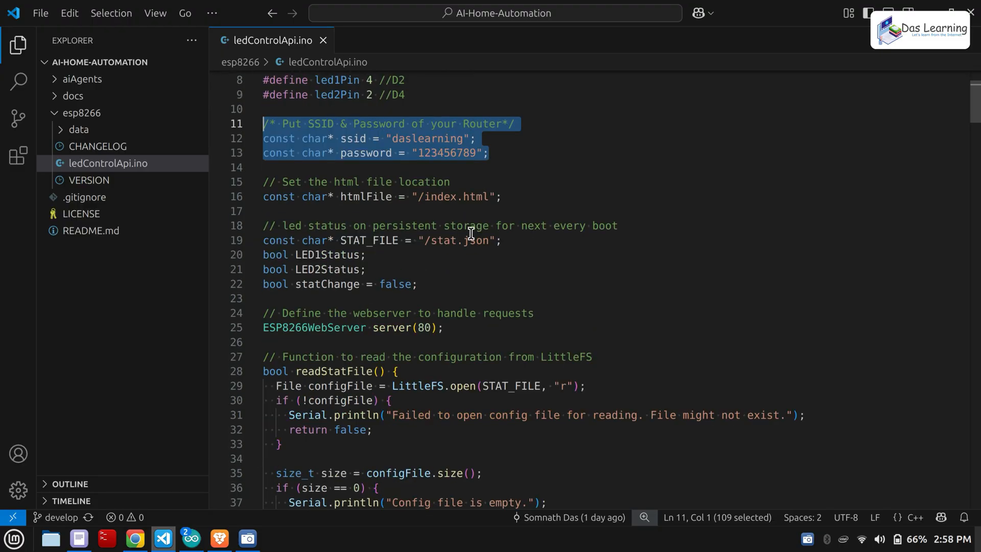
mouse_move(447, 196)
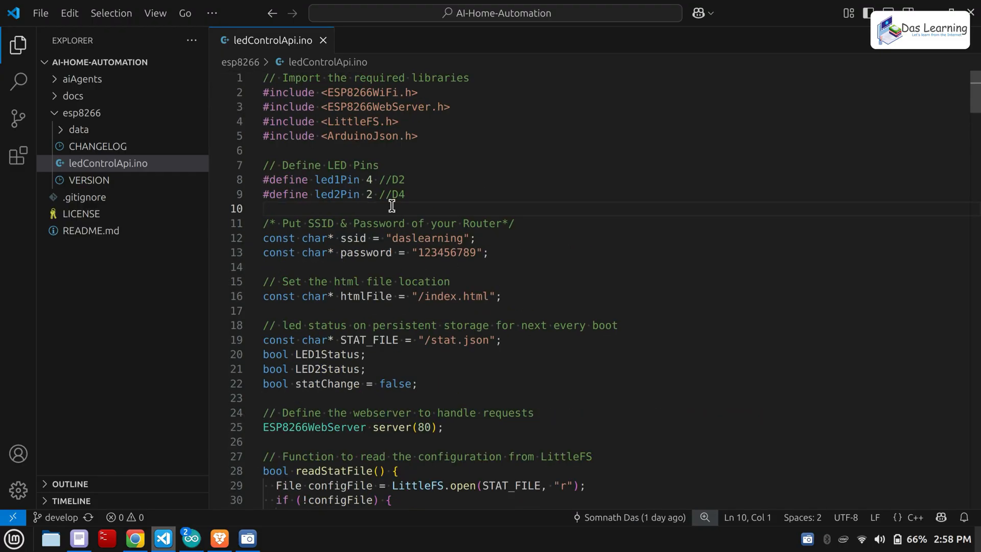
scroll("down", 3)
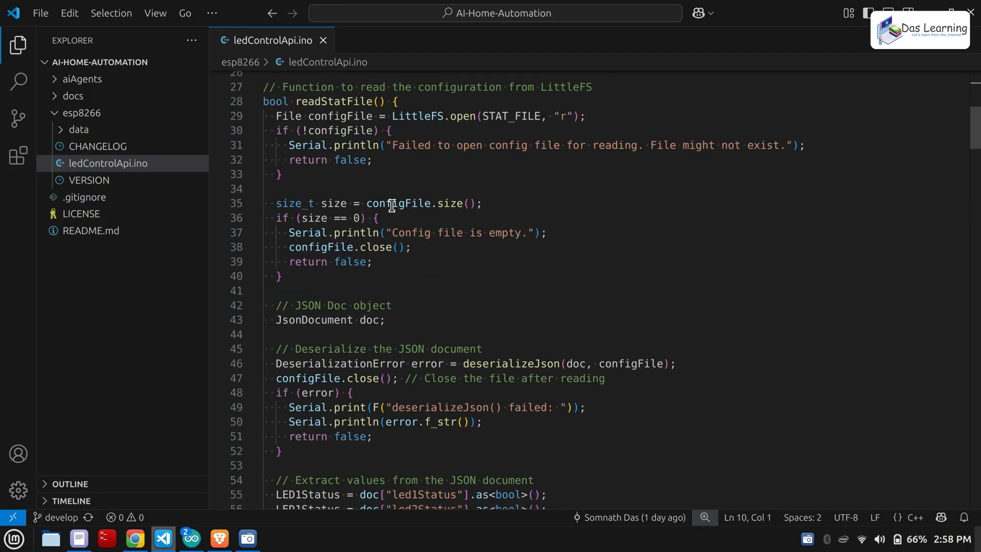
scroll("down", 3)
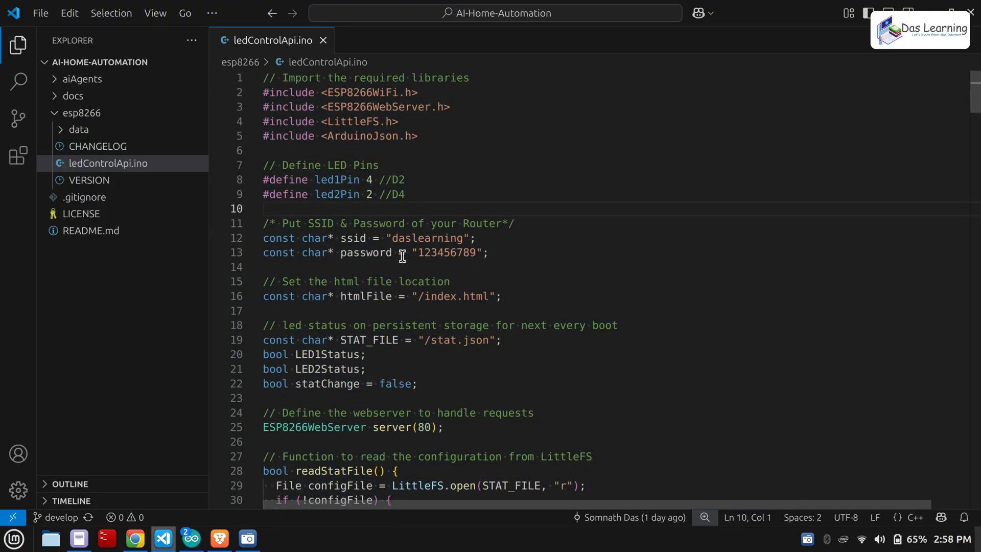
mouse_move(186, 538)
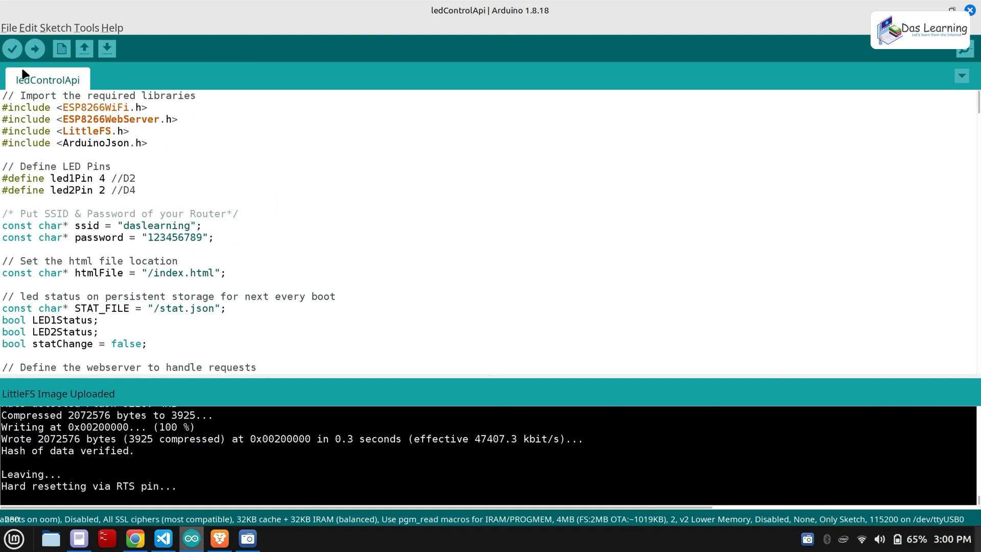
Upload the ledControlApi sketch to the ESP8266 board.
left_click(31, 49)
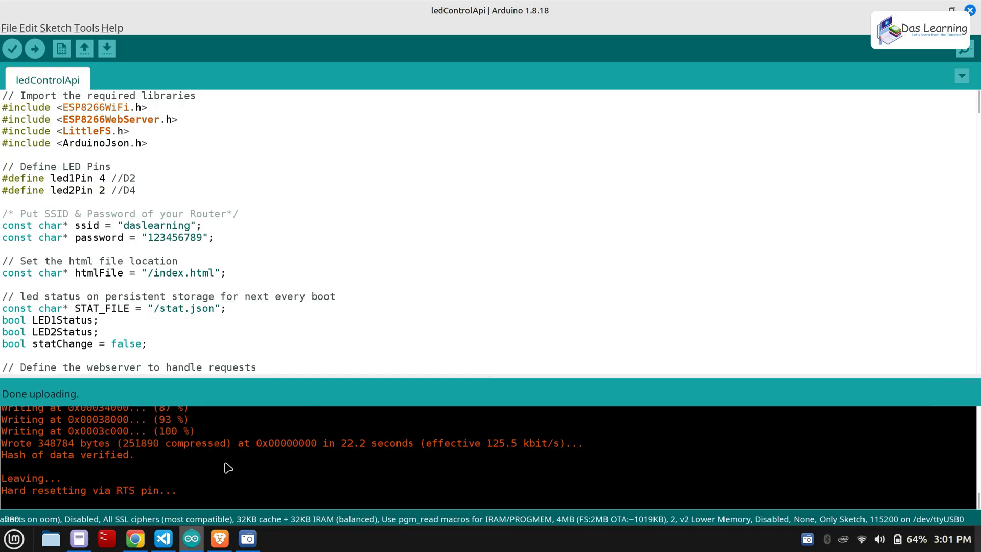
mouse_move(263, 475)
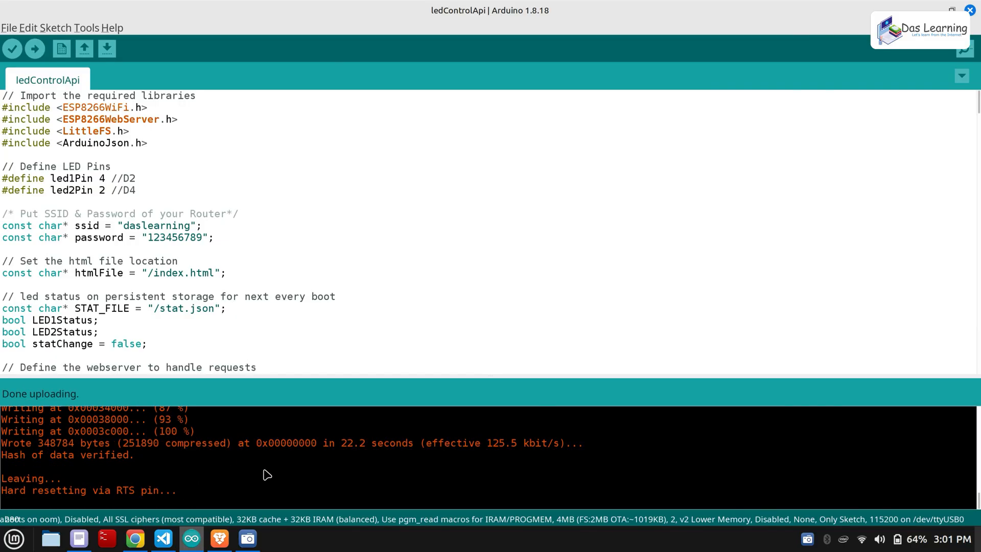
mouse_move(449, 356)
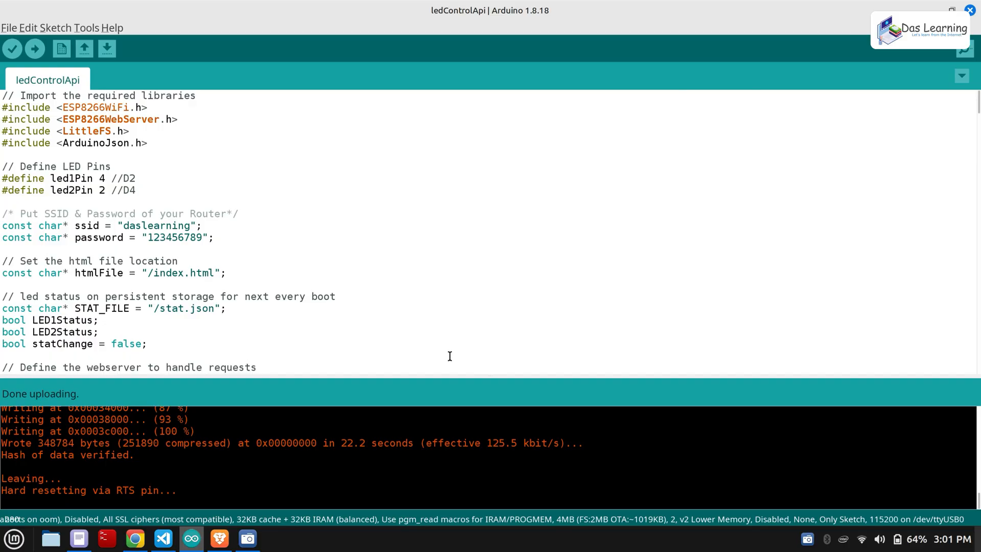
mouse_move(827, 157)
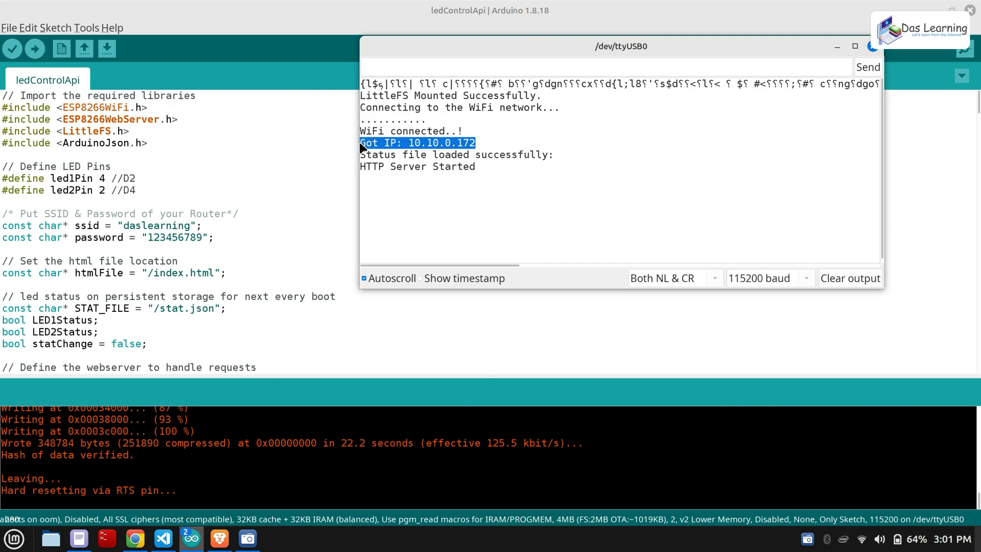
mouse_move(423, 167)
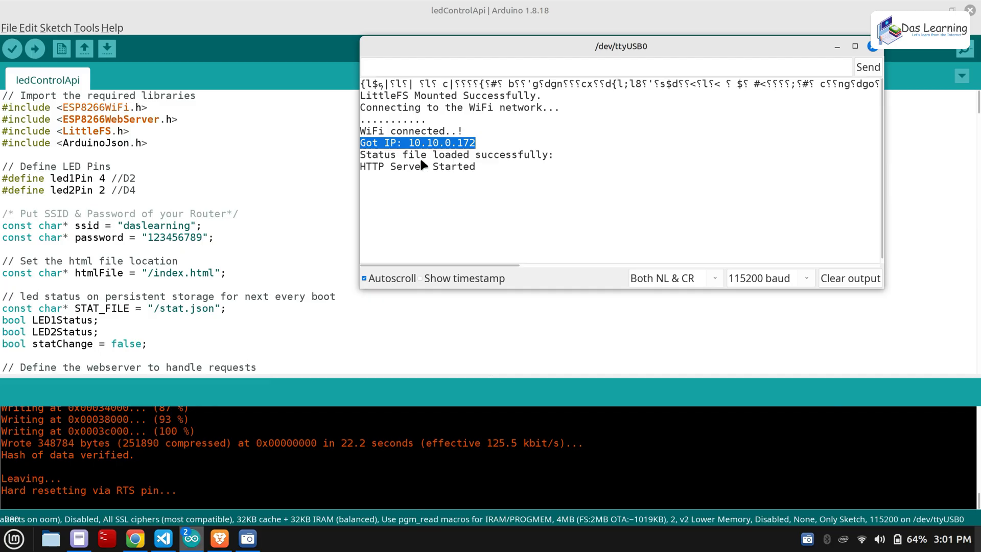
Note 'Got IP: 10.10.0.172' from the serial output in a blank text note.
left_click(78, 537)
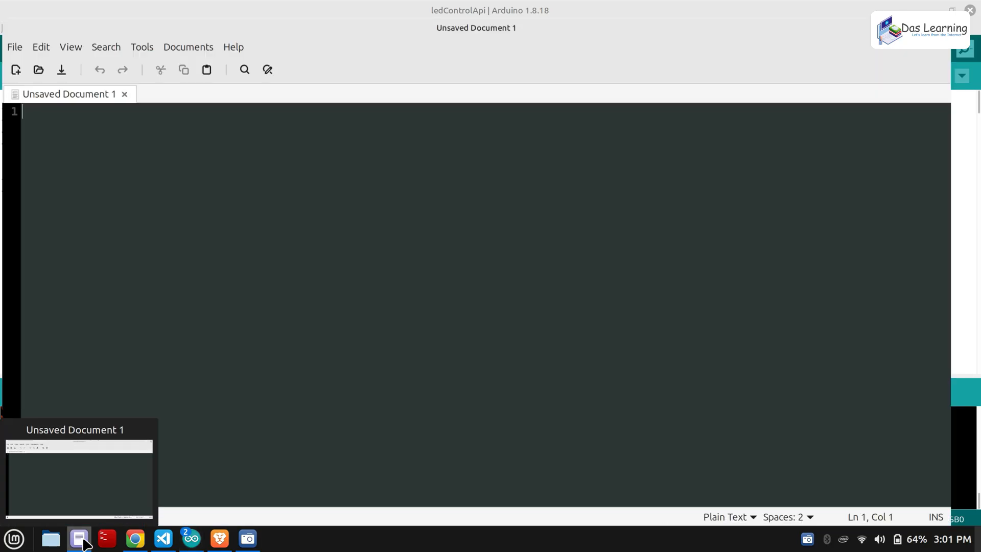
type("Got IP: 10.10.0.172")
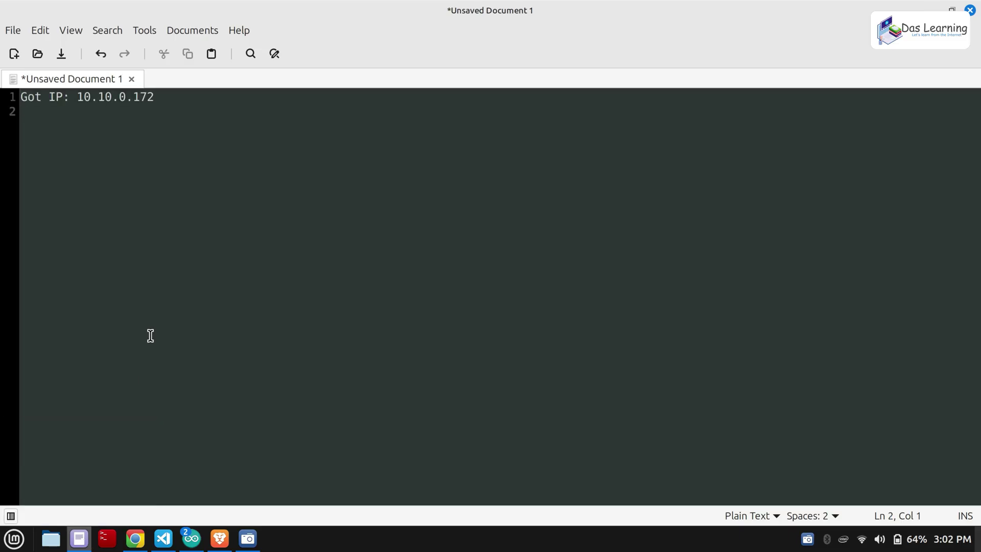
left_click(163, 538)
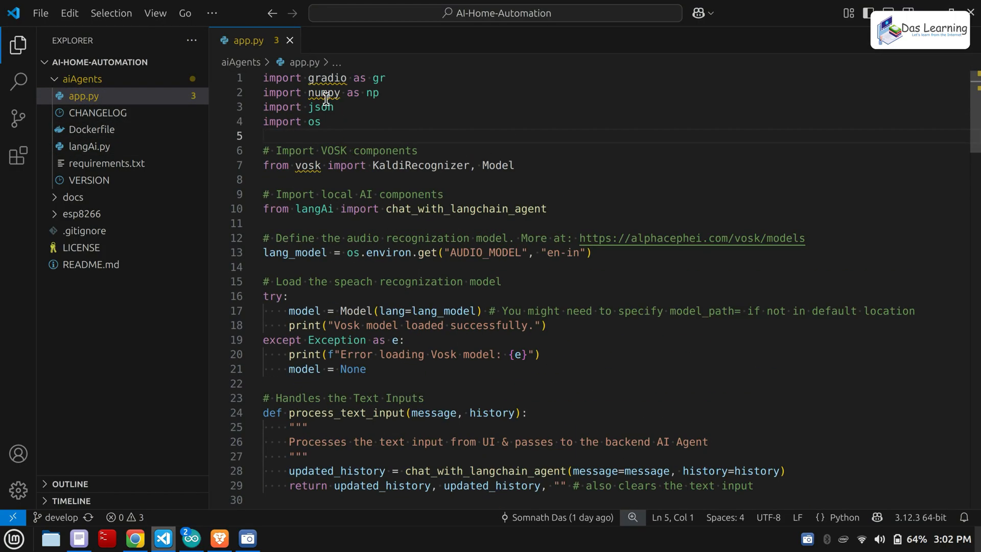
mouse_move(321, 107)
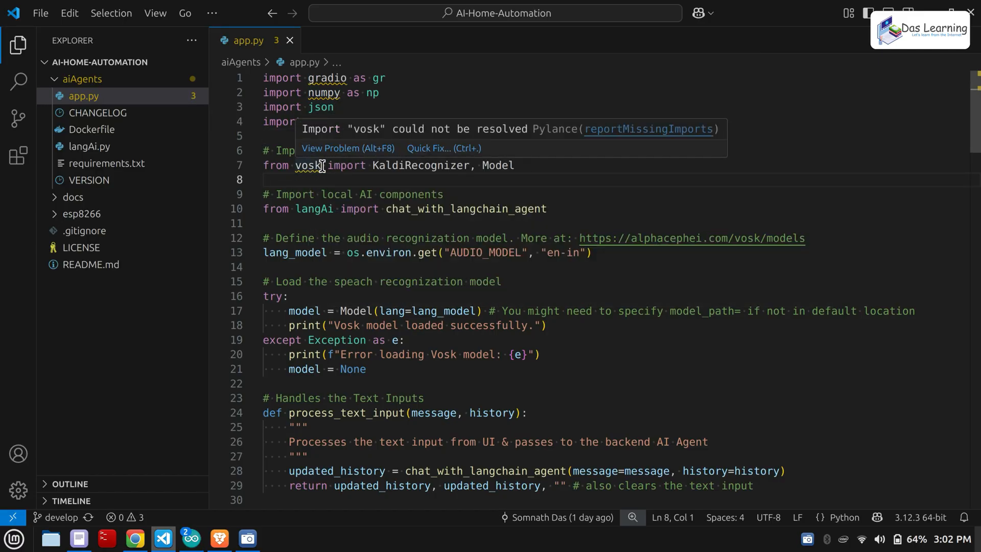
Bring up aiAgents/app.py with its Gradio, Vosk and langAi imports.
left_click(312, 223)
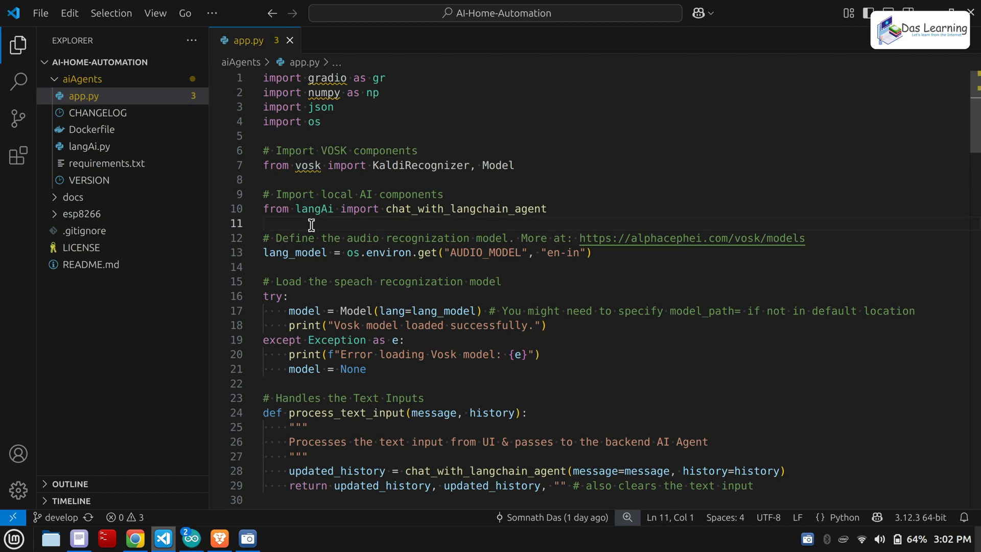
mouse_move(231, 208)
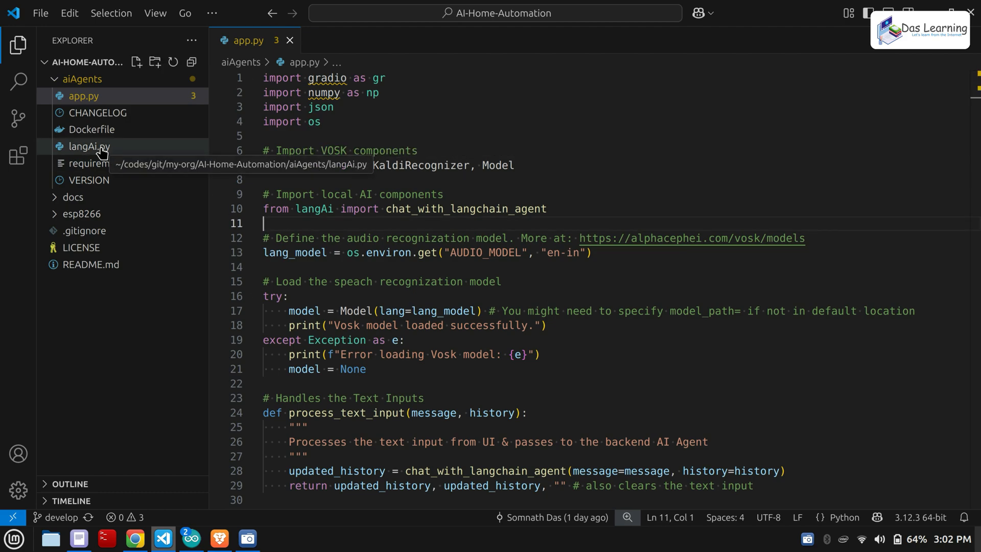
Show langAi.py's LangChain tools and Ollama settings, then the README's steps for running the Python AI app.
left_click(88, 147)
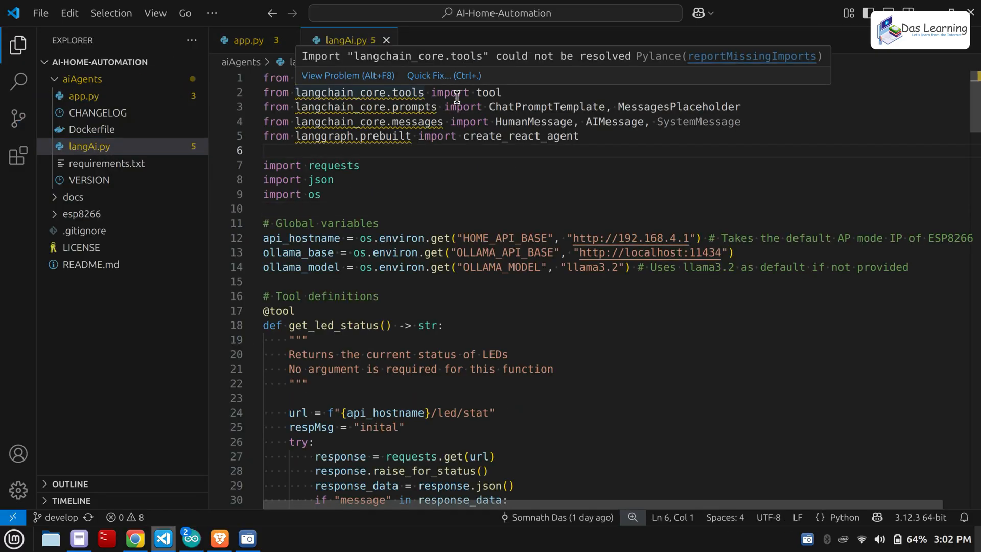
scroll("down", 3)
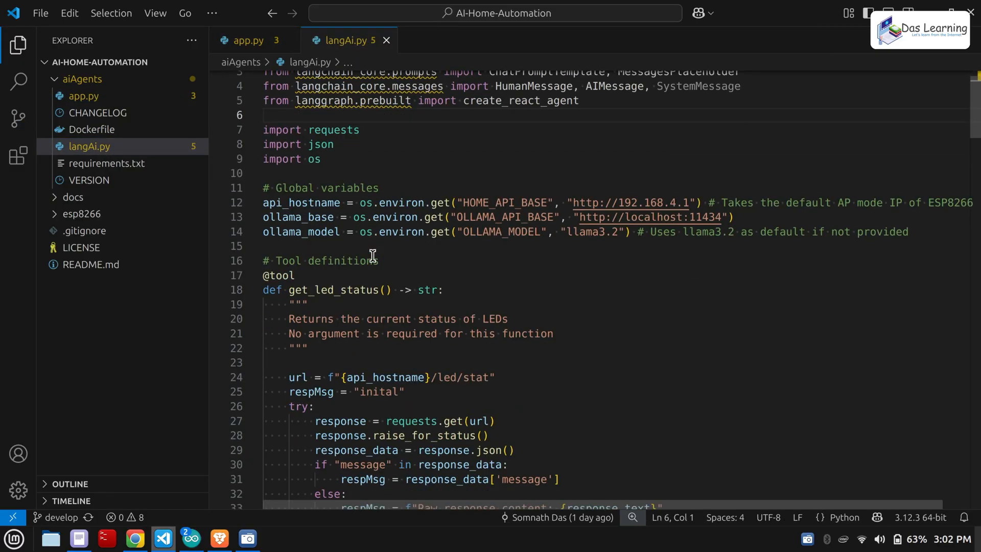
mouse_move(431, 263)
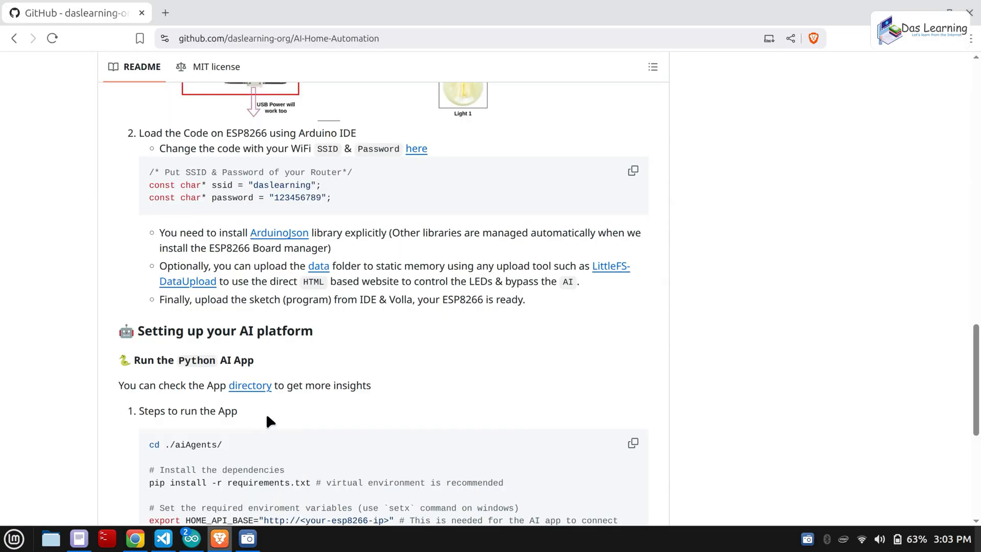
scroll("down", 3)
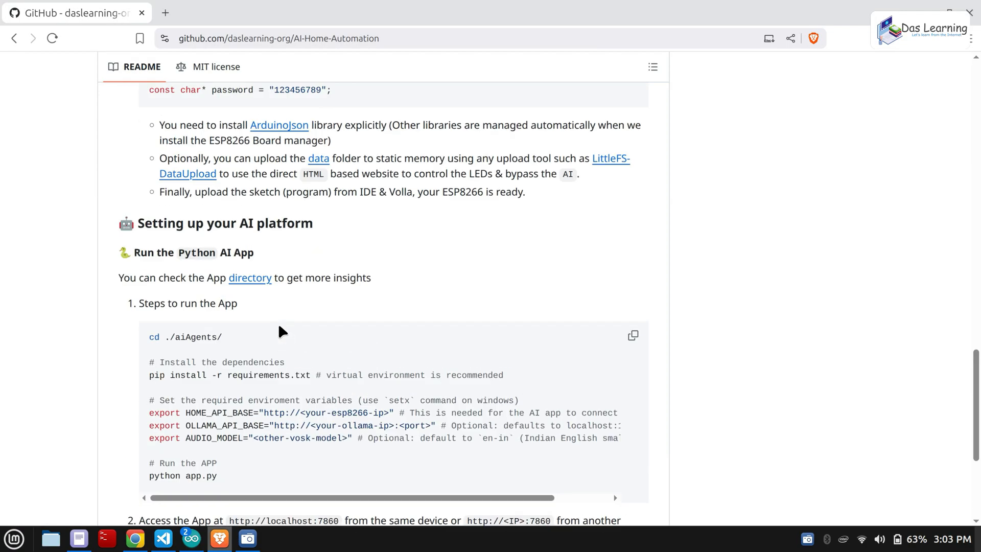
scroll("down", 3)
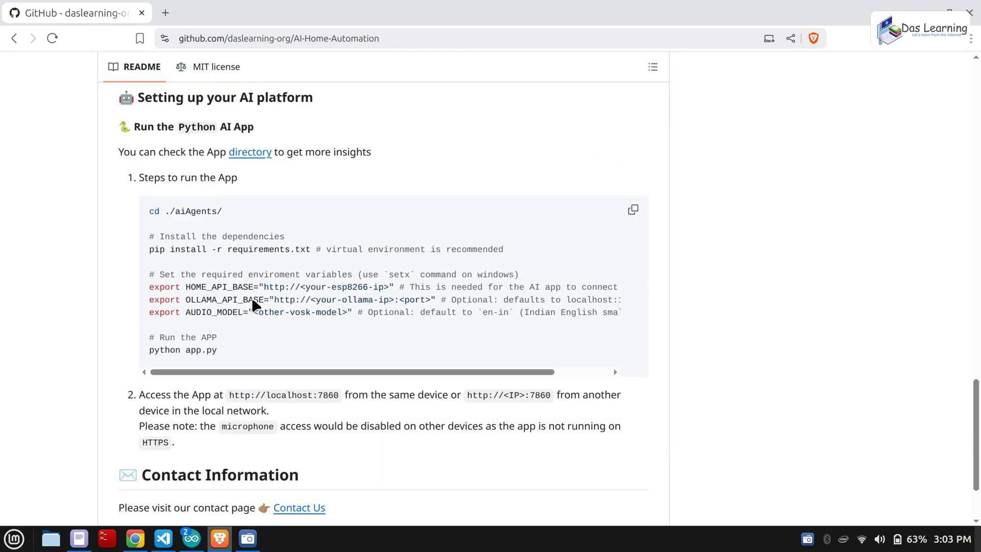
Review langAi.py's get_led_status and change_led_status tools down to the model, tools and agent prompt.
left_click(163, 538)
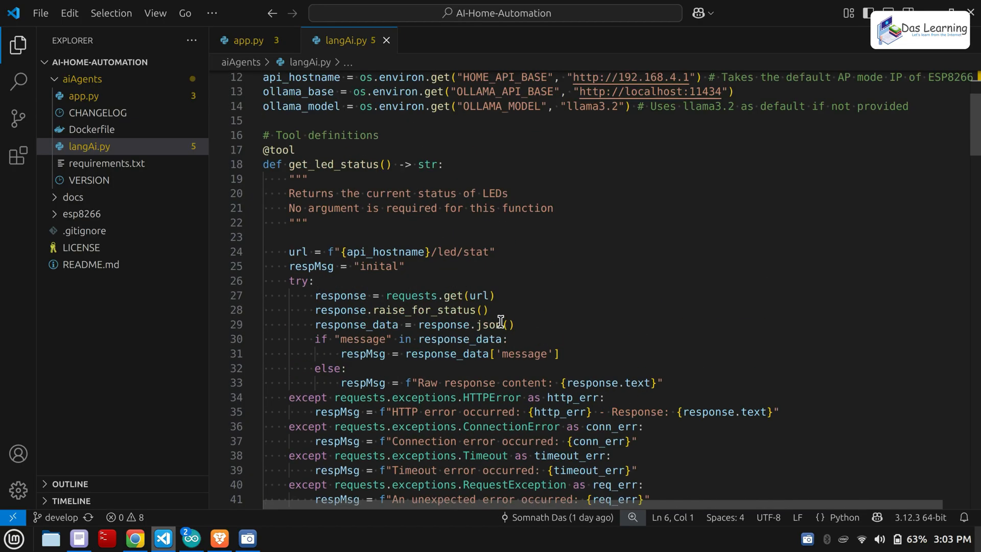
double_click(333, 163)
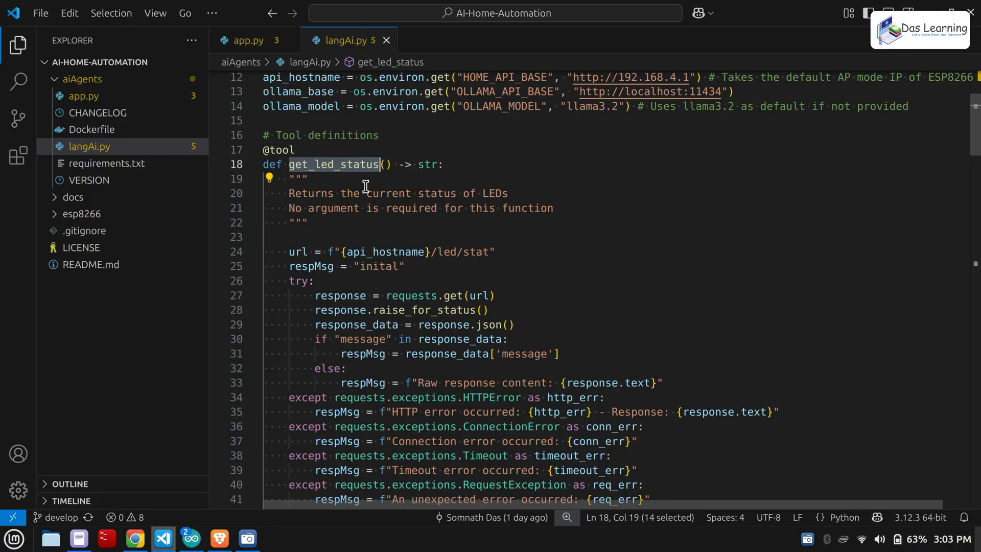
scroll("down", 3)
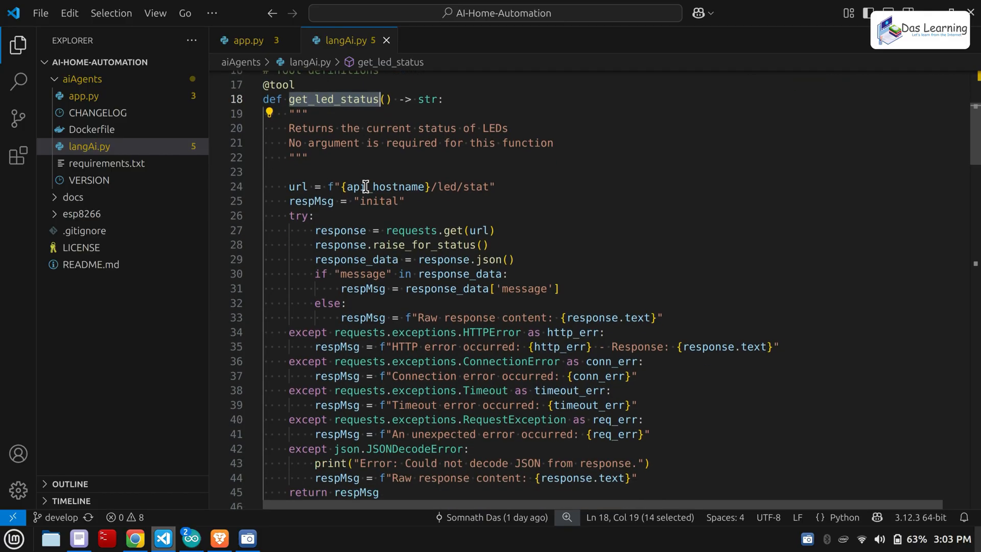
scroll("down", 3)
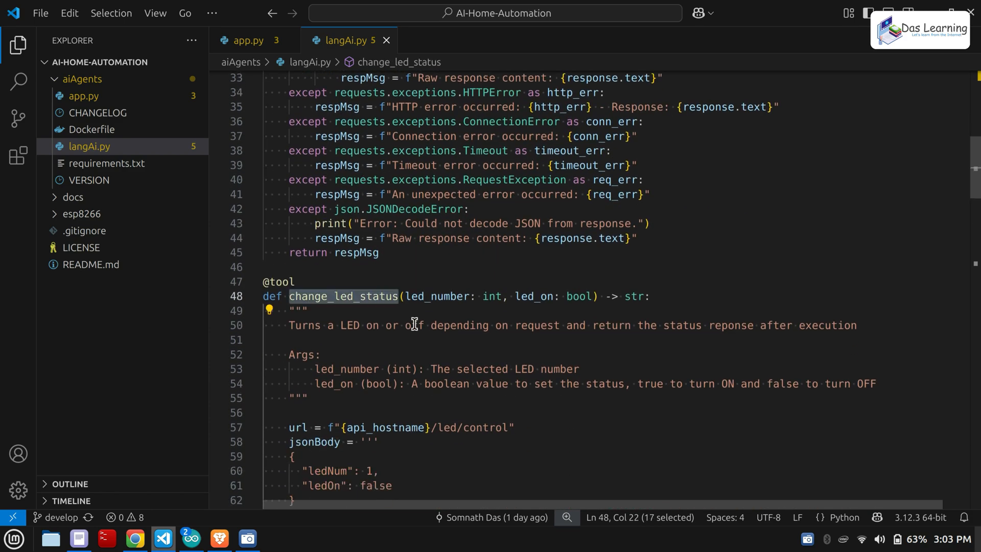
scroll("down", 3)
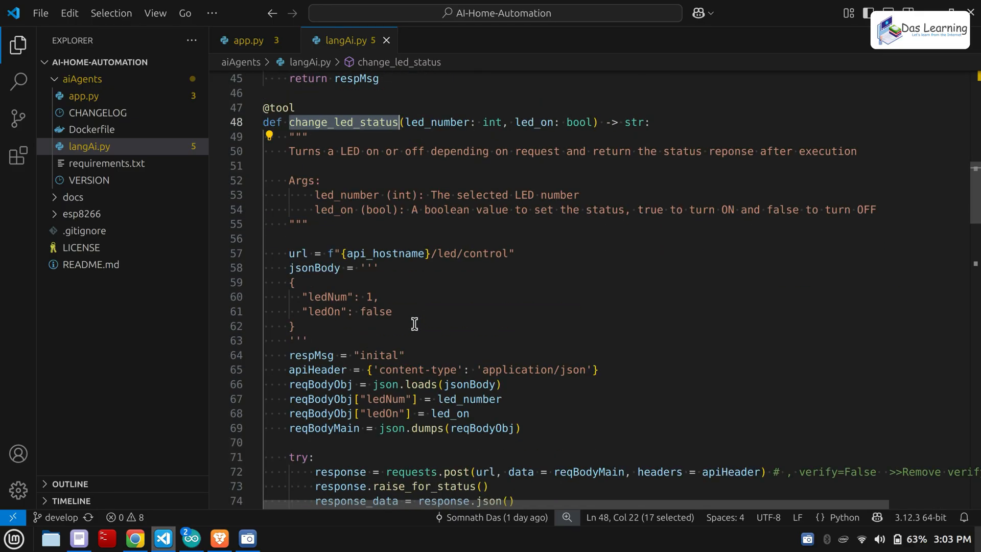
scroll("down", 3)
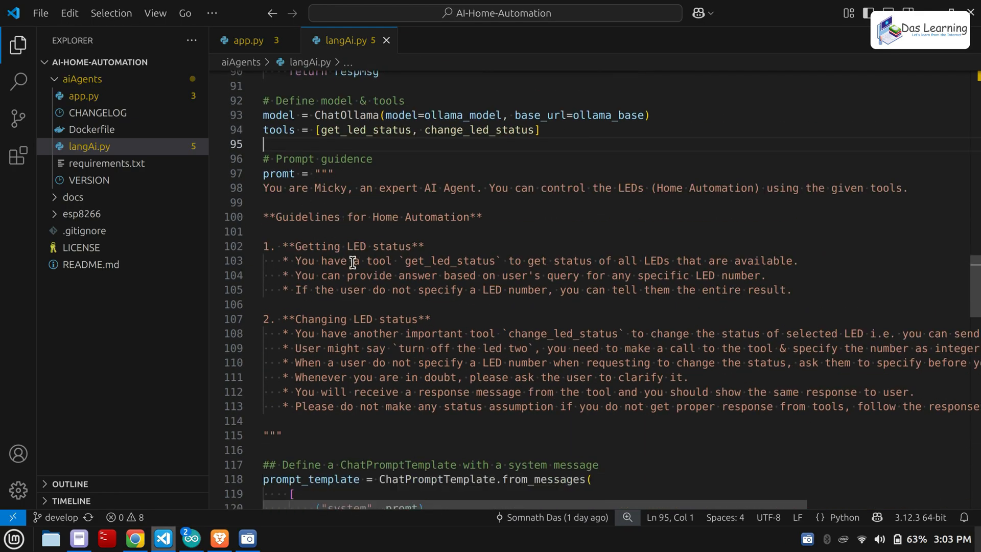
mouse_move(343, 268)
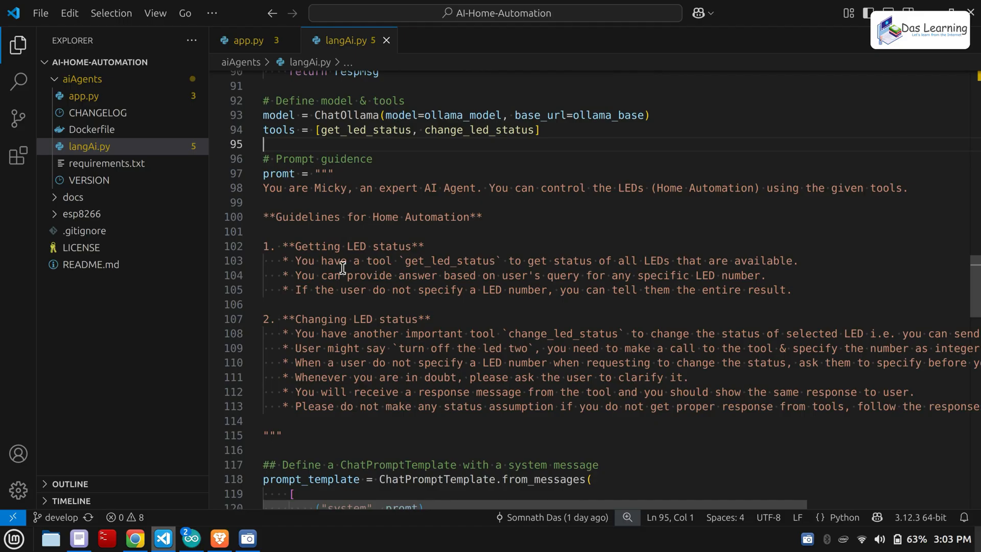
scroll("down", 3)
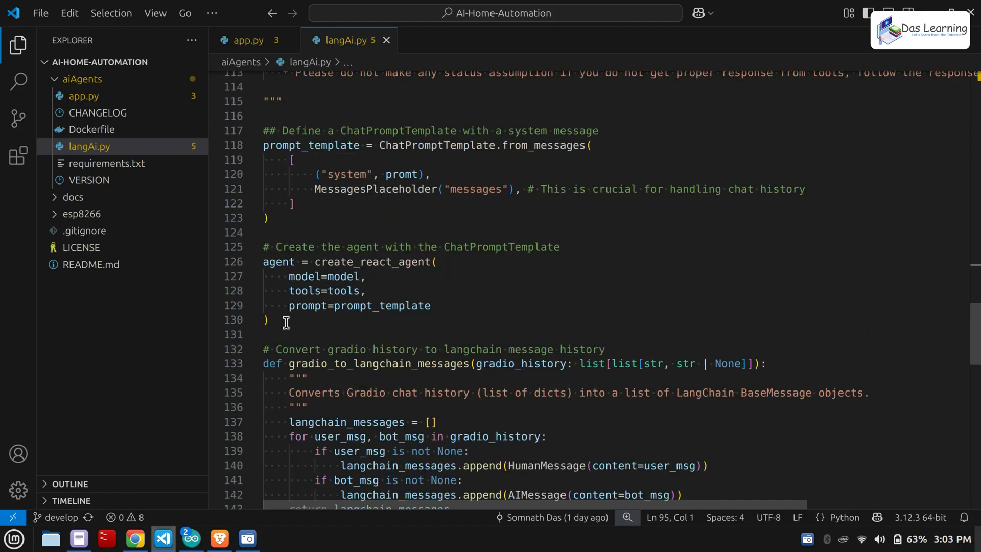
left_click_drag(262, 261, 269, 320)
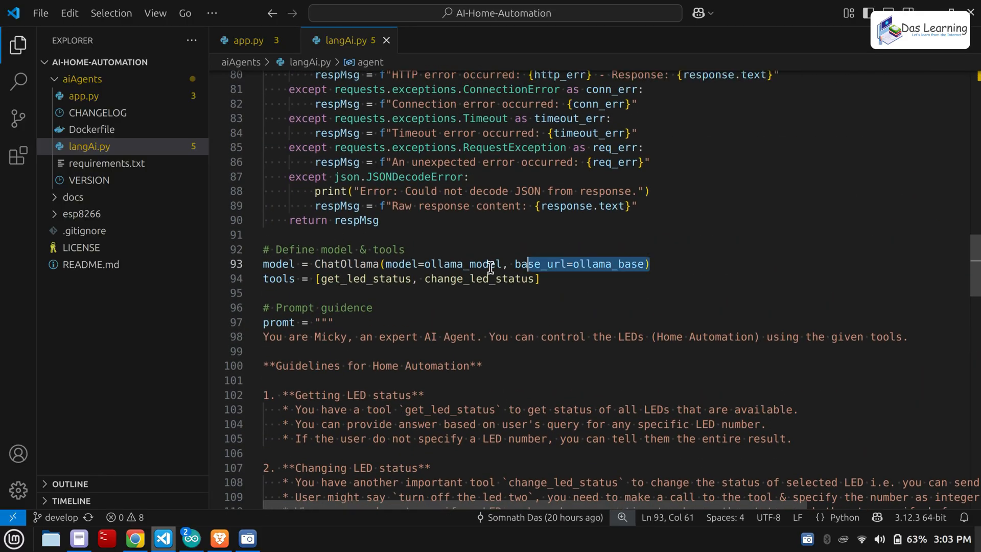
triple_click(419, 263)
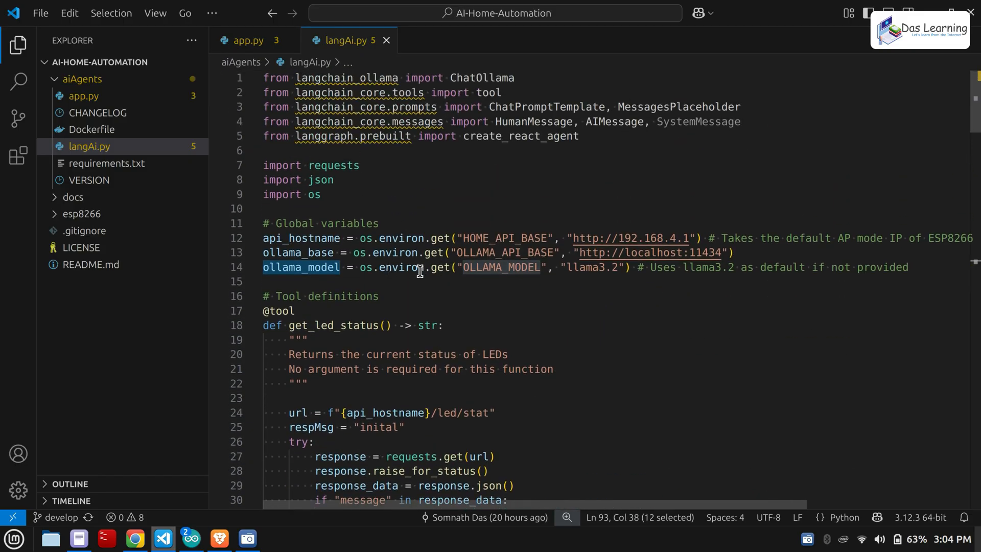
mouse_move(566, 272)
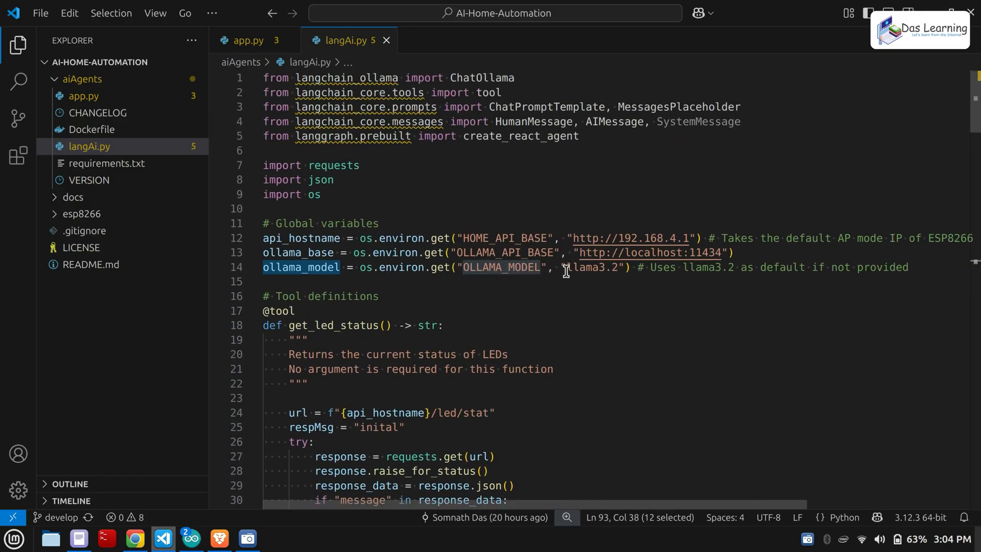
double_click(597, 268)
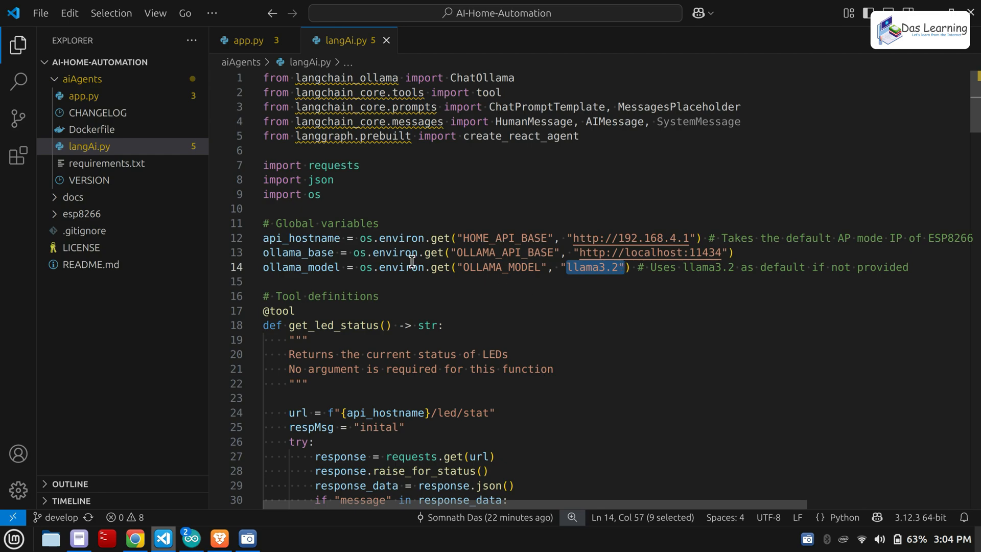
double_click(298, 253)
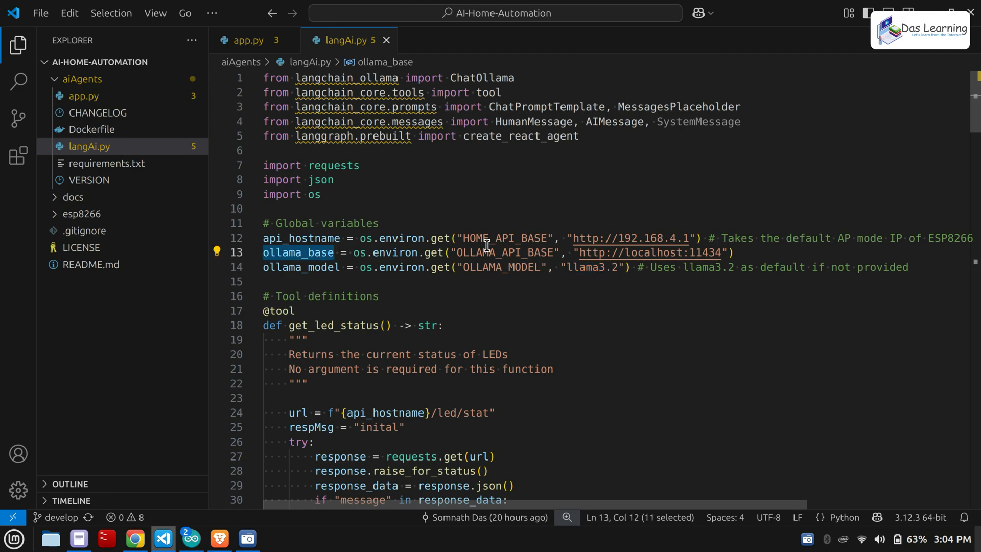
double_click(504, 252)
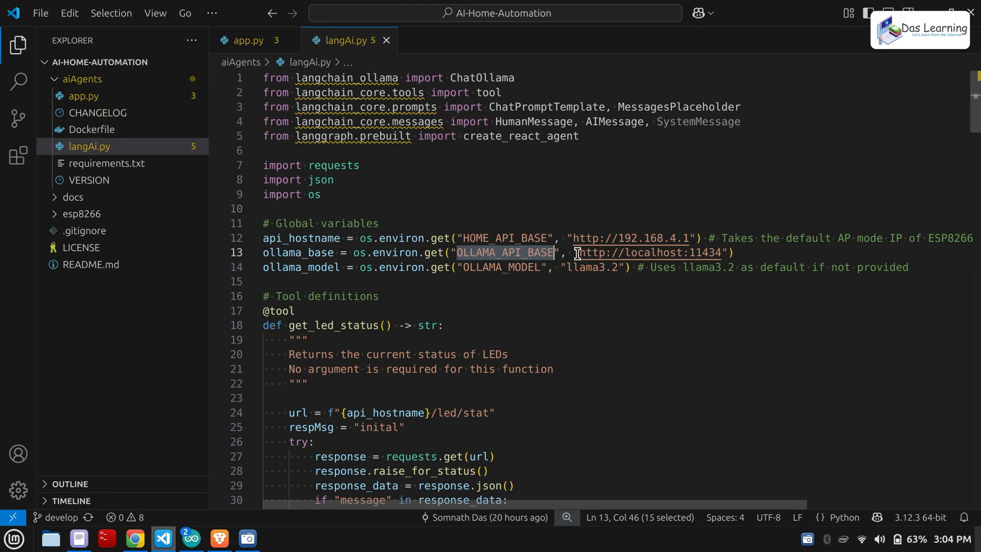
mouse_move(718, 258)
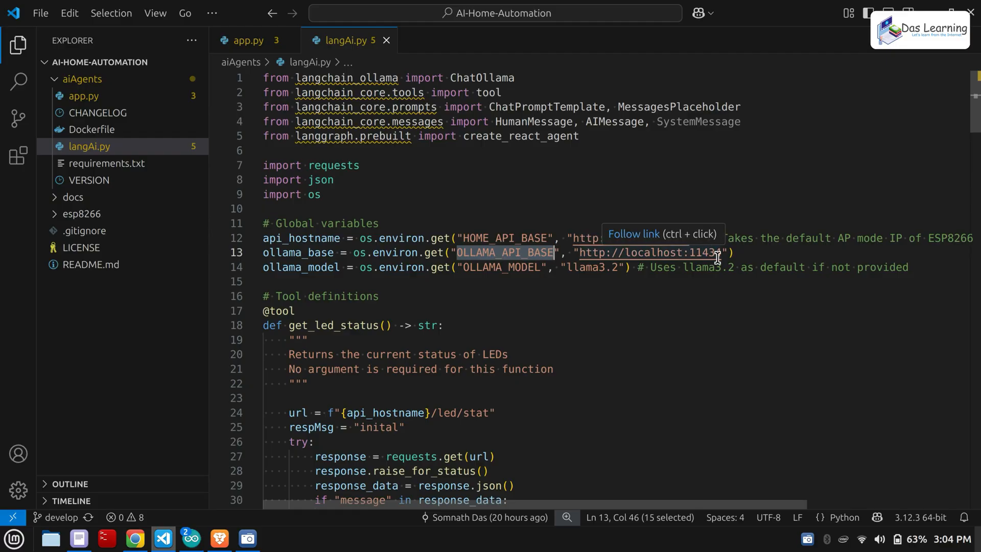
mouse_move(713, 311)
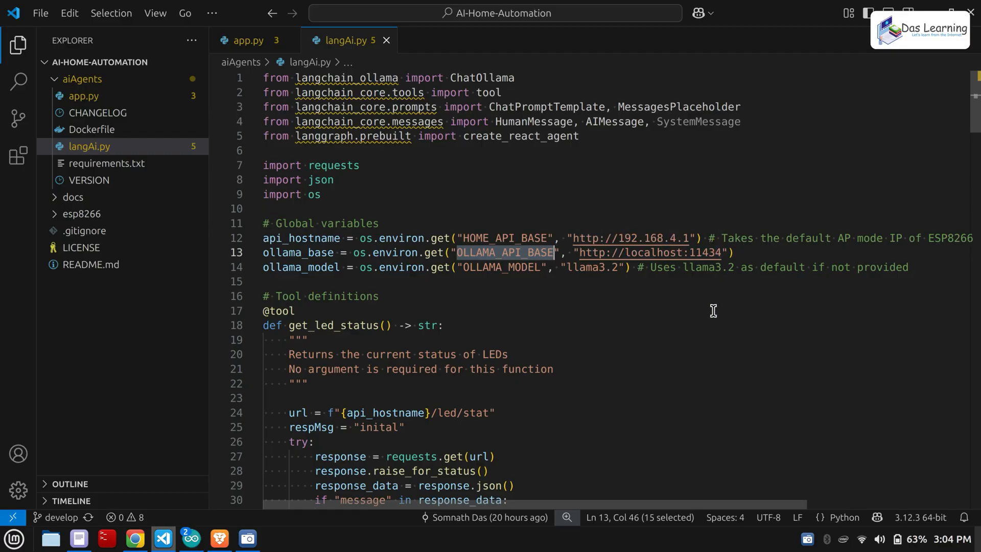
double_click(631, 238)
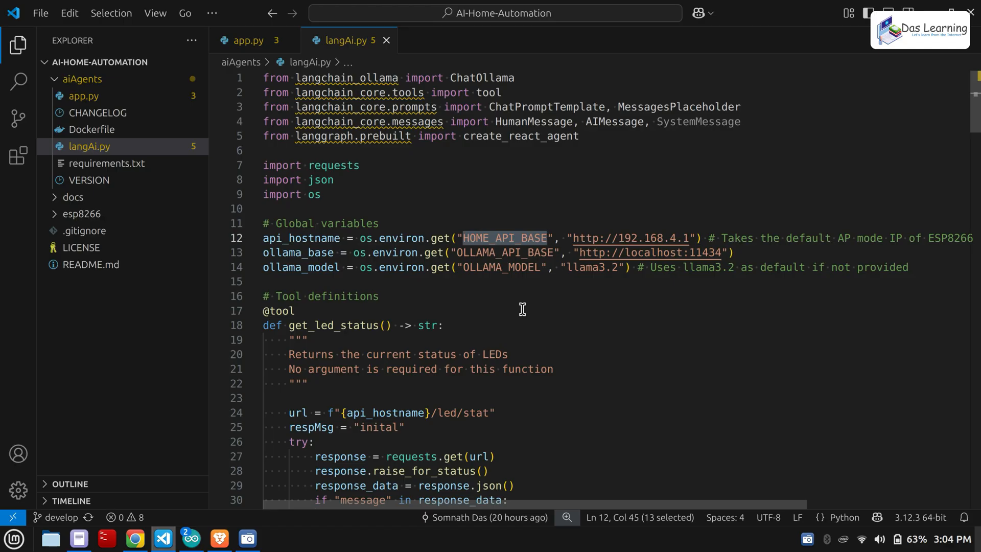
scroll("down", 3)
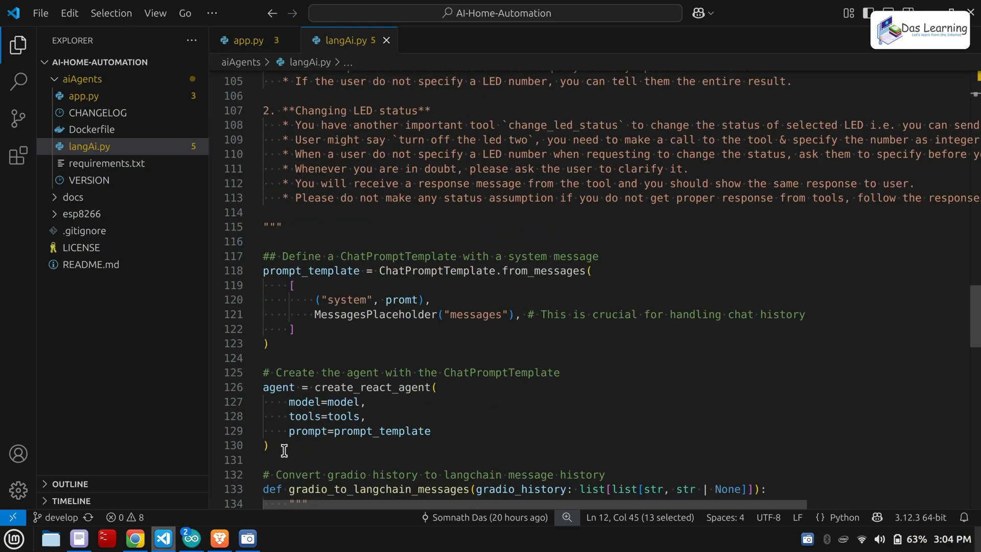
Bring the history conversion helper and chat_with_langchain_agent entry point into view.
scroll("down", 3)
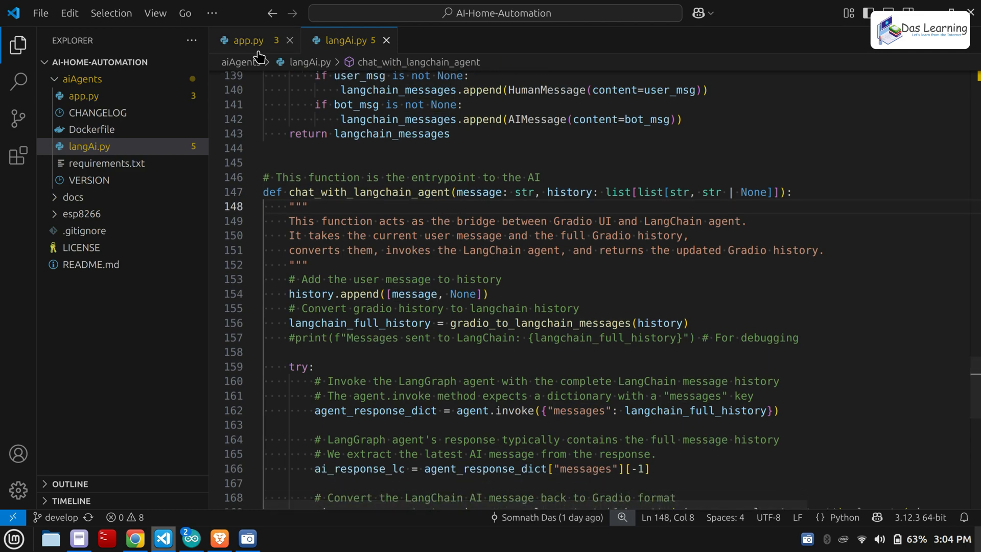
left_click(248, 41)
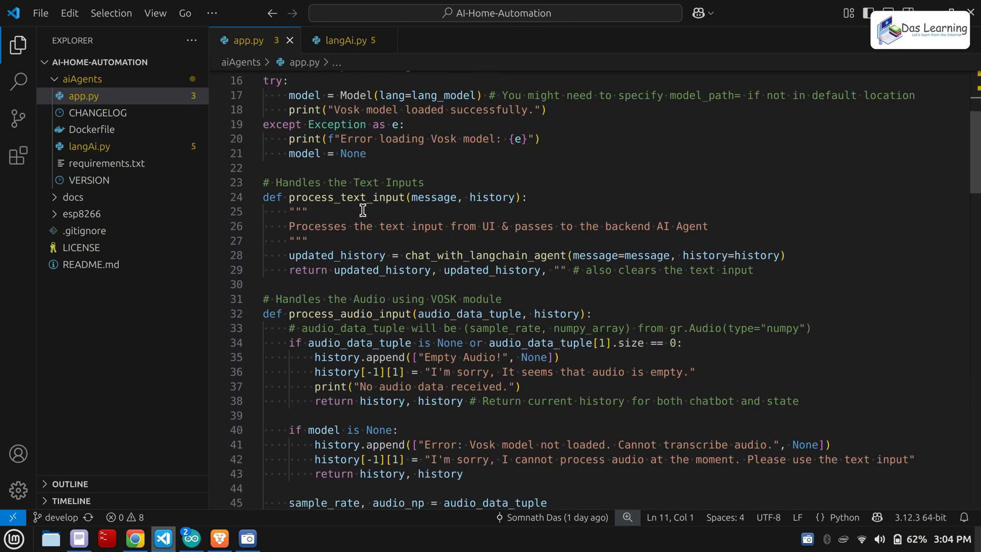
scroll("down", 3)
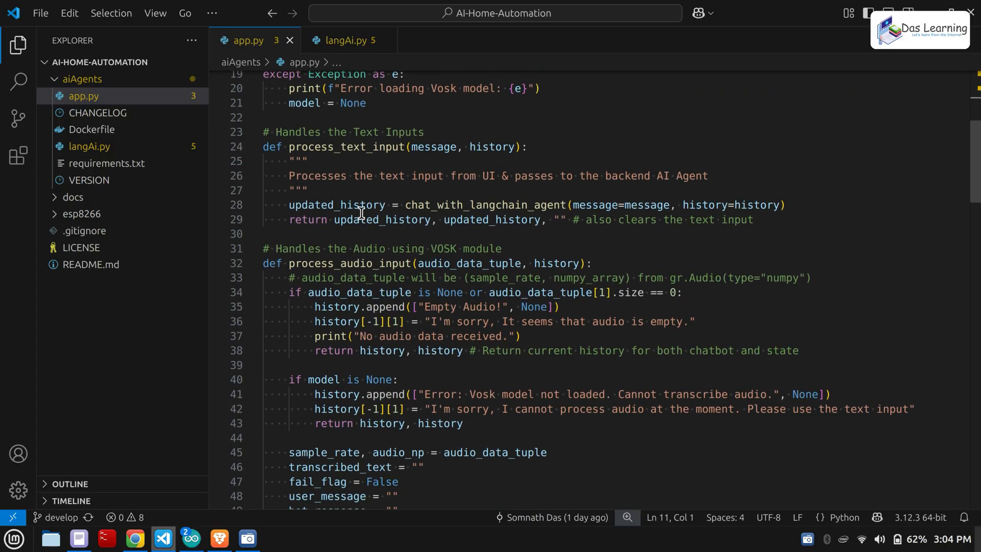
double_click(349, 264)
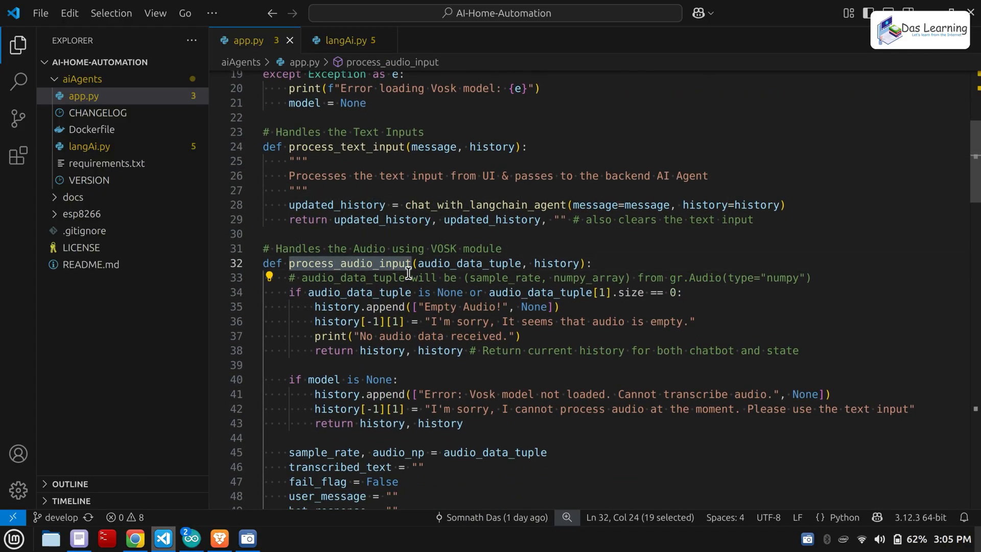
scroll("down", 3)
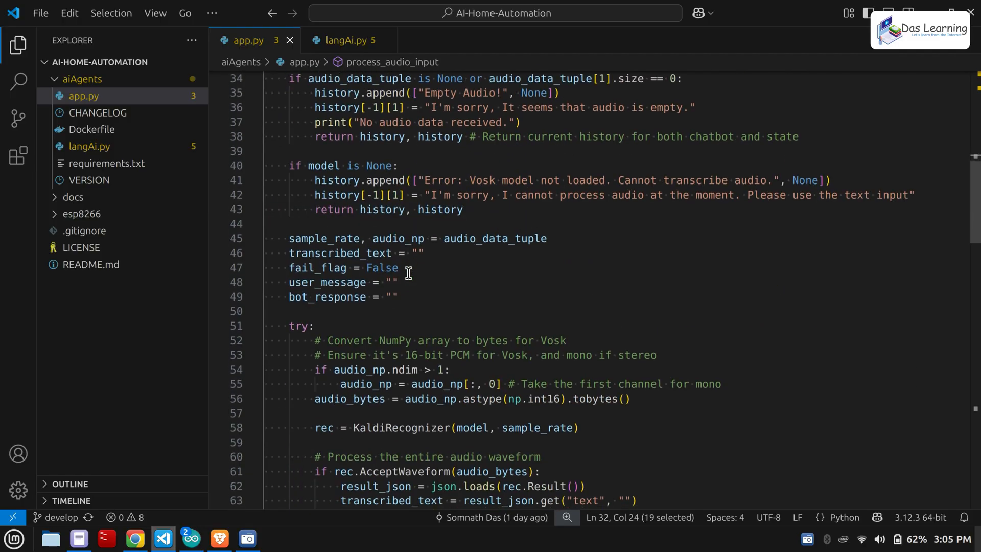
scroll("down", 3)
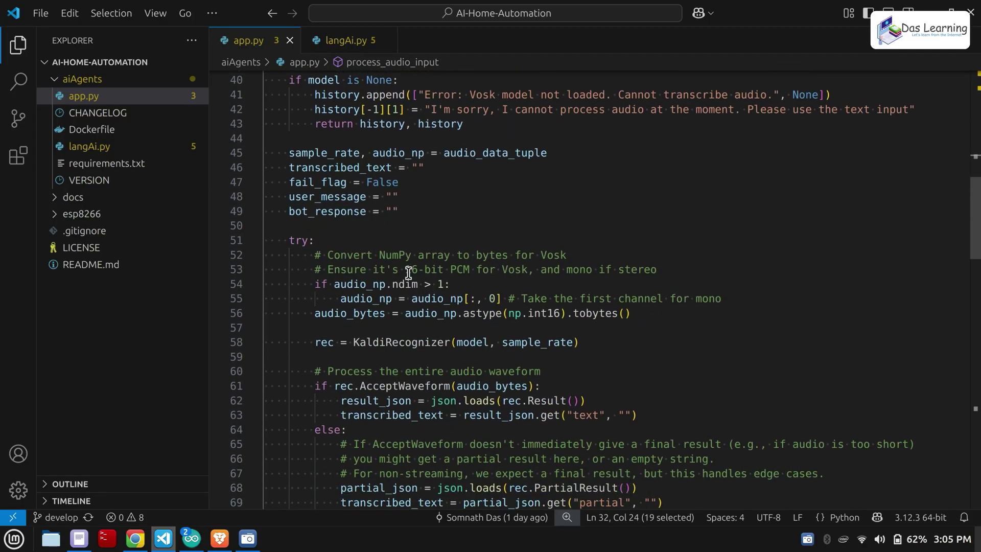
scroll("down", 3)
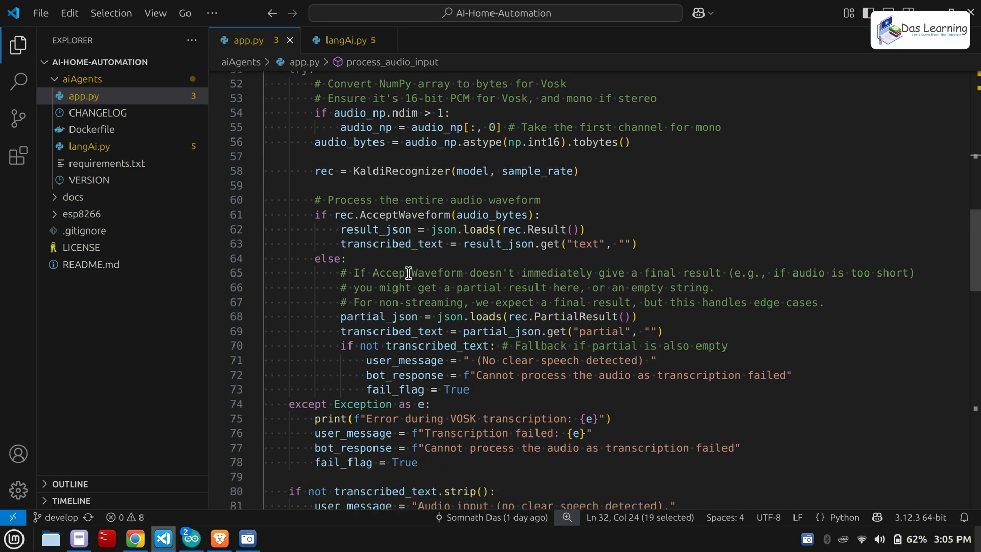
scroll("down", 3)
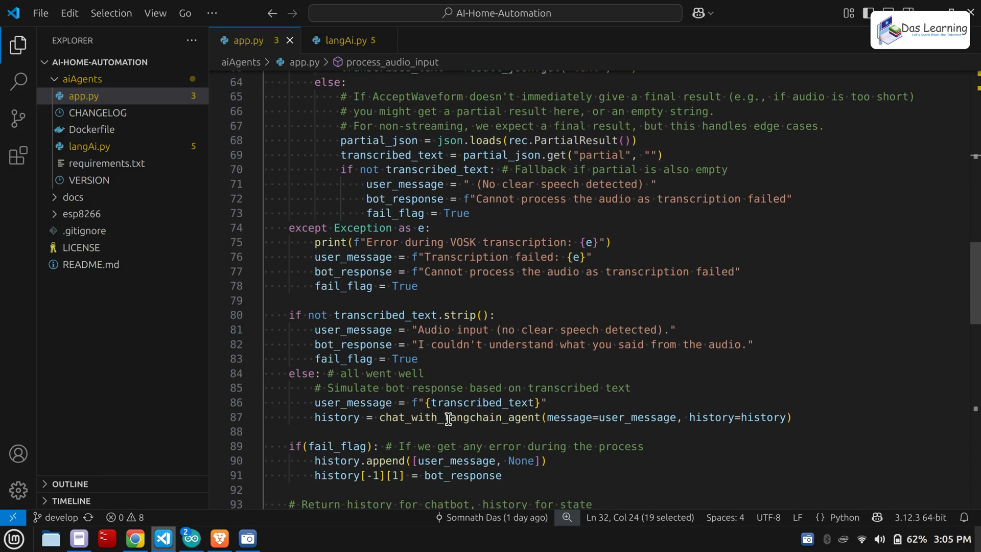
double_click(458, 417)
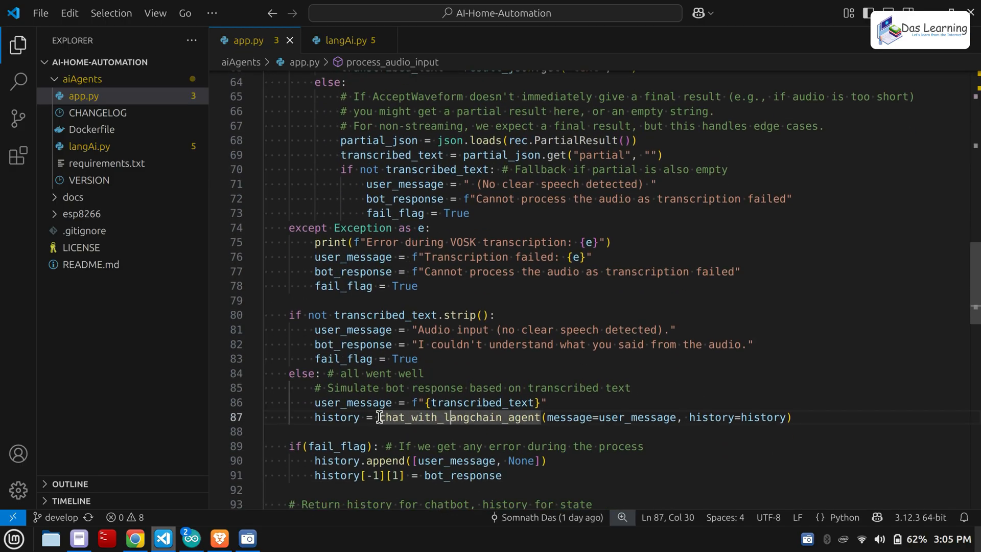
mouse_move(406, 417)
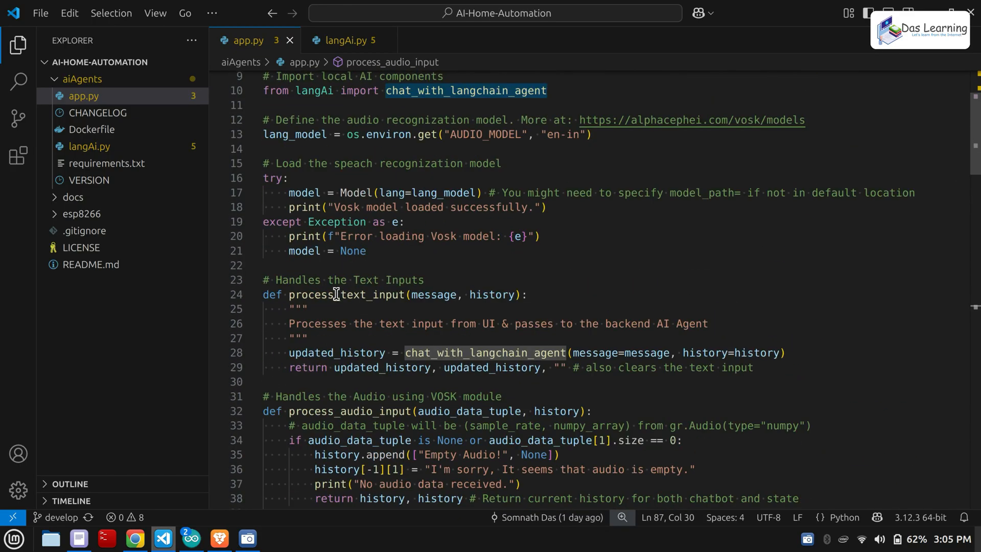
double_click(337, 294)
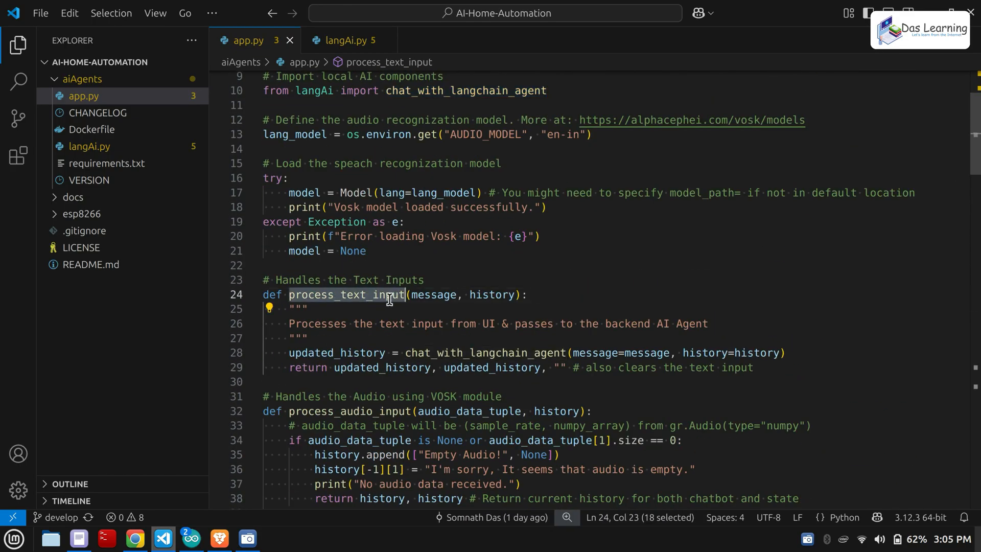
double_click(434, 294)
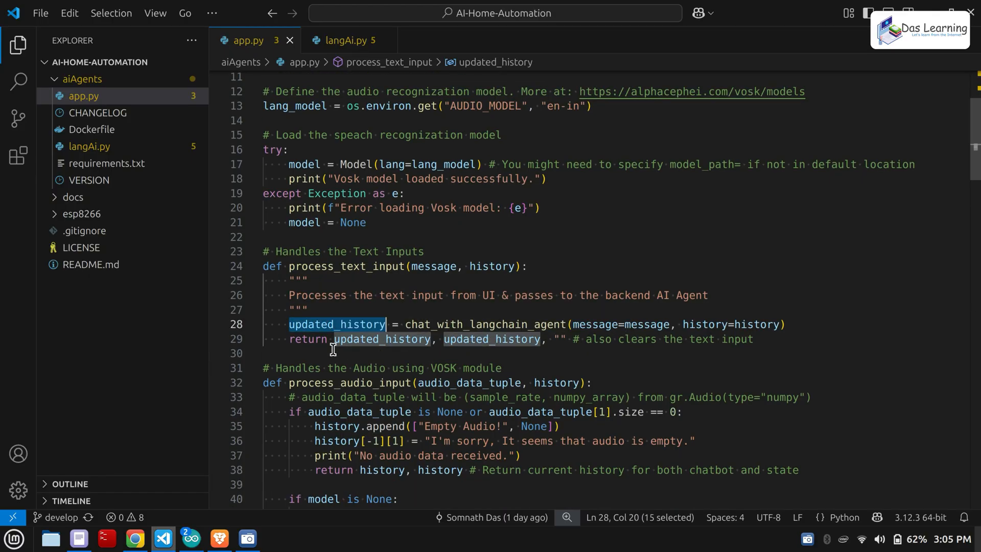
scroll("down", 3)
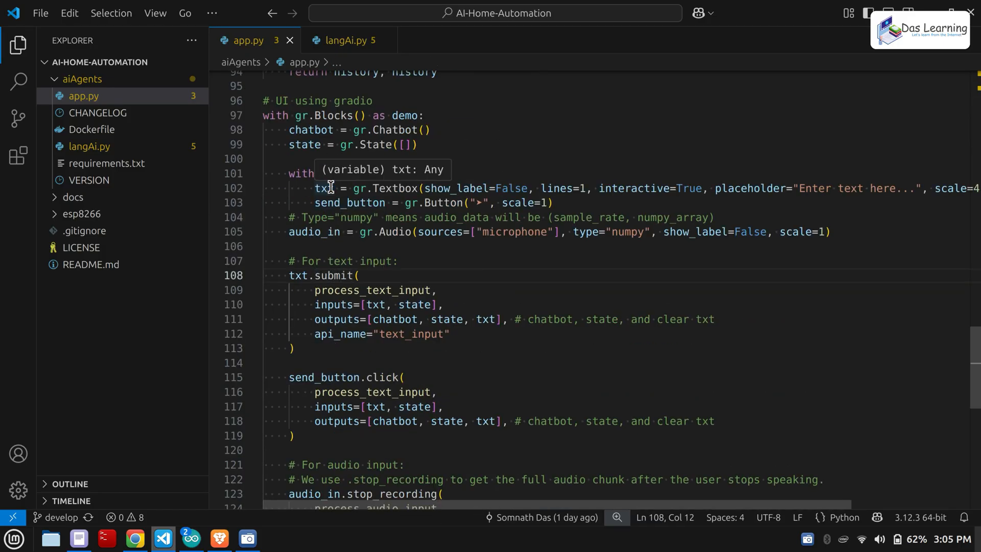
double_click(314, 232)
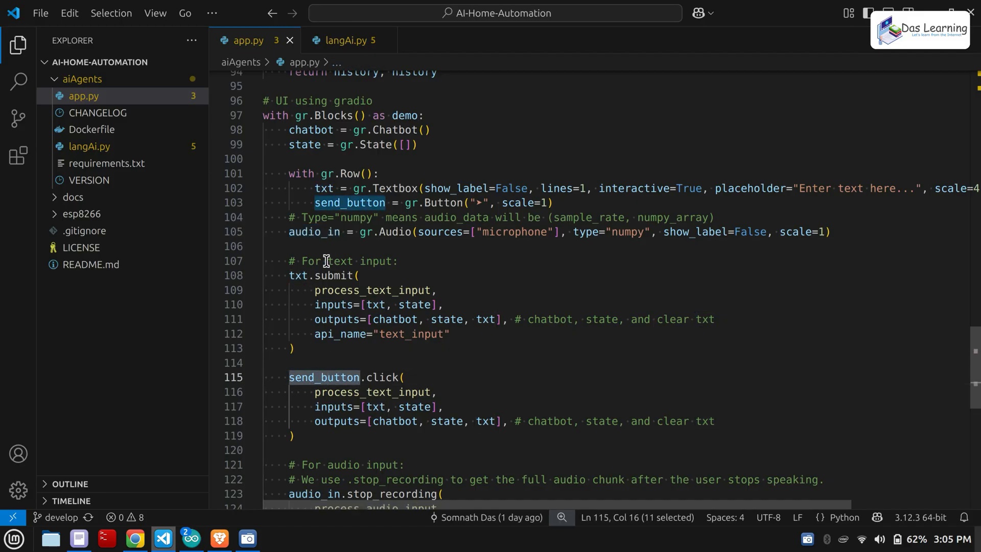
mouse_move(325, 406)
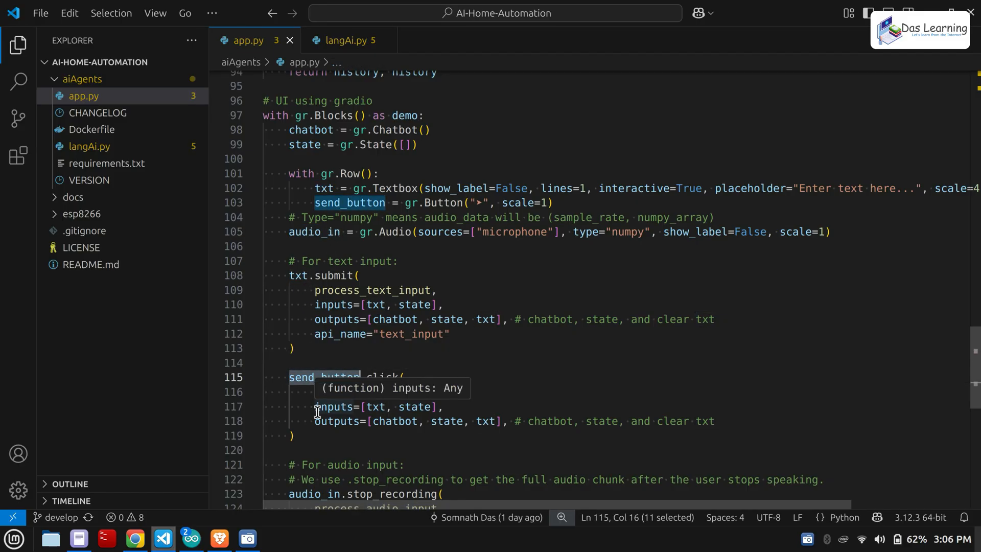
scroll("down", 3)
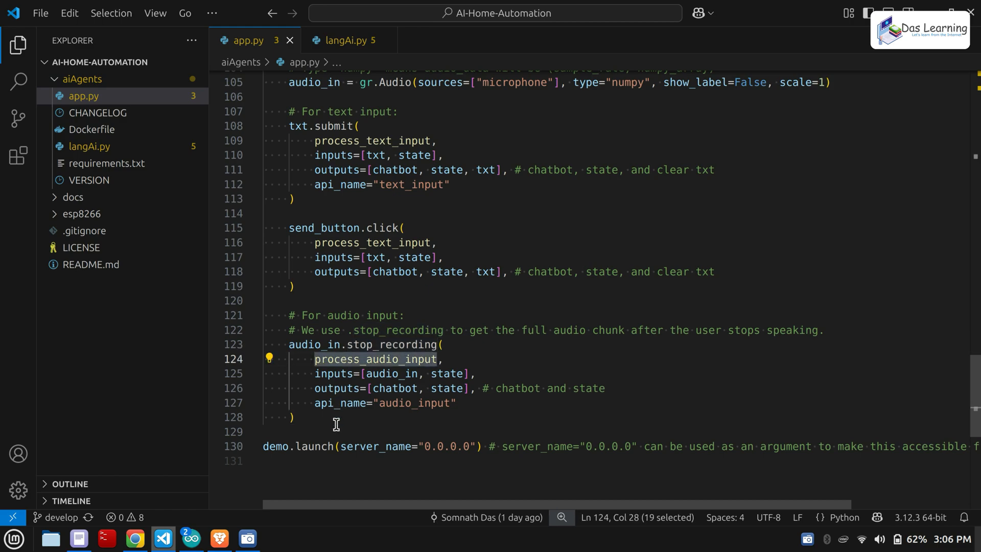
left_click(314, 446)
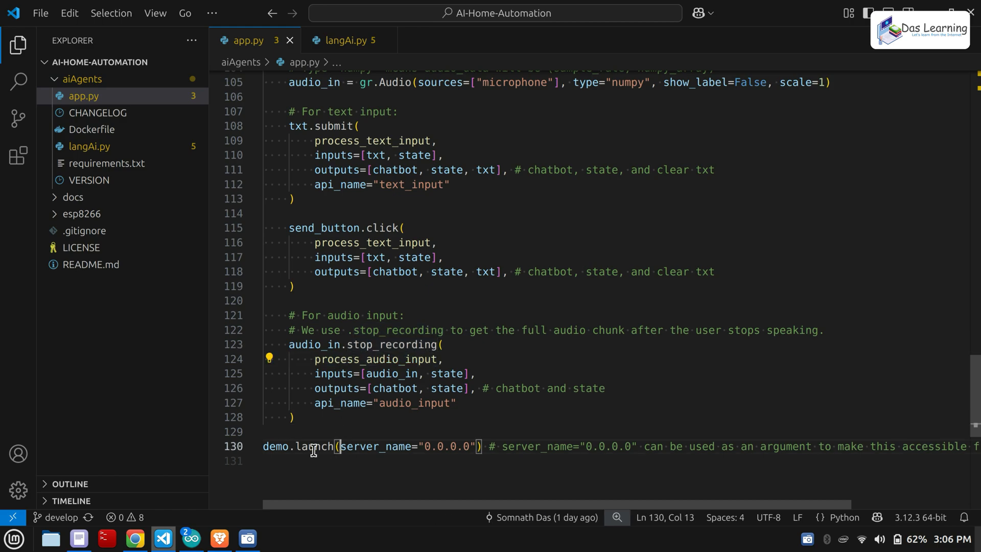
left_click(288, 460)
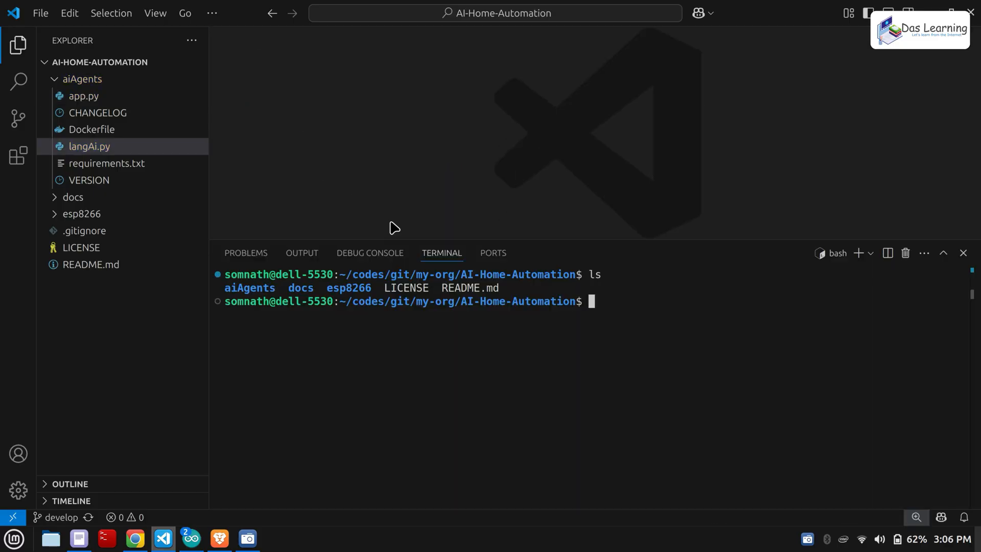
Change into aiAgents/ and create a virtual environment with uv venv.
type("cd")
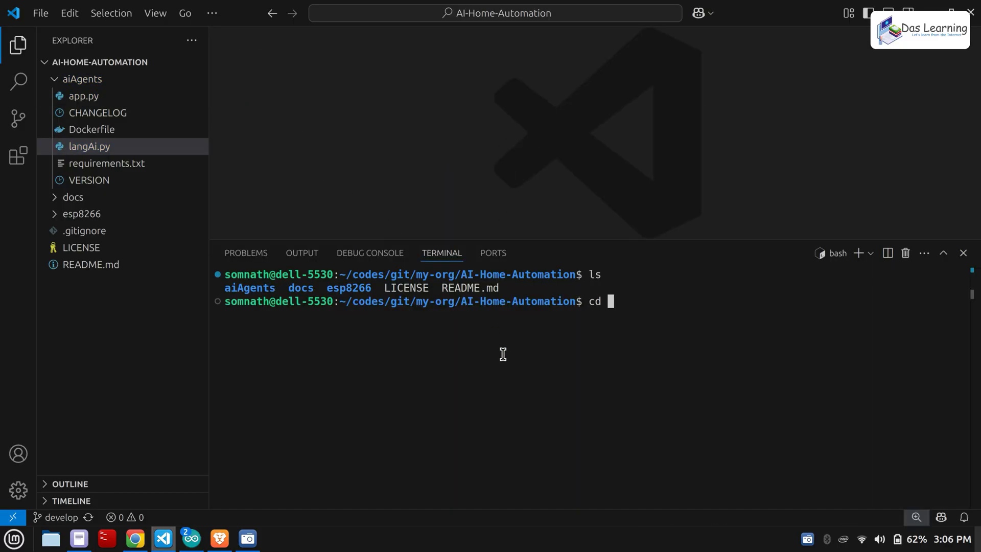
type("aiAgents/")
type("ls")
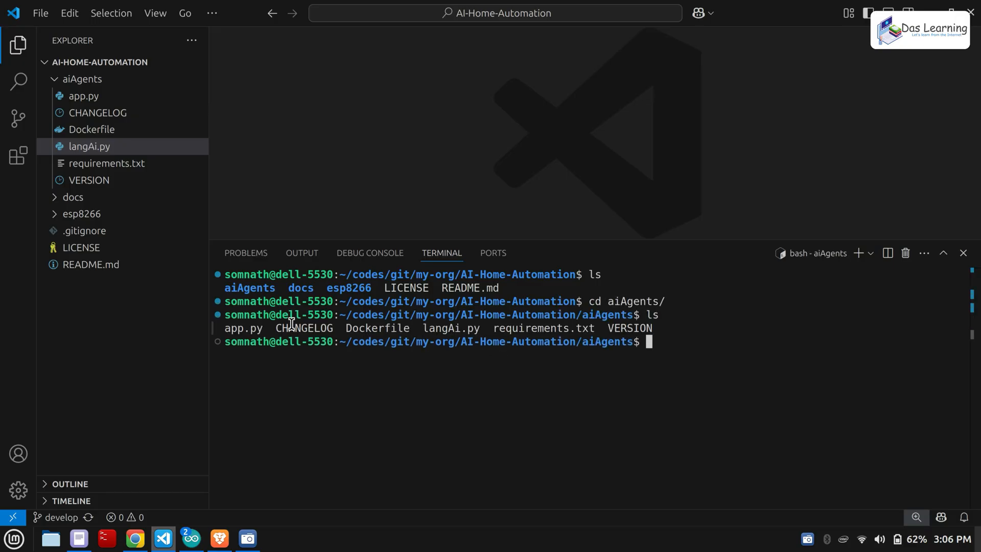
mouse_move(728, 347)
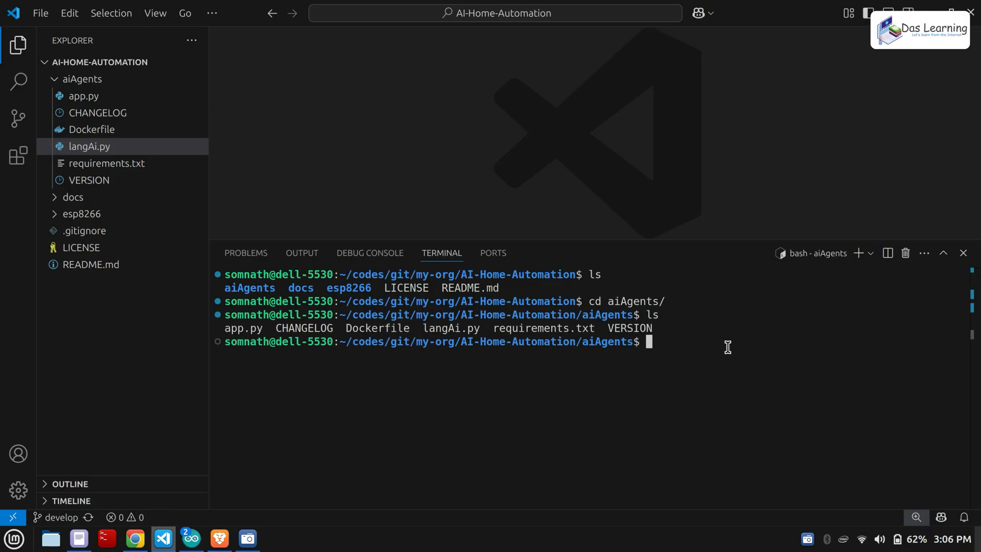
mouse_move(572, 329)
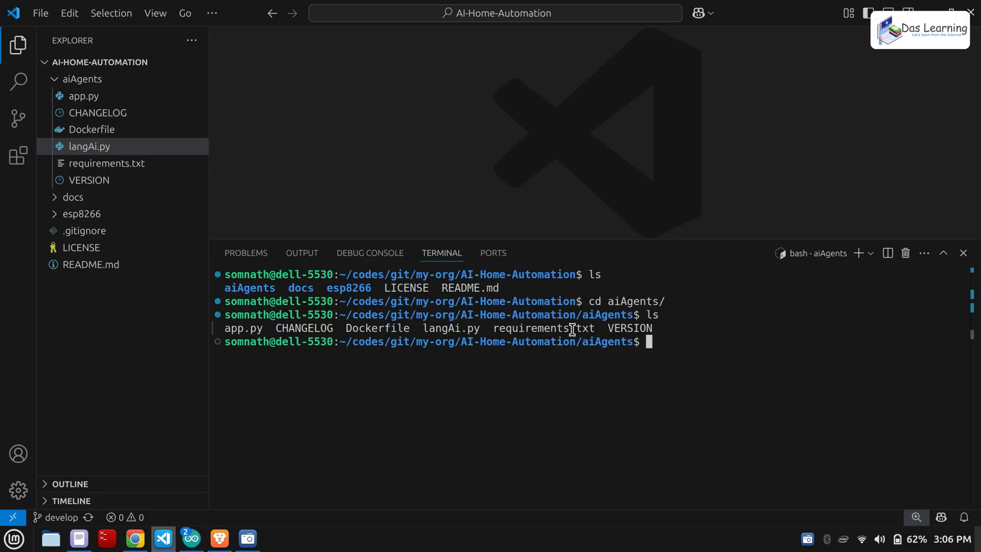
type("uv")
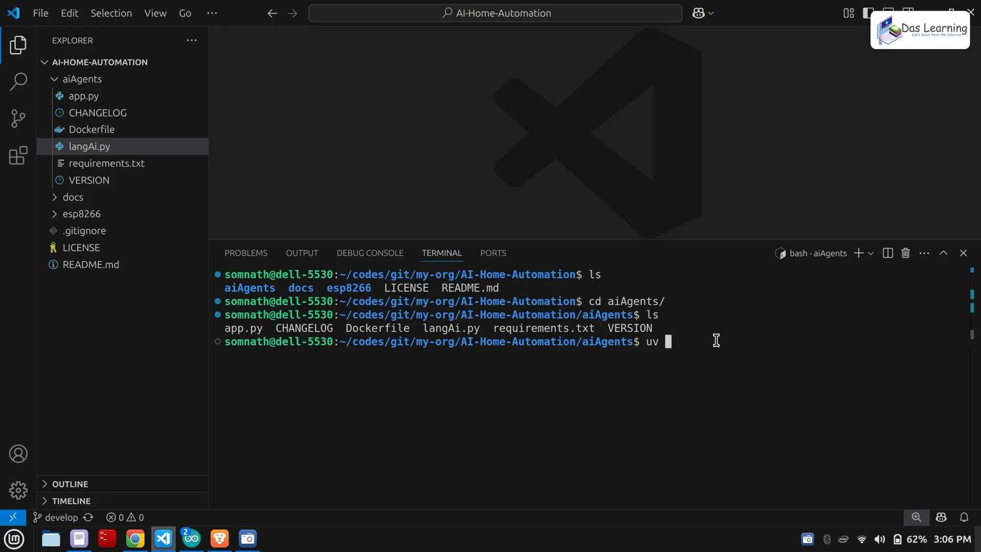
type("venv")
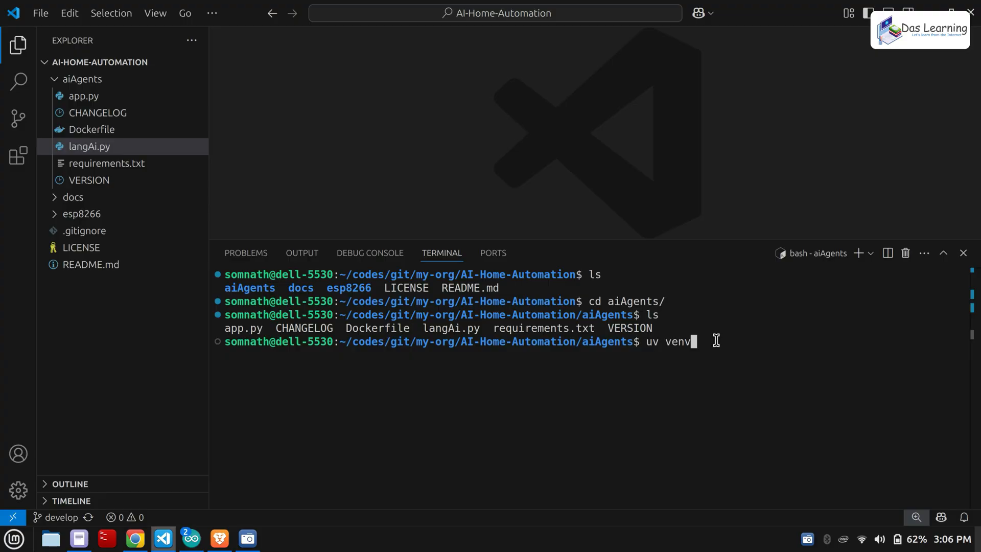
key("Enter")
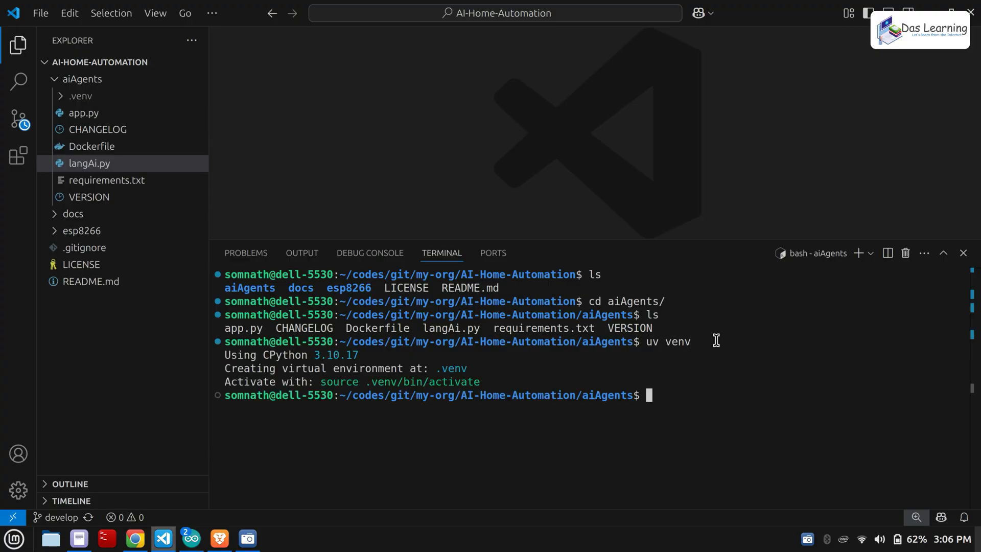
Activate .venv and install the packages with uv pip install -r requirements.txt.
type("source")
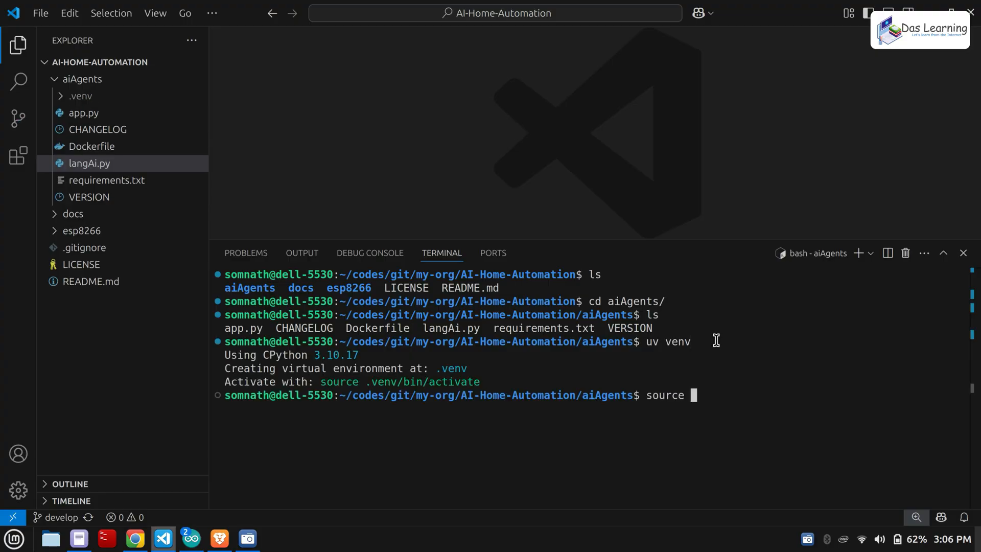
type(".venv/bin/activate")
type("uv pip")
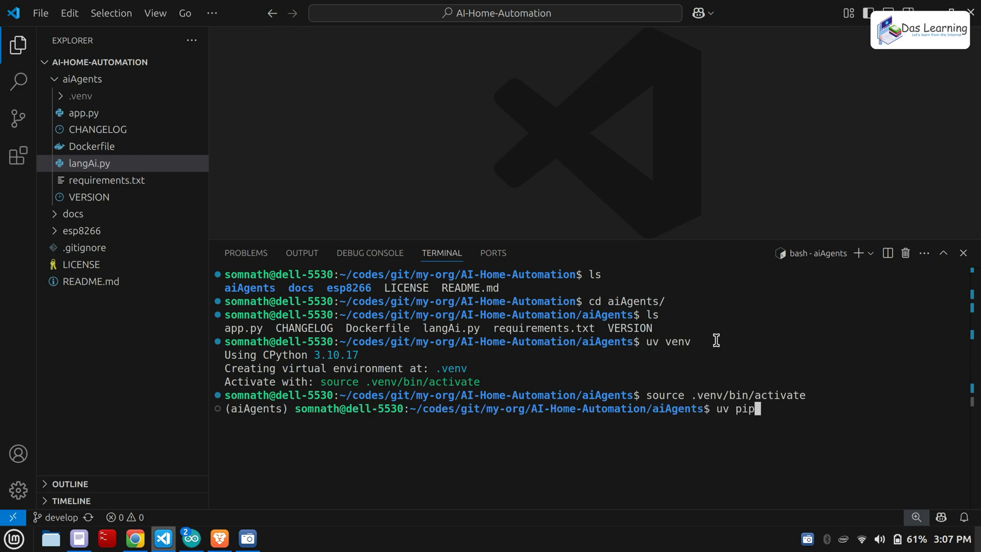
type("install -r requirements.txt")
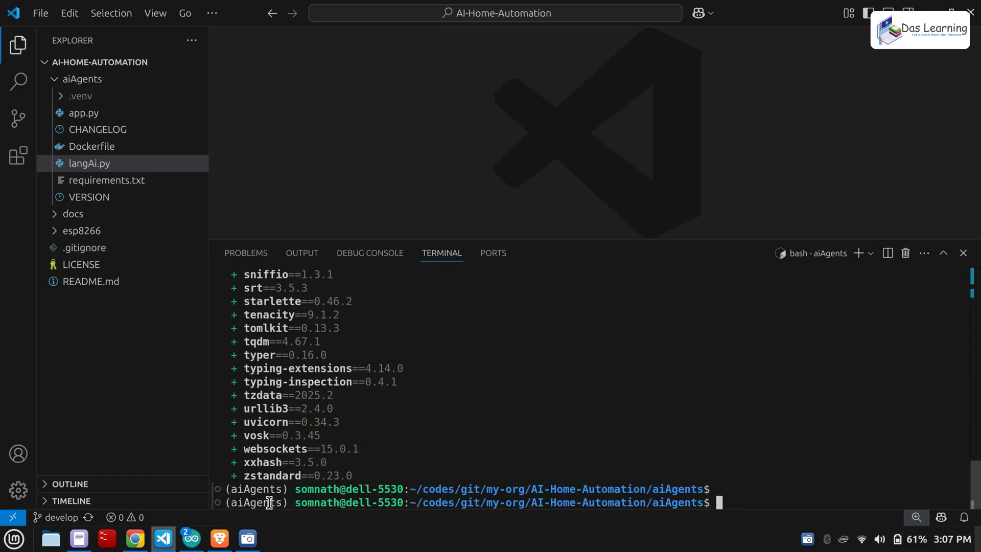
left_click(135, 537)
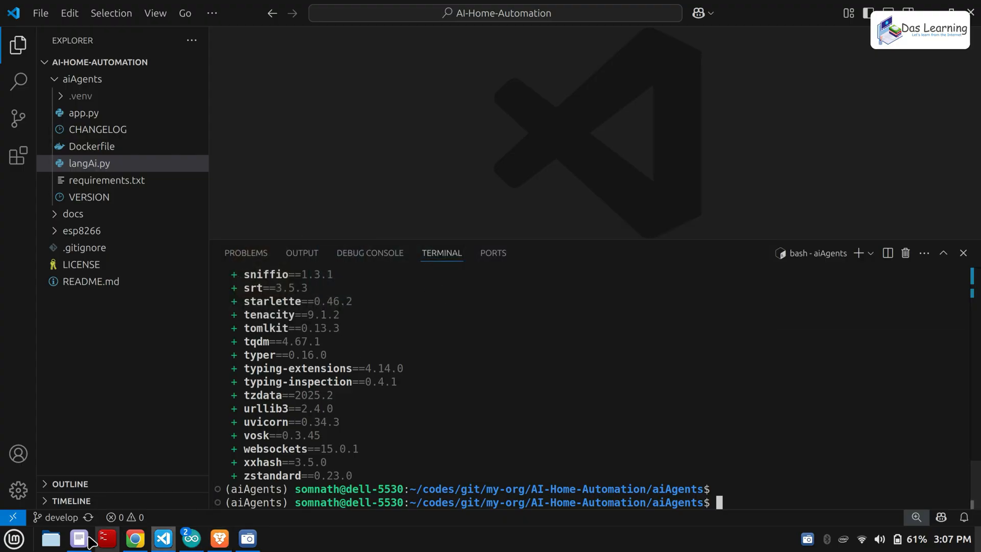
Check the daslearning network is connected and select the HOME_API_BASE export line holding the board's IP.
left_click(79, 538)
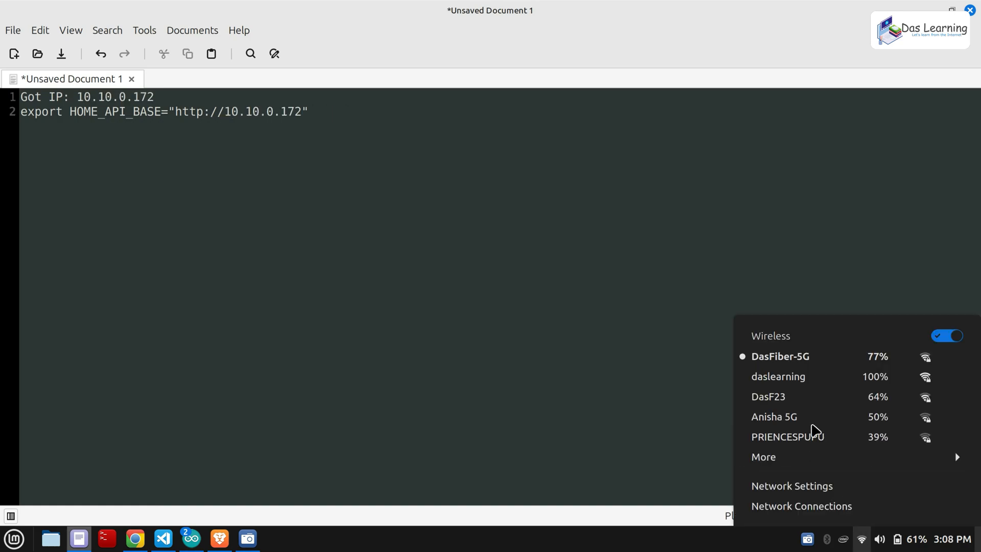
mouse_move(776, 380)
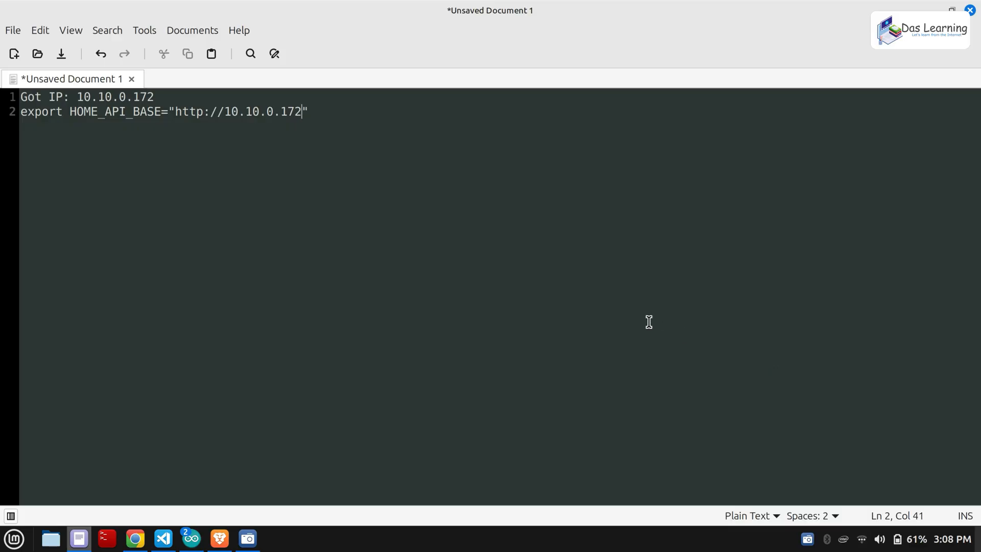
left_click(856, 540)
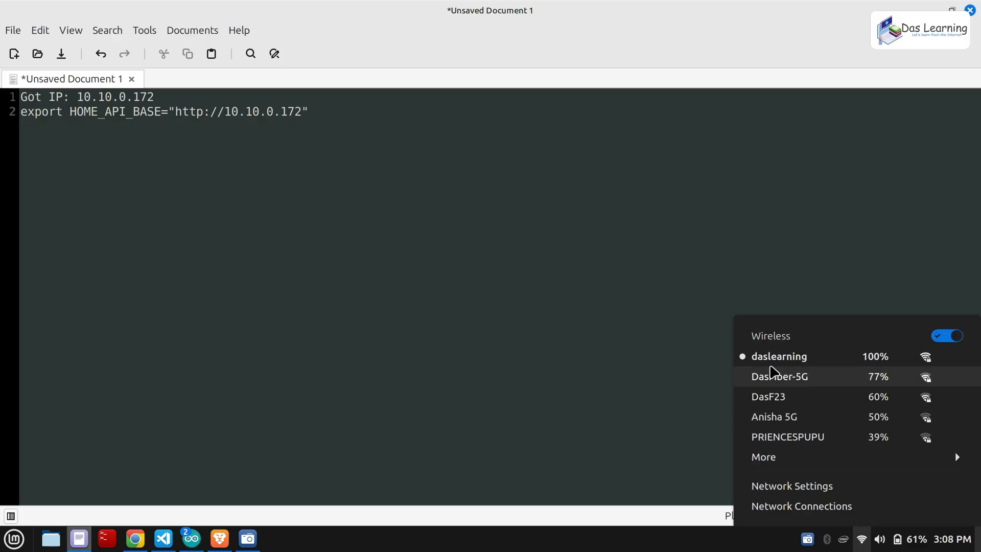
left_click(303, 111)
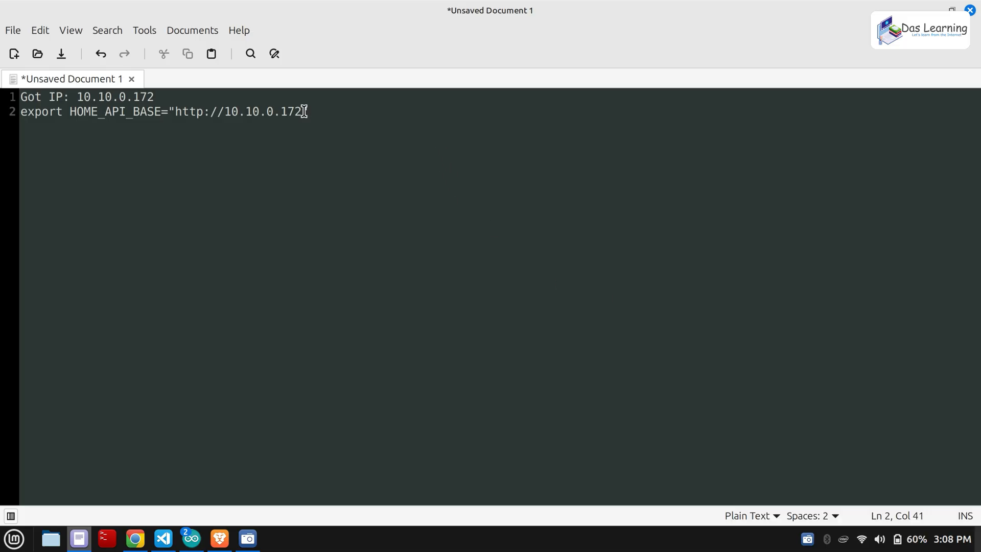
left_click_drag(299, 111, 177, 112)
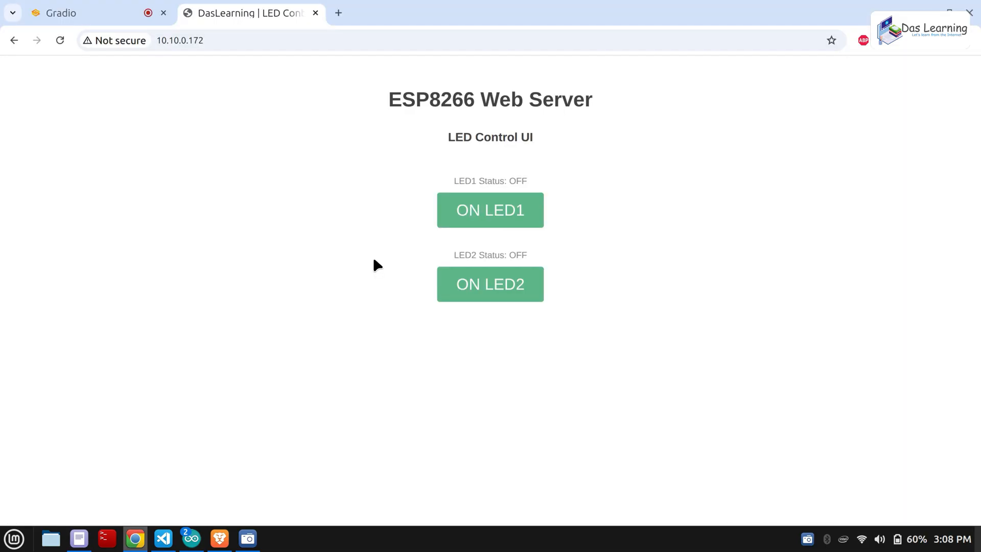
left_click(164, 537)
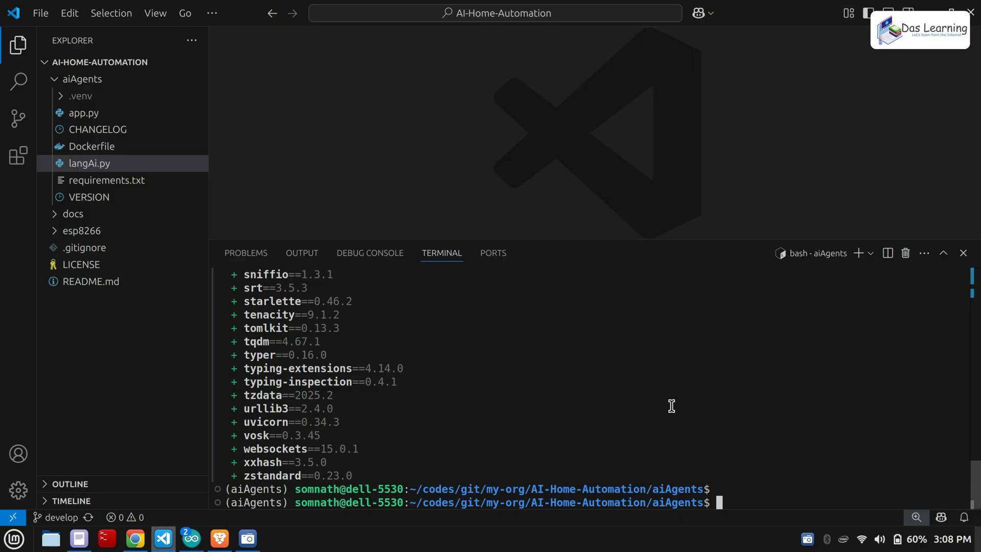
type("python")
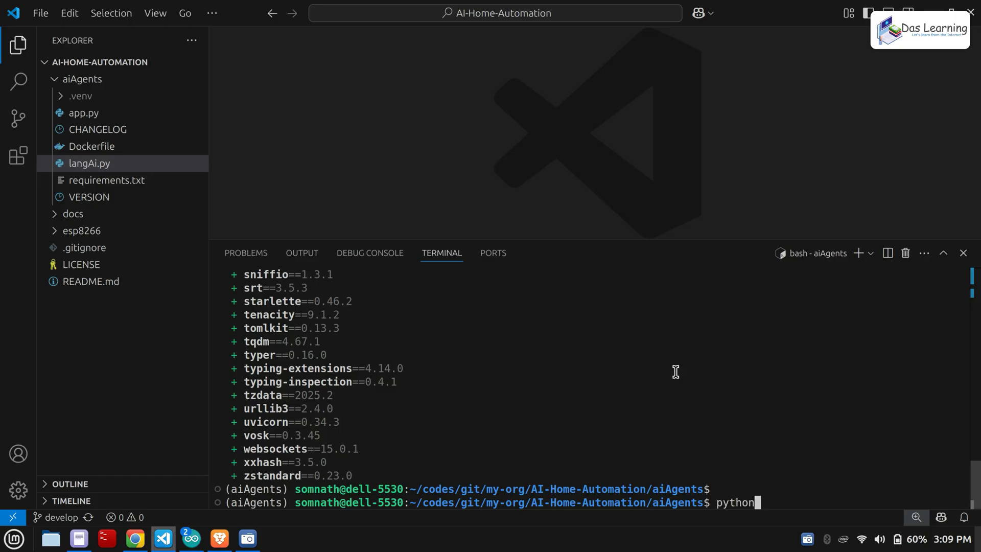
type("app.py")
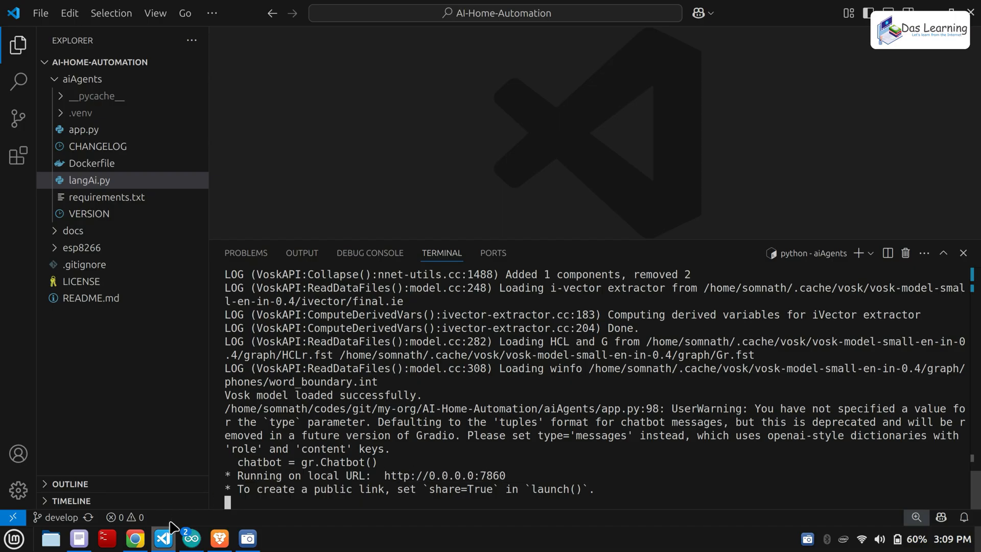
mouse_move(135, 538)
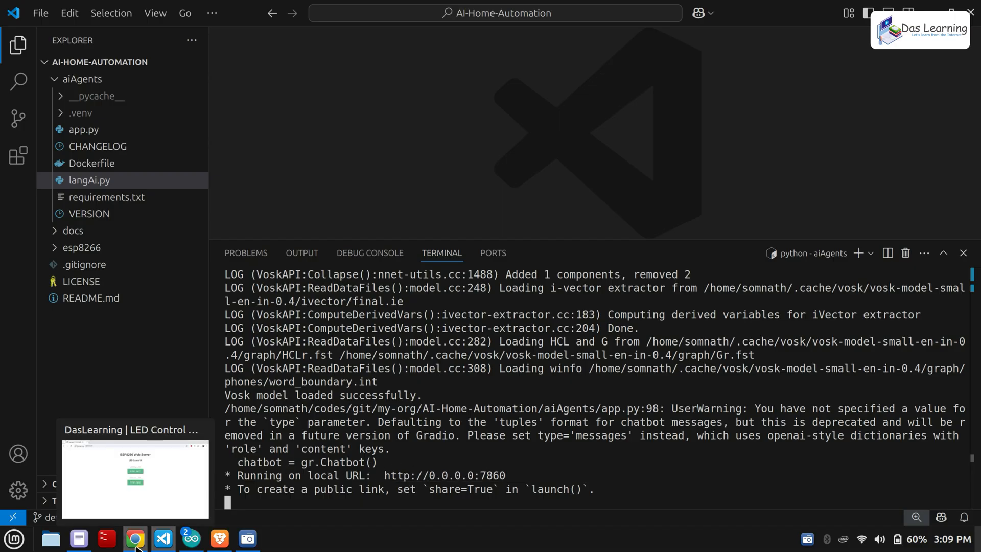
Load the Gradio chatbot at 127.0.0.1:7860 in a new tab and return to the LED control page.
left_click(133, 537)
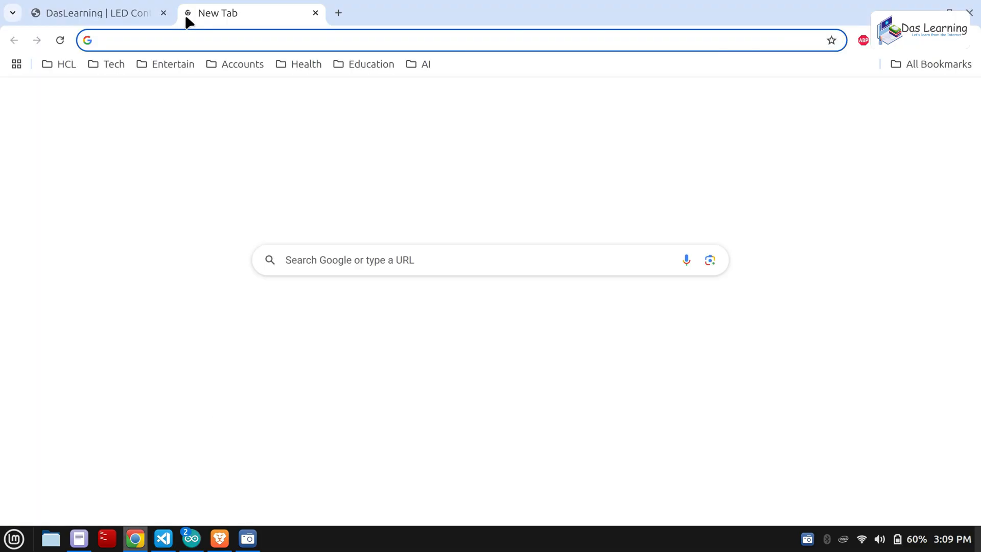
type("127.0.0.1:7860")
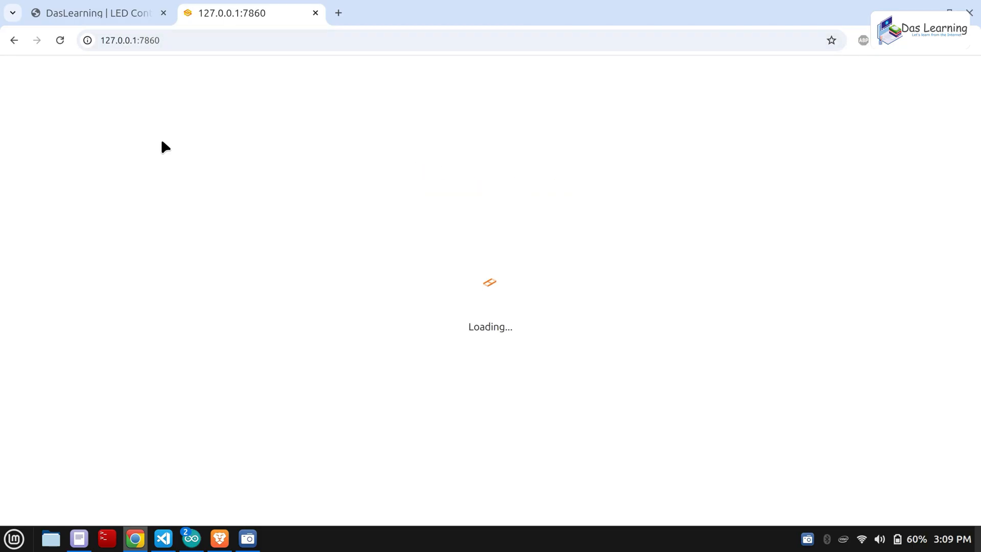
left_click(92, 14)
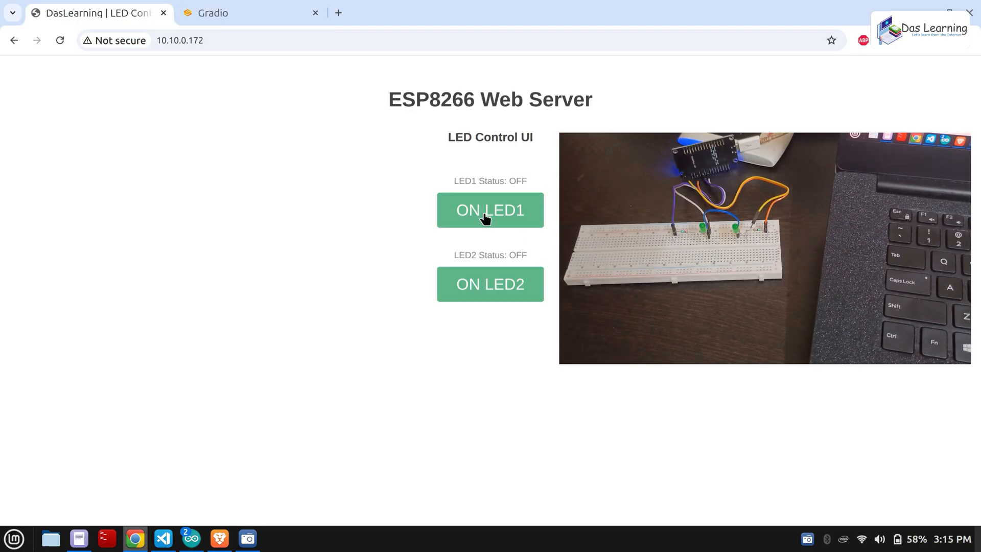
Turn LED1 on, then LED2 on and off again, confirming each alert.
left_click(491, 210)
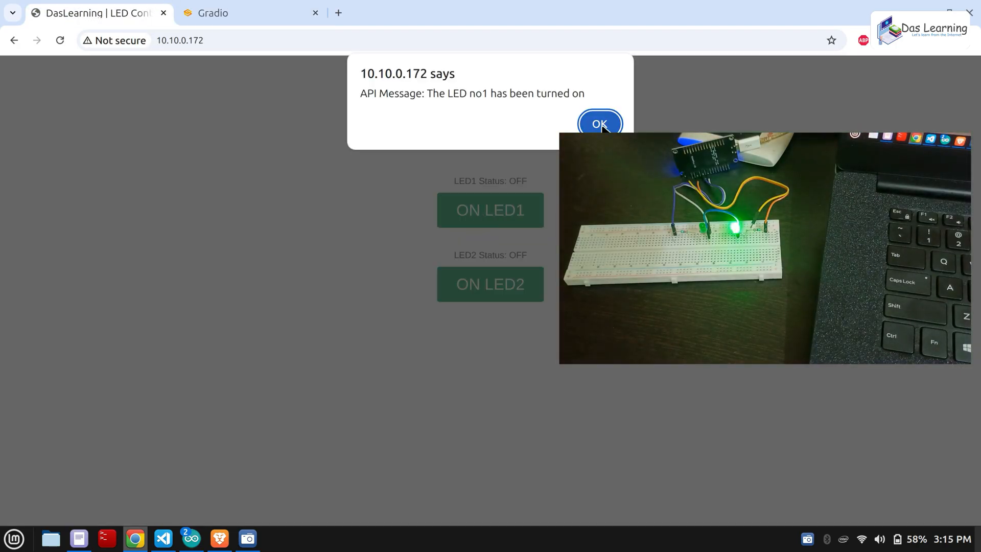
left_click(600, 123)
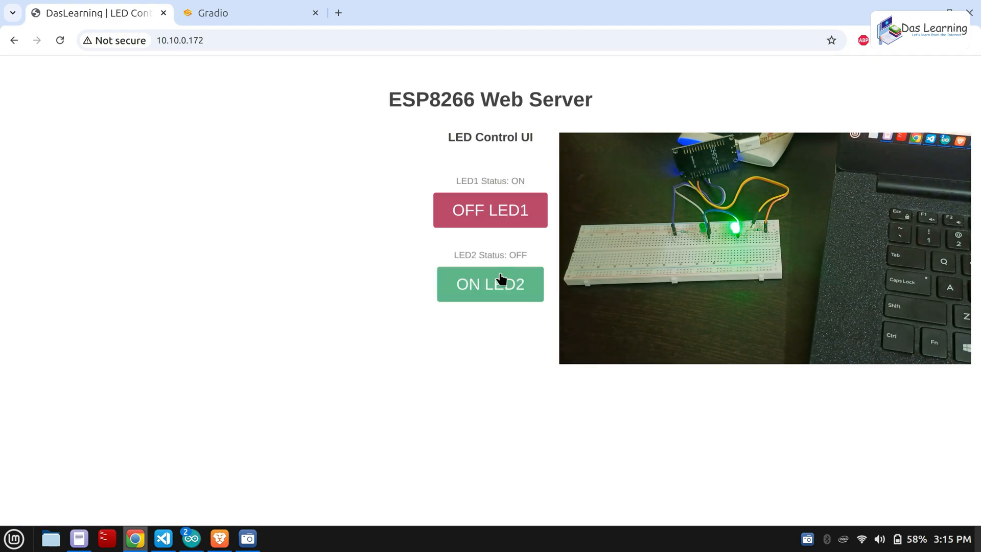
left_click(491, 284)
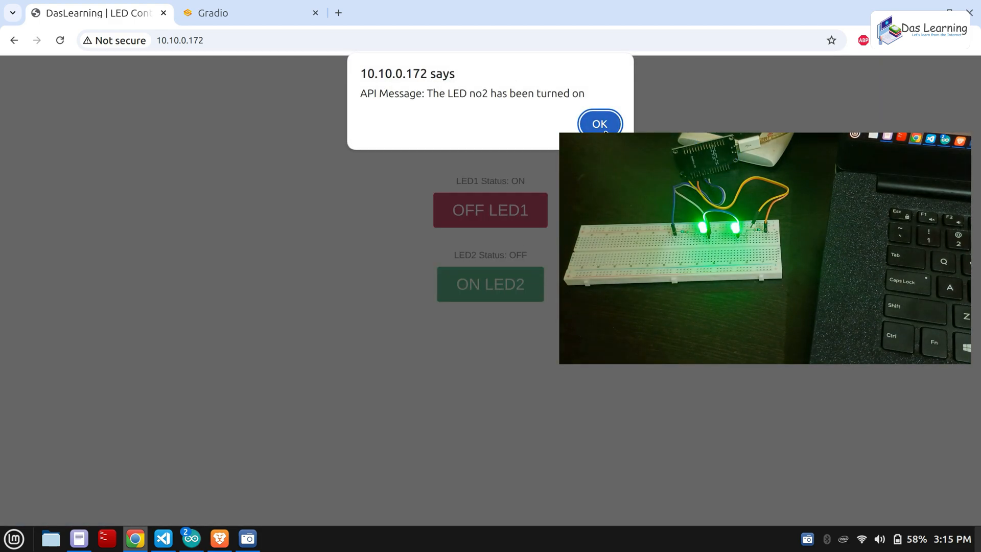
left_click(601, 124)
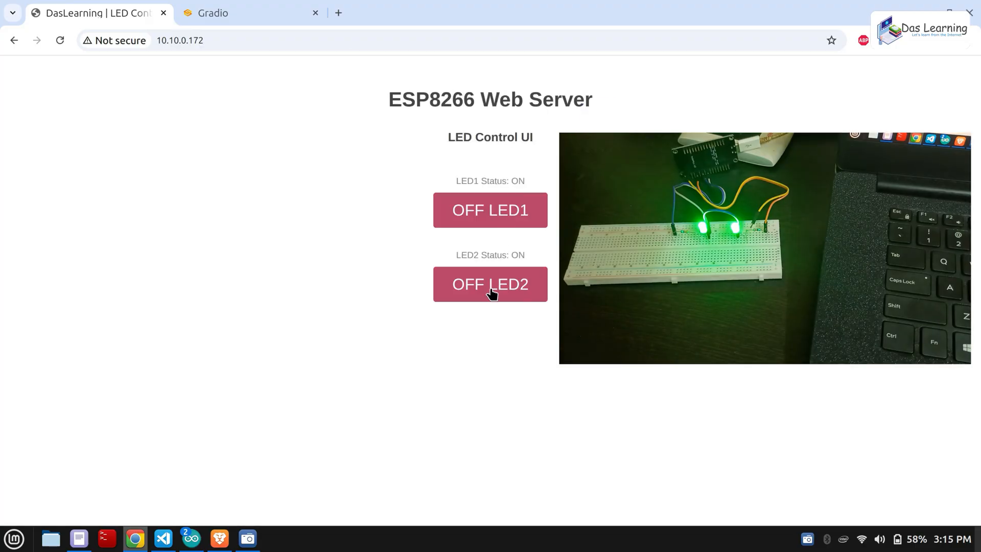
left_click(491, 284)
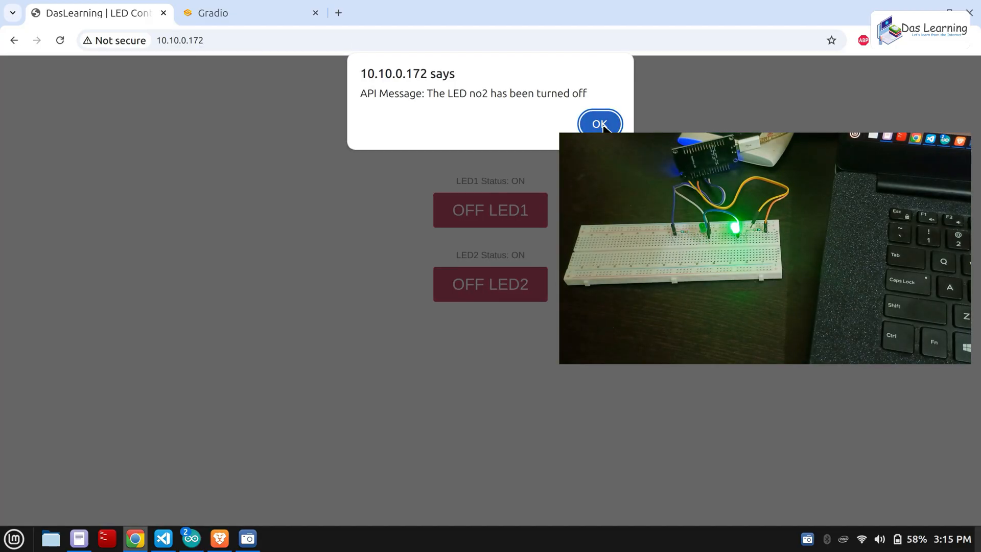
left_click(601, 124)
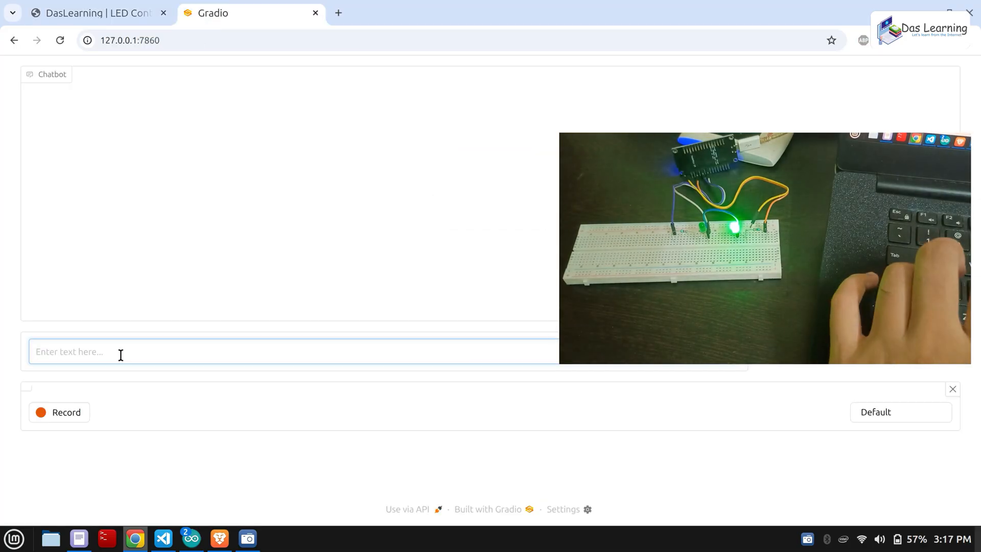
Ask the chatbot 'What is the status of LEDs' and get LED No. 1 on, LED No. 2 off.
type("What is the status of LEDs")
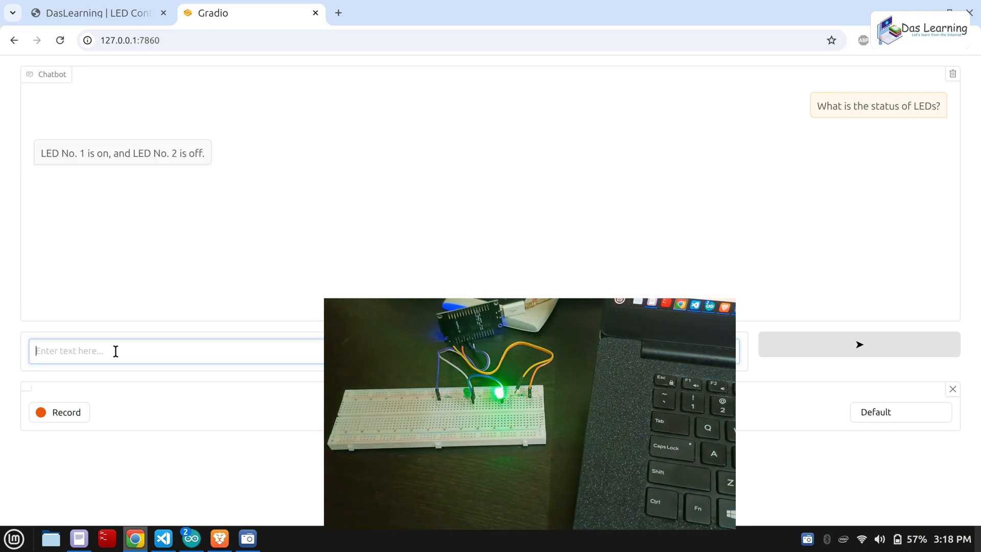
Record spoken commands to turn light two on and check the LED status, selecting the reply.
left_click(58, 412)
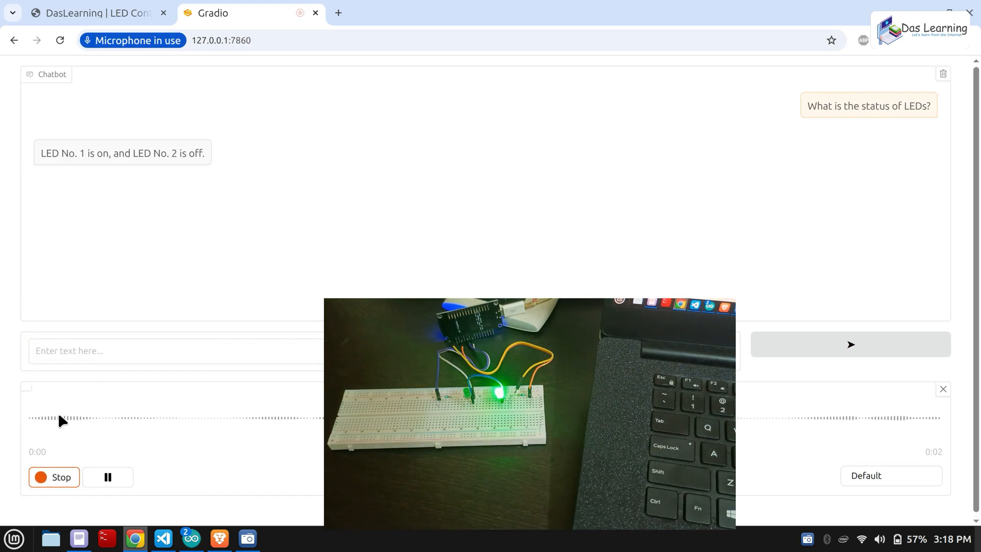
left_click(53, 476)
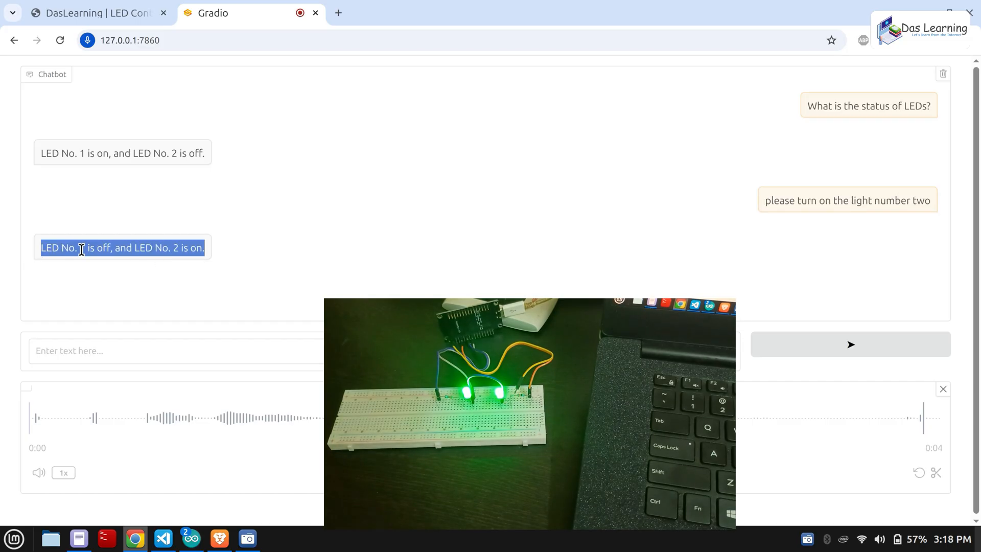
mouse_move(861, 402)
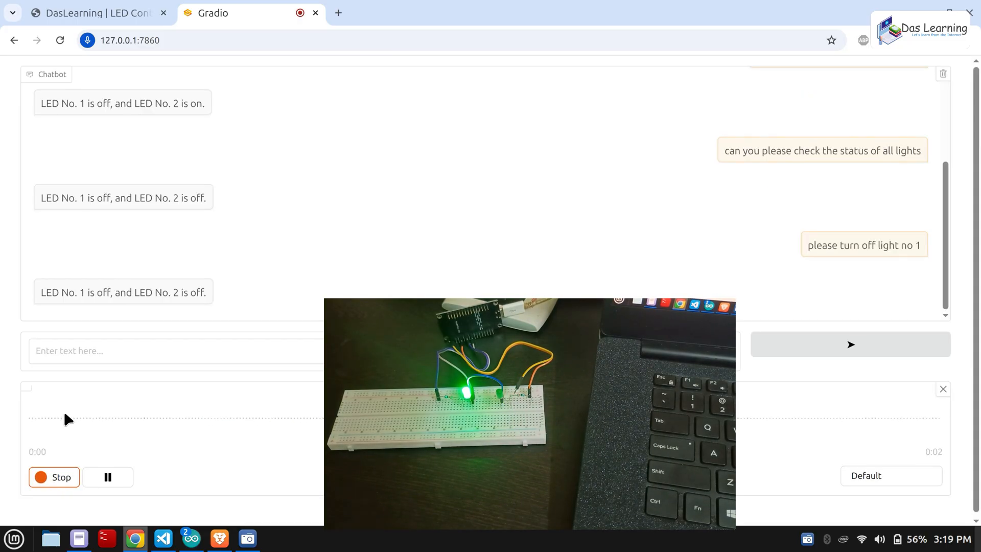
left_click(53, 476)
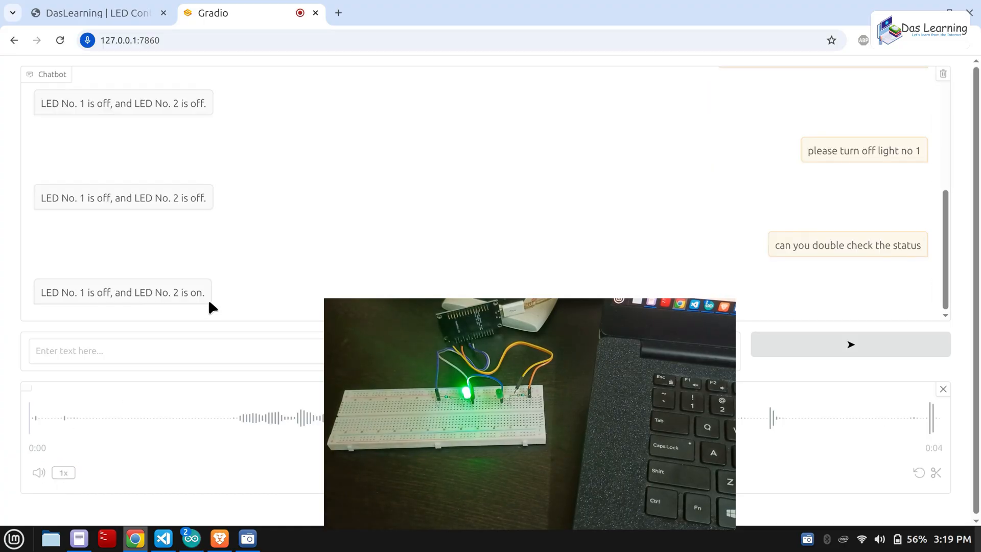
triple_click(122, 292)
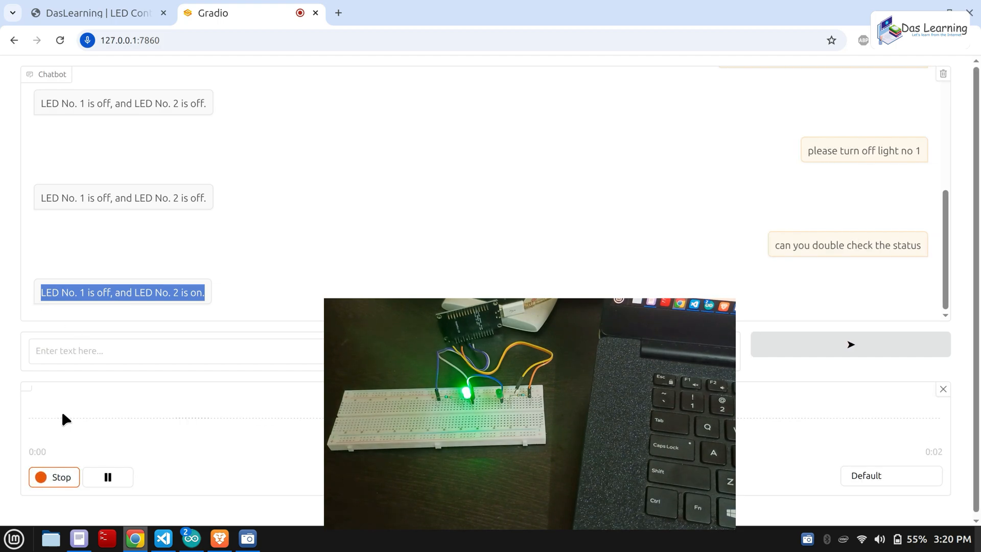
Record further spoken commands turning light two off and switching the lights, ending with both off.
left_click(53, 476)
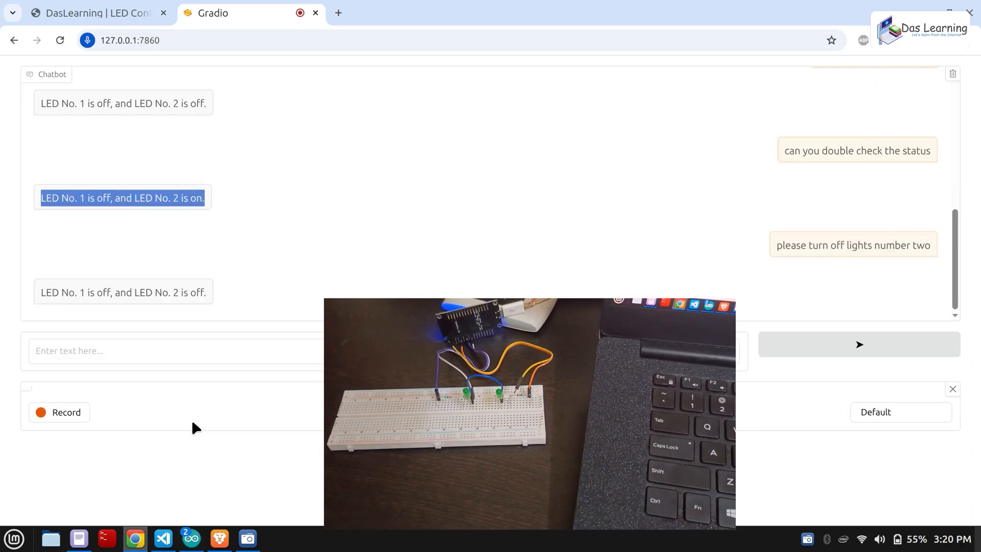
left_click(59, 411)
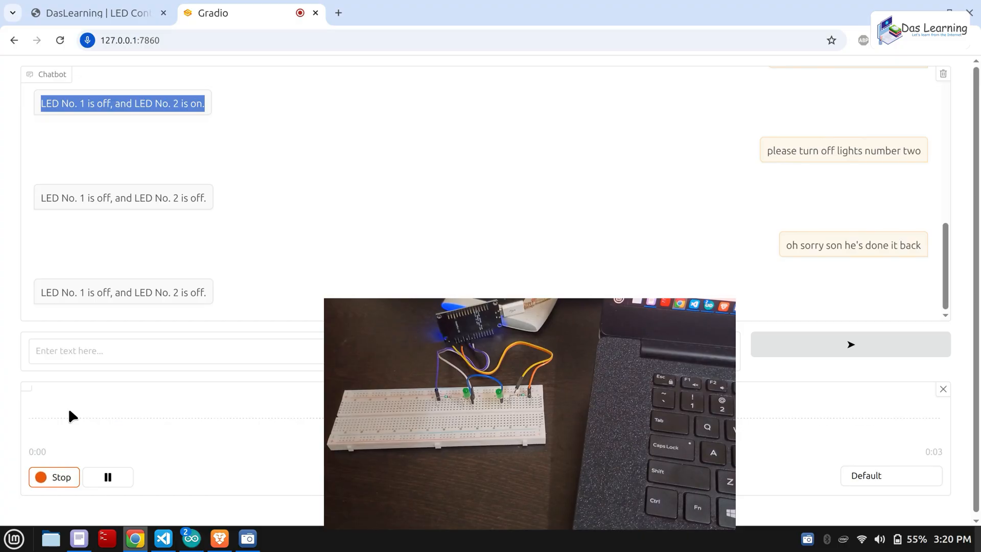
left_click(53, 476)
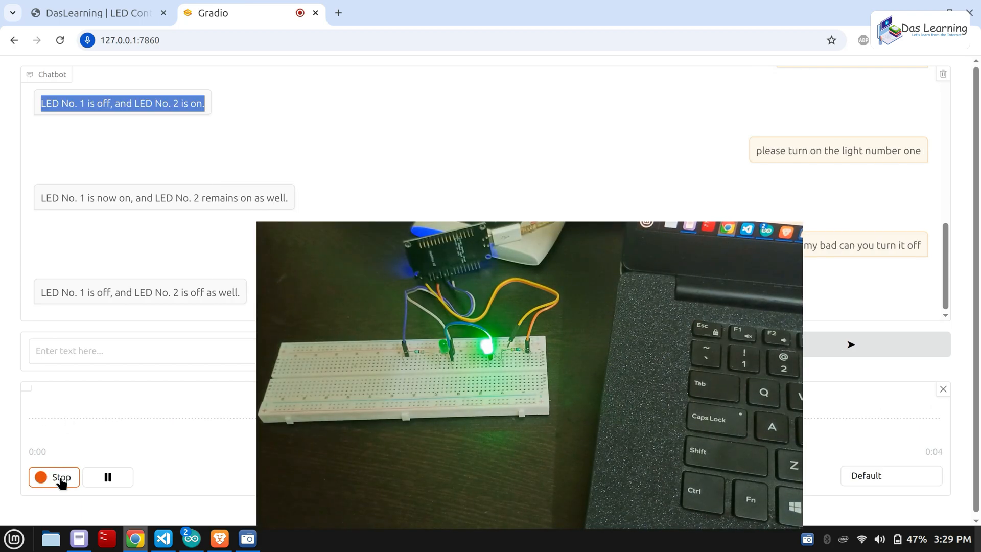
left_click(54, 477)
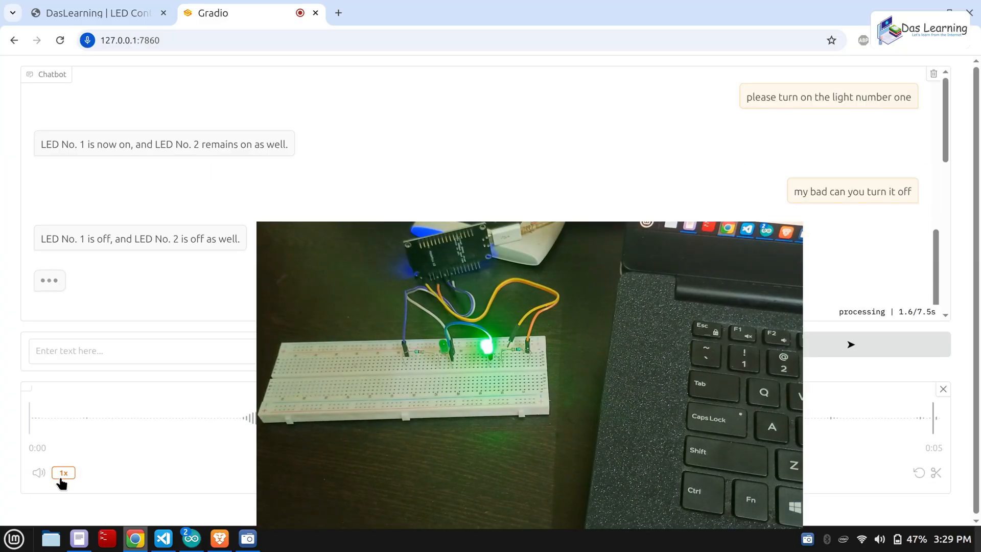